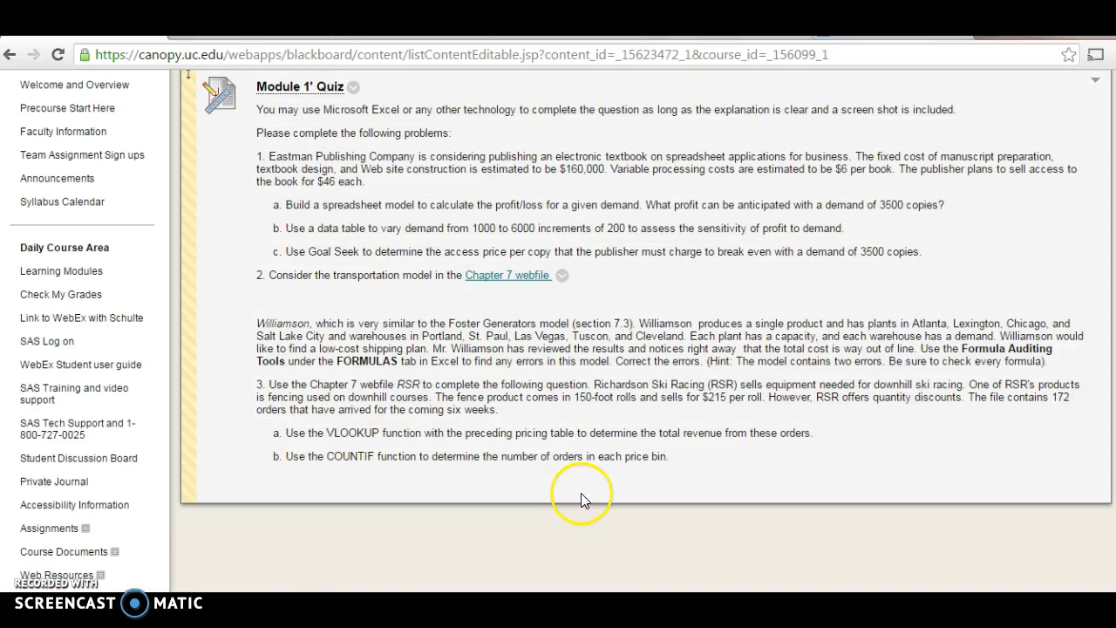
{"action": "mouse_move", "coordinate": [674, 462]}
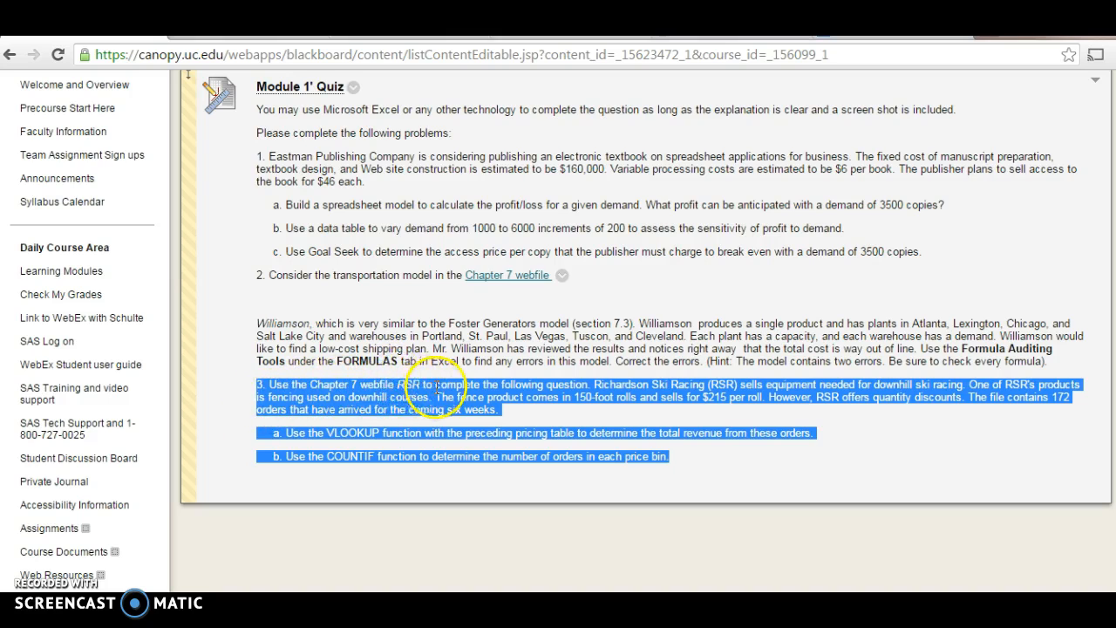
{"action": "mouse_move", "coordinate": [527, 301]}
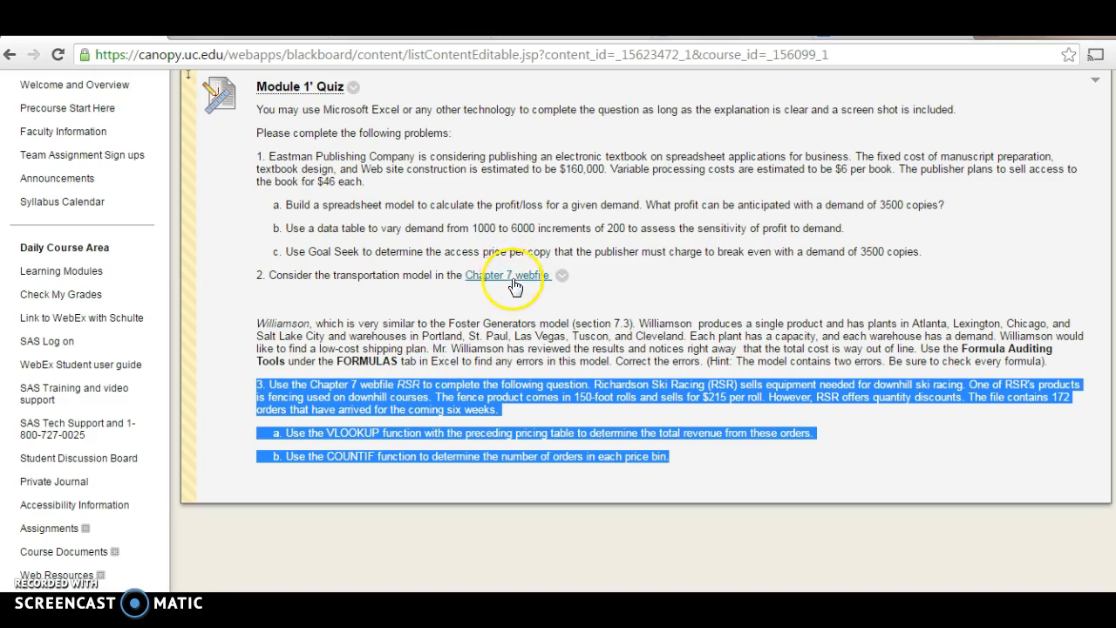
{"action": "mouse_move", "coordinate": [256, 348]}
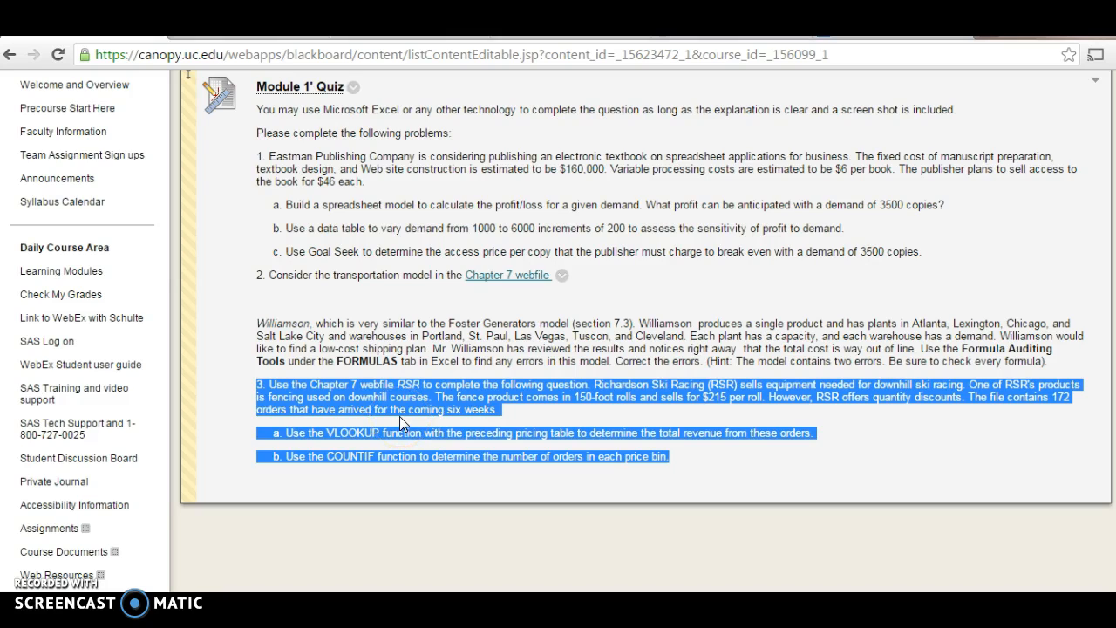
{"action": "mouse_move", "coordinate": [668, 335]}
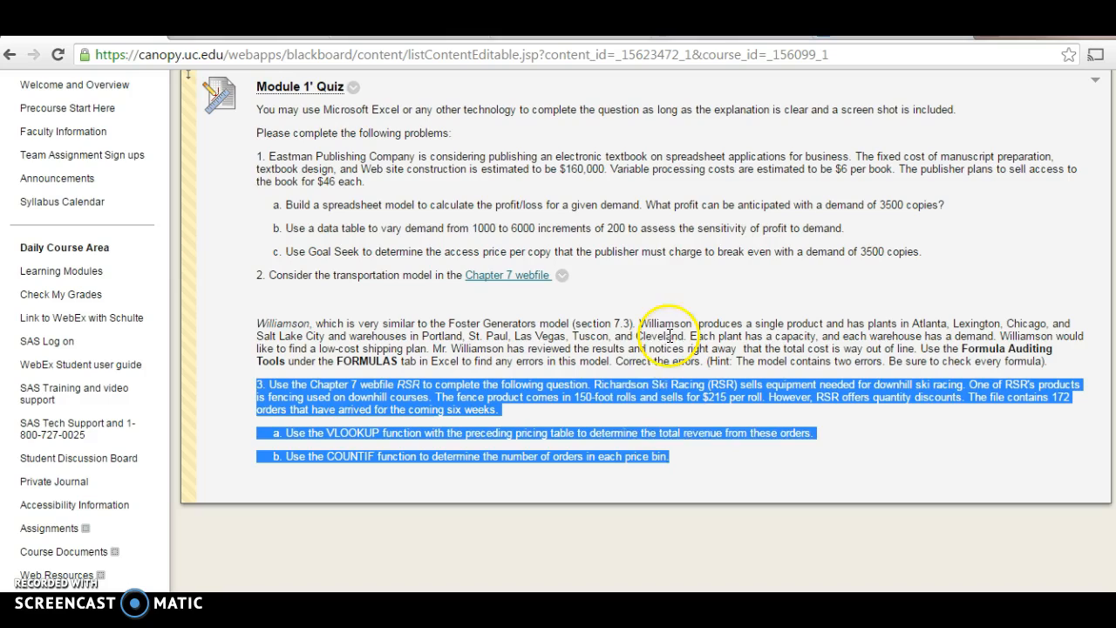
{"action": "mouse_move", "coordinate": [824, 393]}
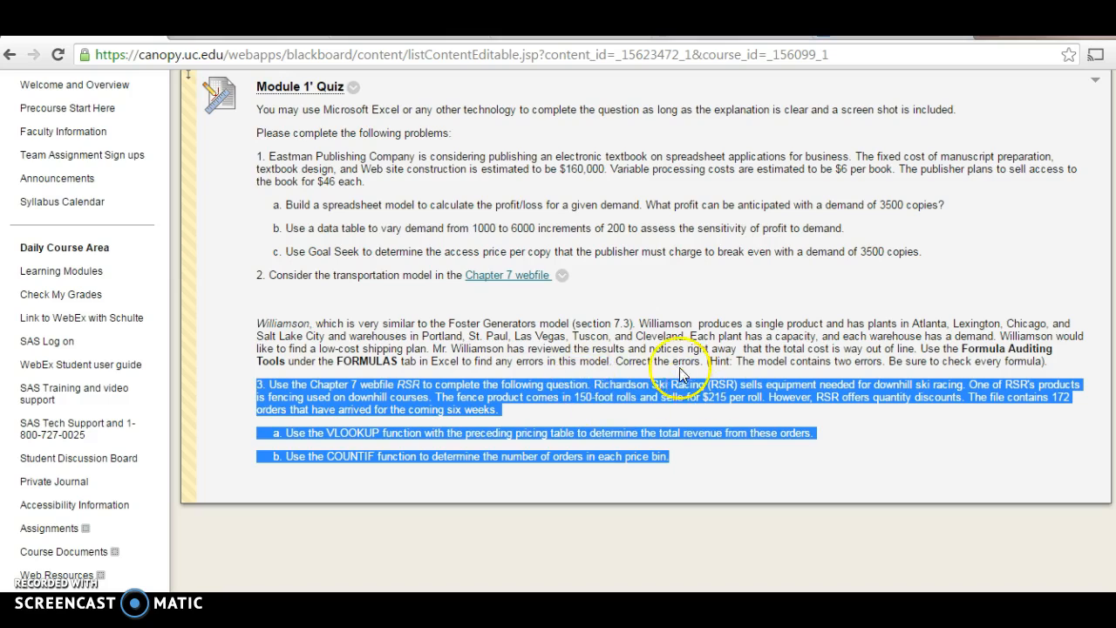
{"action": "mouse_move", "coordinate": [567, 409]}
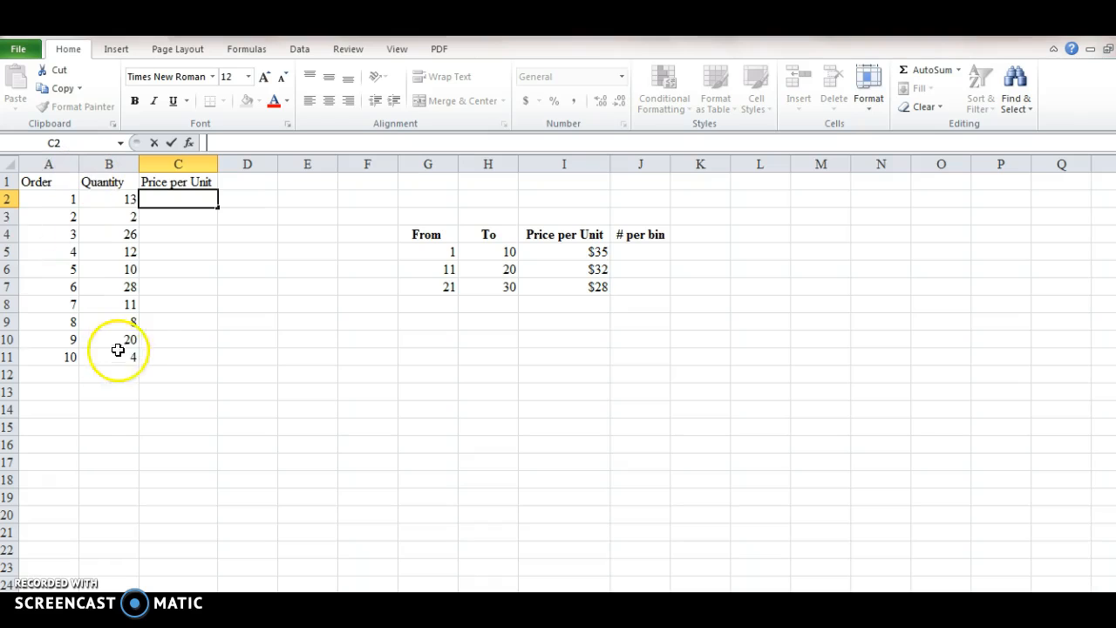
{"action": "mouse_move", "coordinate": [107, 233]}
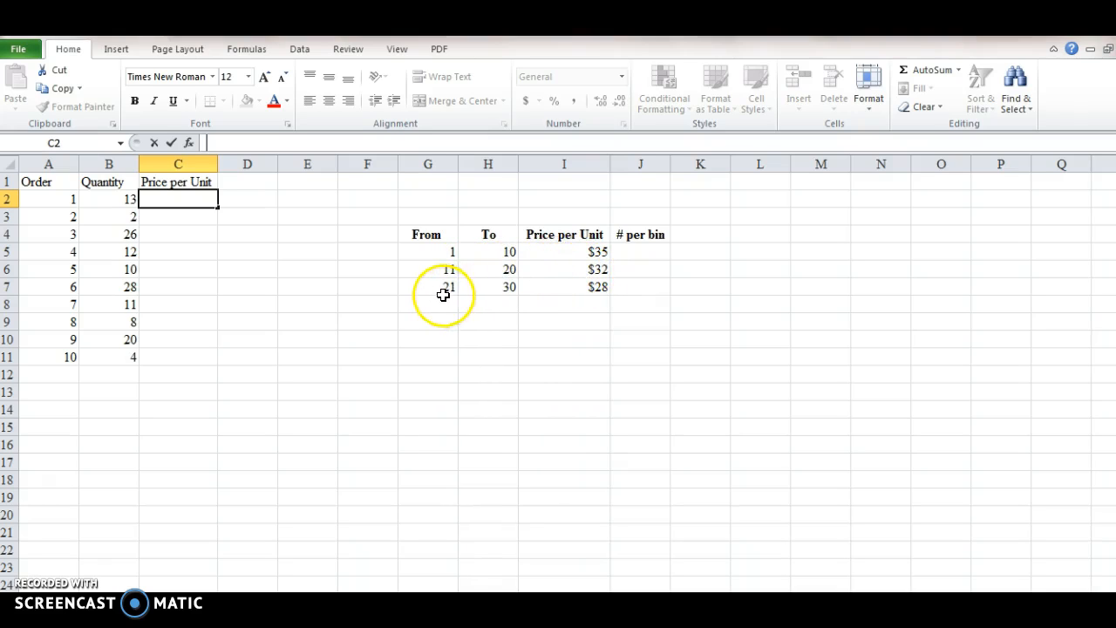
{"action": "mouse_move", "coordinate": [392, 307]}
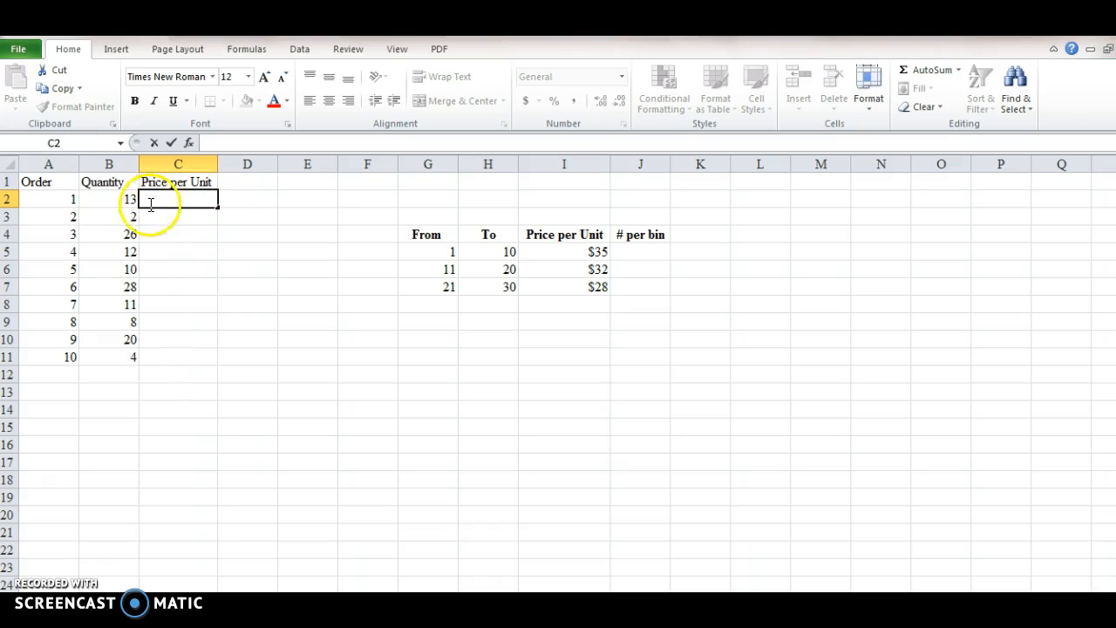
{"action": "mouse_move", "coordinate": [253, 261]}
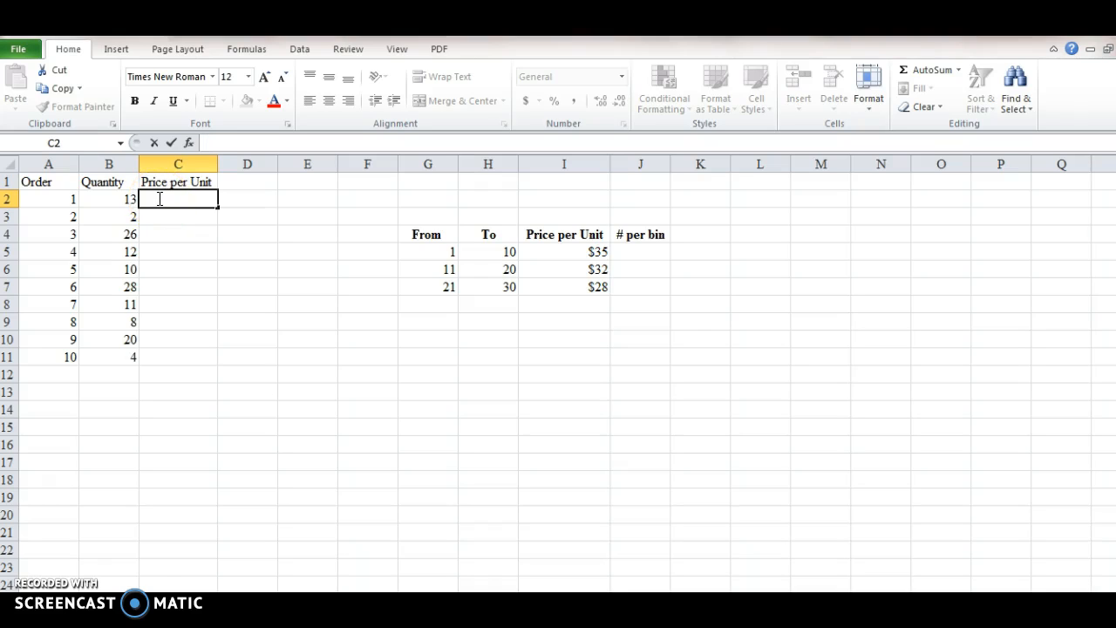
Step: Enter =VLOOKUP(B2,G4:I7,3) in C2 so order 1's unit price shows 32
{"action": "type", "text": "=vlookup("}
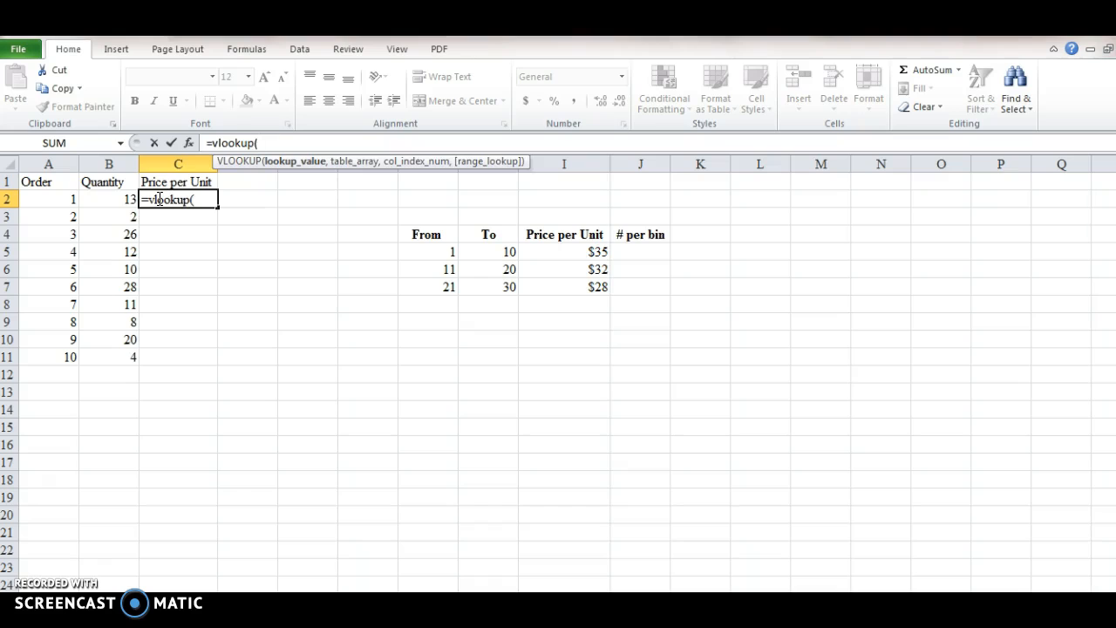
{"action": "left_click", "coordinate": [108, 199]}
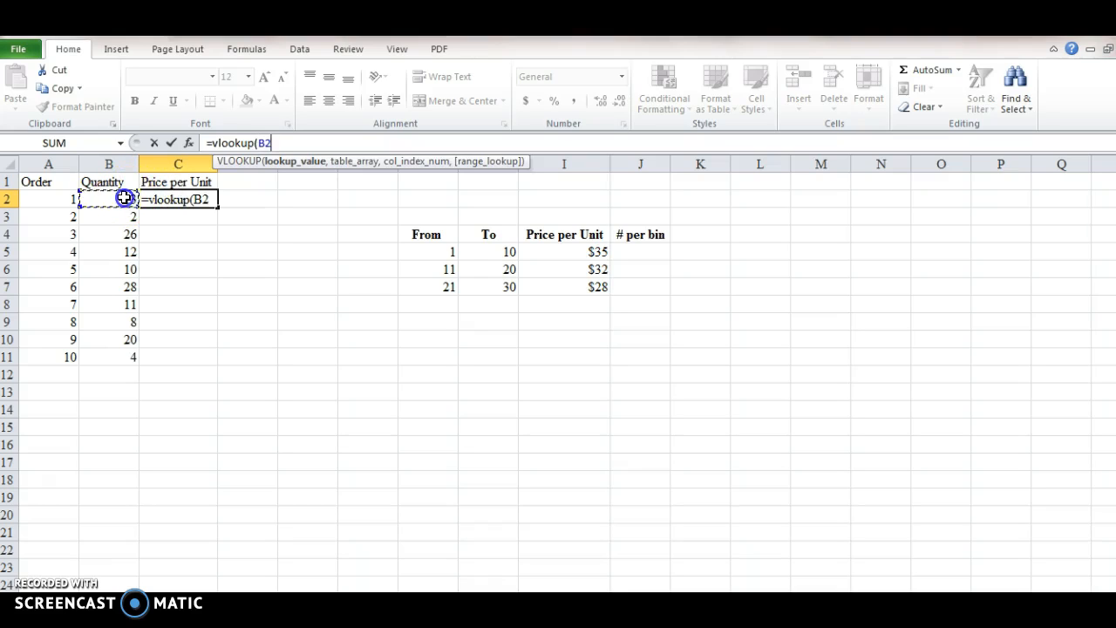
{"action": "type", "text": ","}
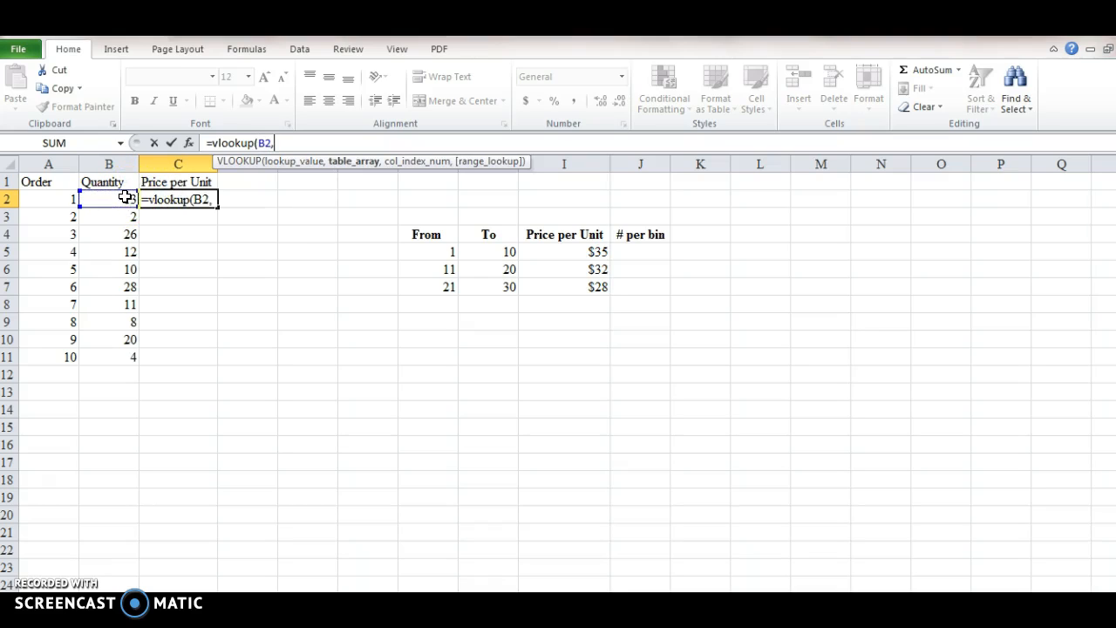
{"action": "left_click", "coordinate": [426, 234]}
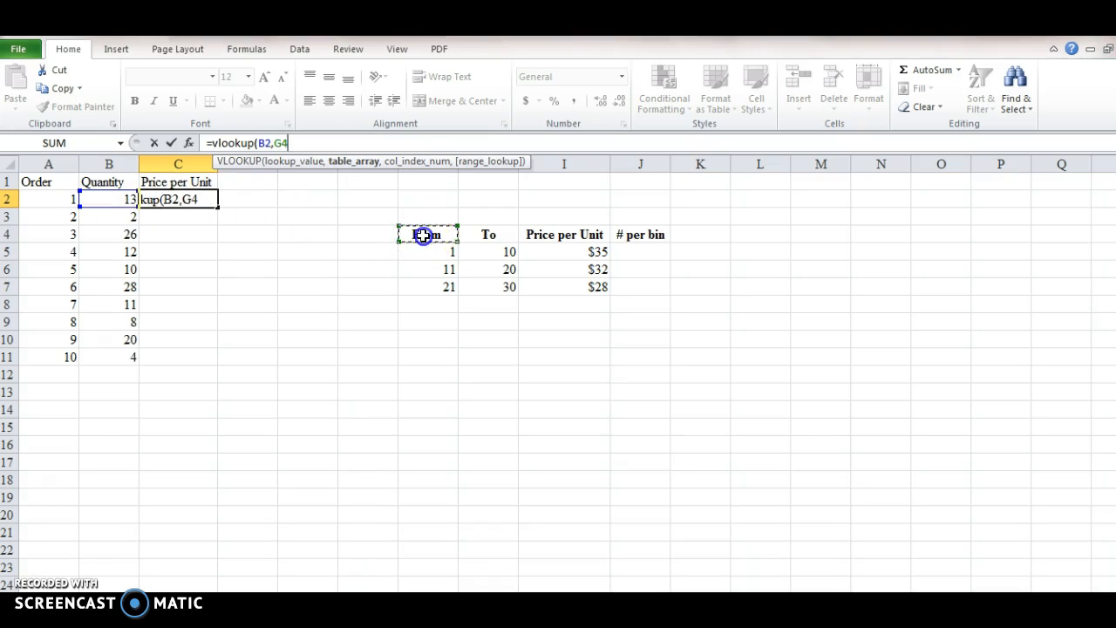
{"action": "left_click_drag", "start_coordinate": [427, 234], "coordinate": [599, 286]}
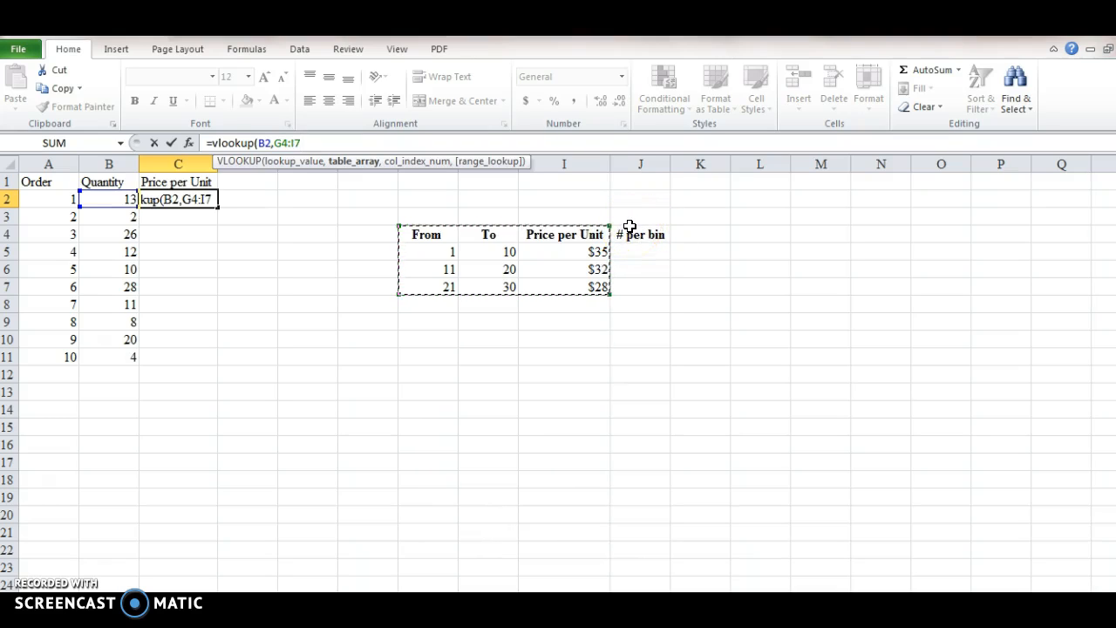
{"action": "type", "text": ","}
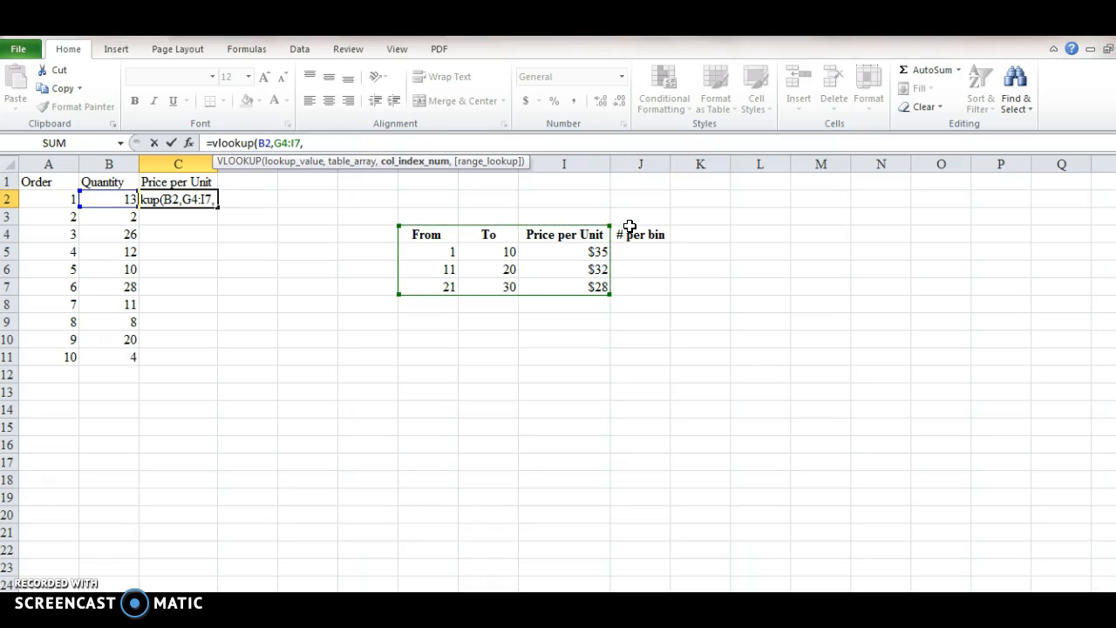
{"action": "mouse_move", "coordinate": [561, 245]}
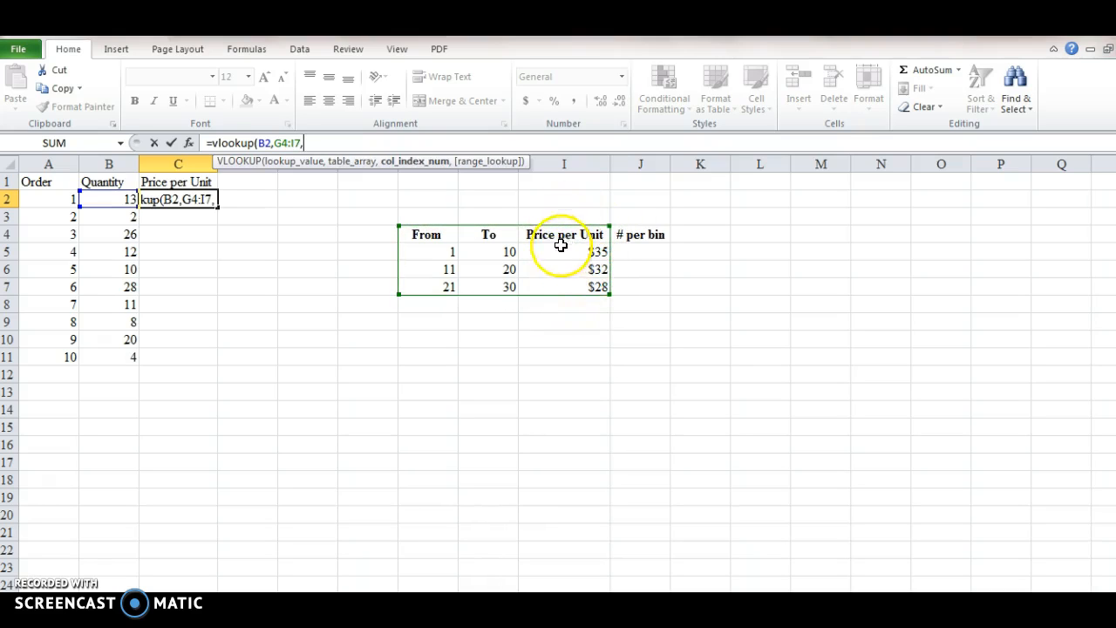
{"action": "mouse_move", "coordinate": [542, 257]}
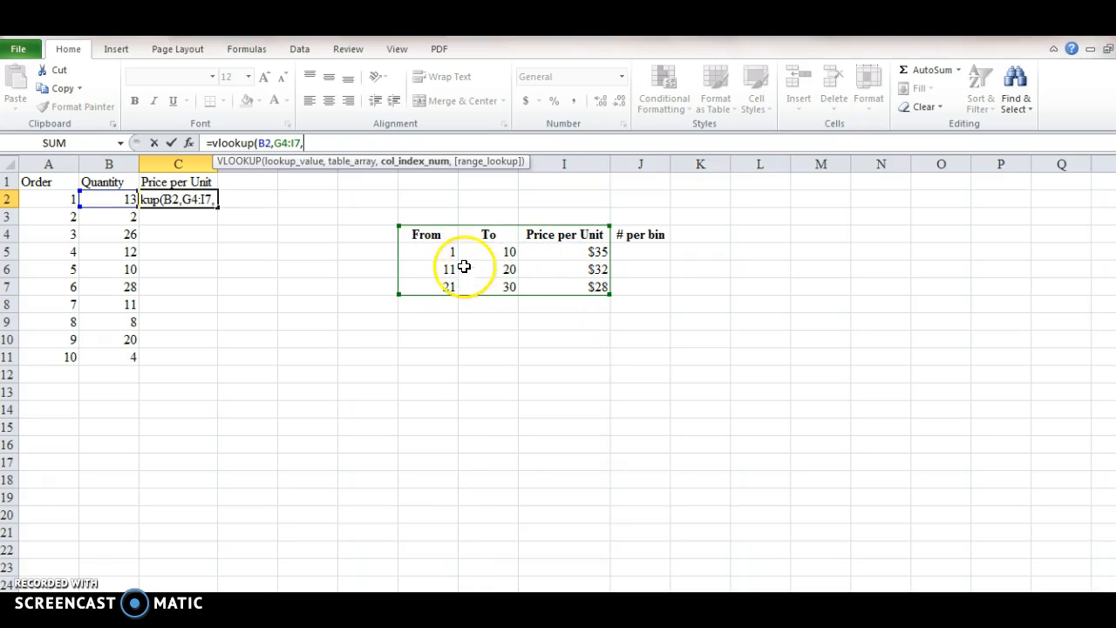
{"action": "mouse_move", "coordinate": [554, 255]}
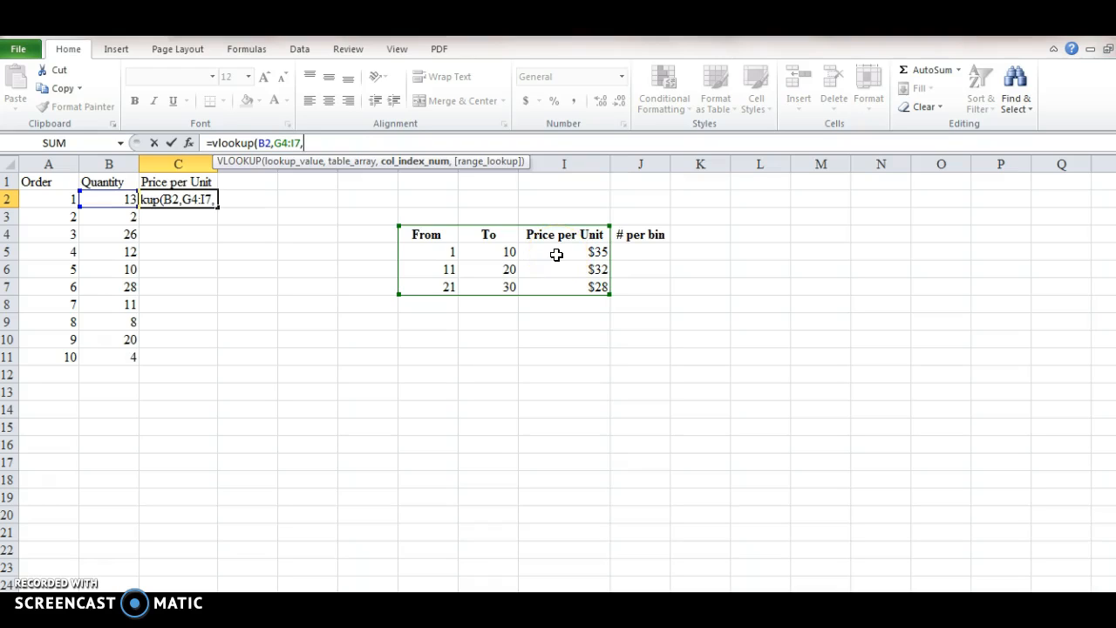
{"action": "type", "text": "3)"}
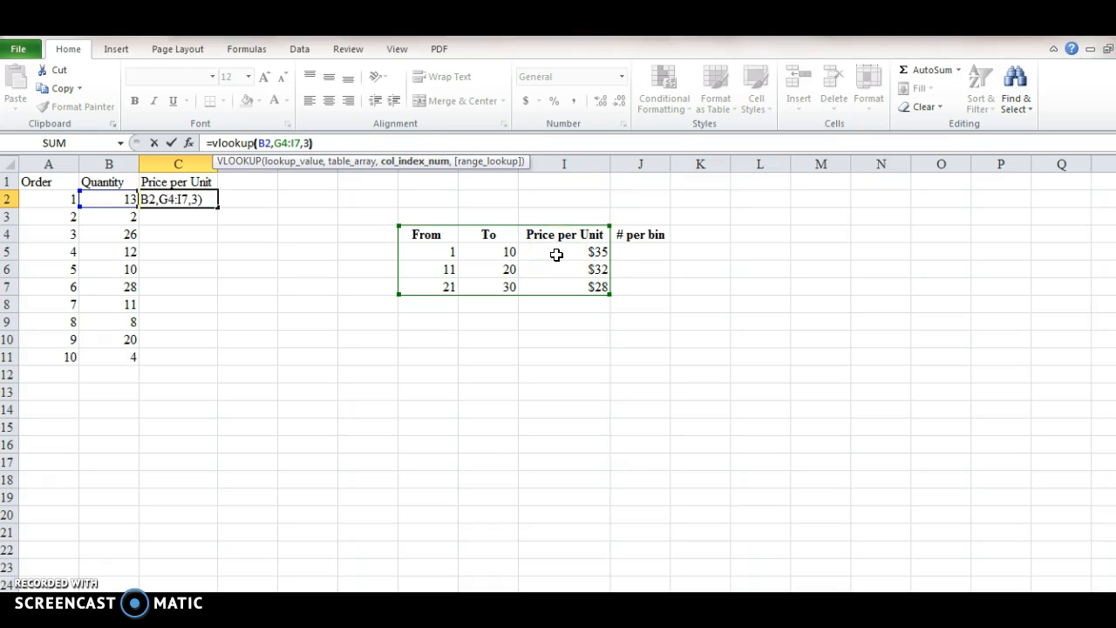
{"action": "key", "text": "Return"}
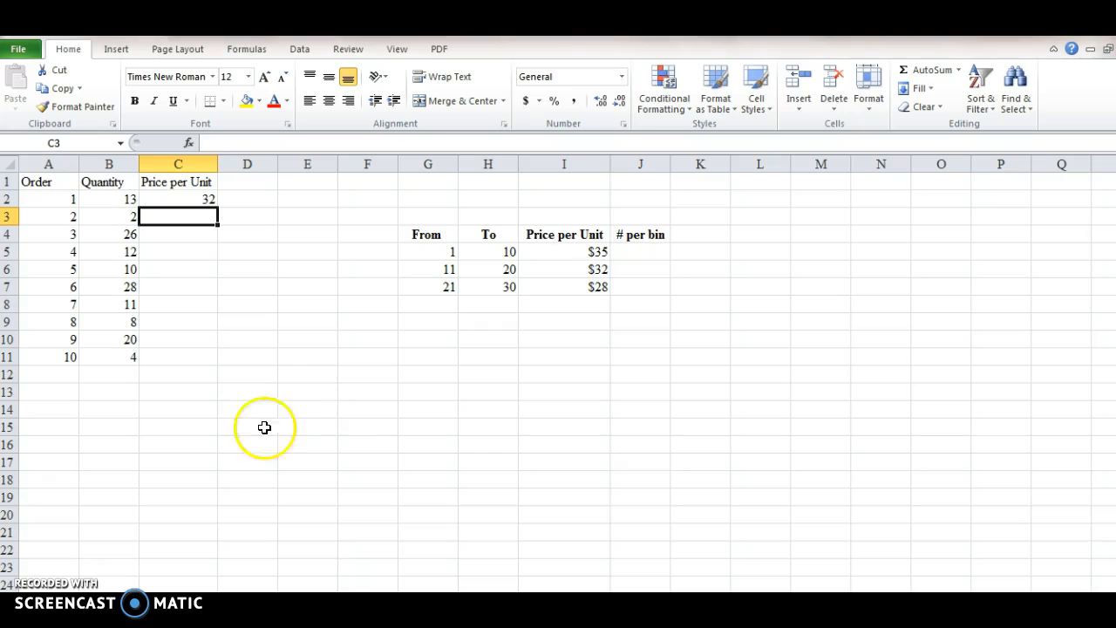
{"action": "mouse_move", "coordinate": [435, 280]}
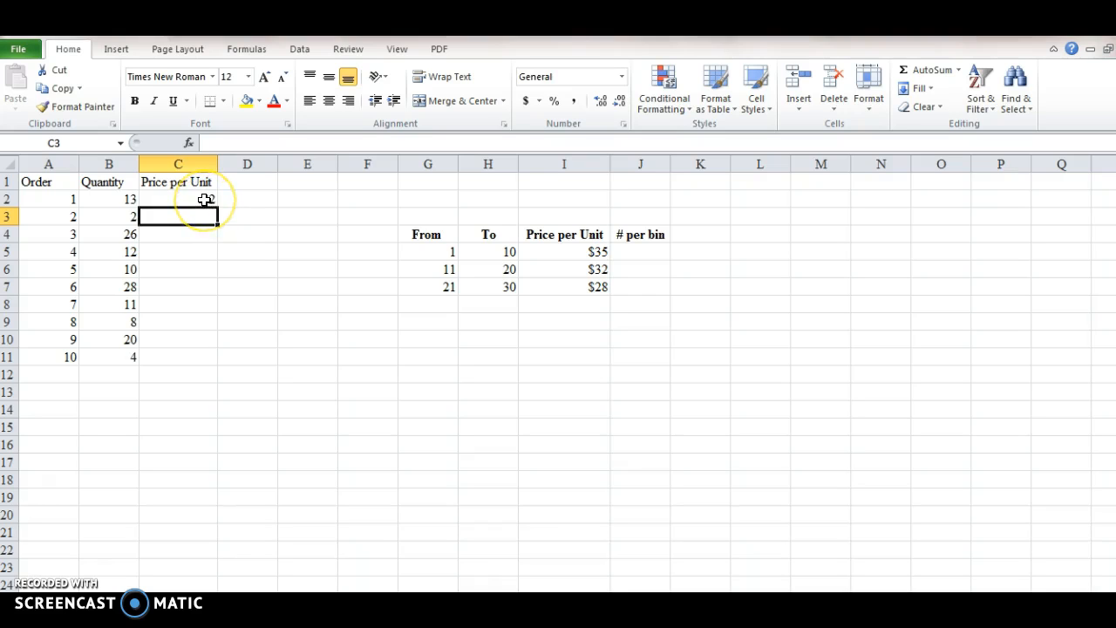
Step: Make C2's lookup table range absolute ($G$4:$I$7) and fill the formula down to C11
{"action": "left_click", "coordinate": [178, 199]}
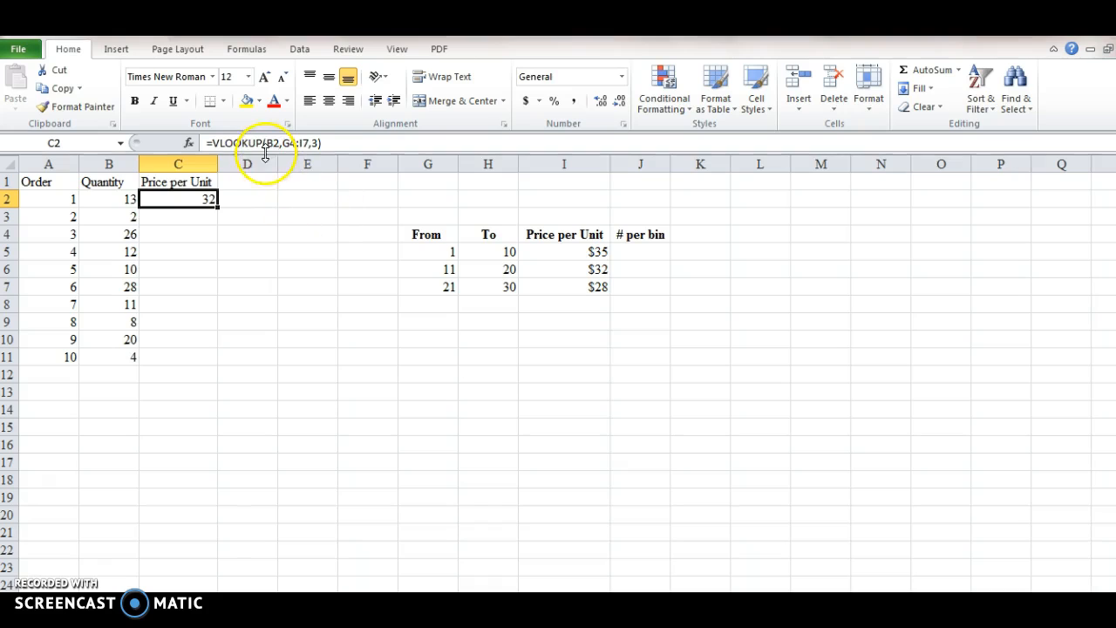
{"action": "mouse_move", "coordinate": [275, 143]}
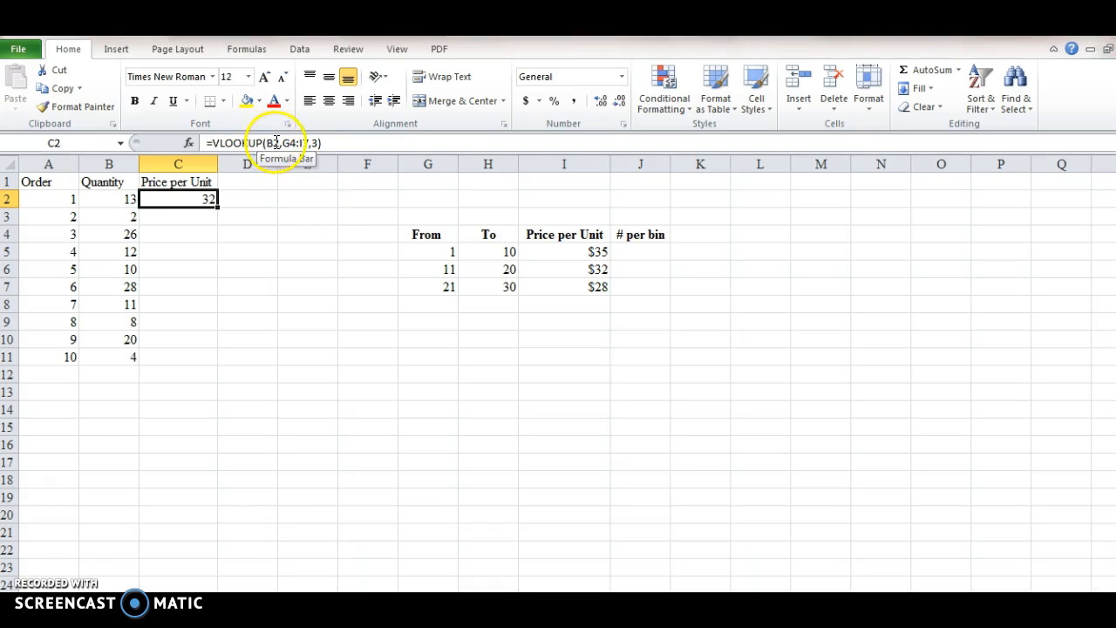
{"action": "mouse_move", "coordinate": [279, 143]}
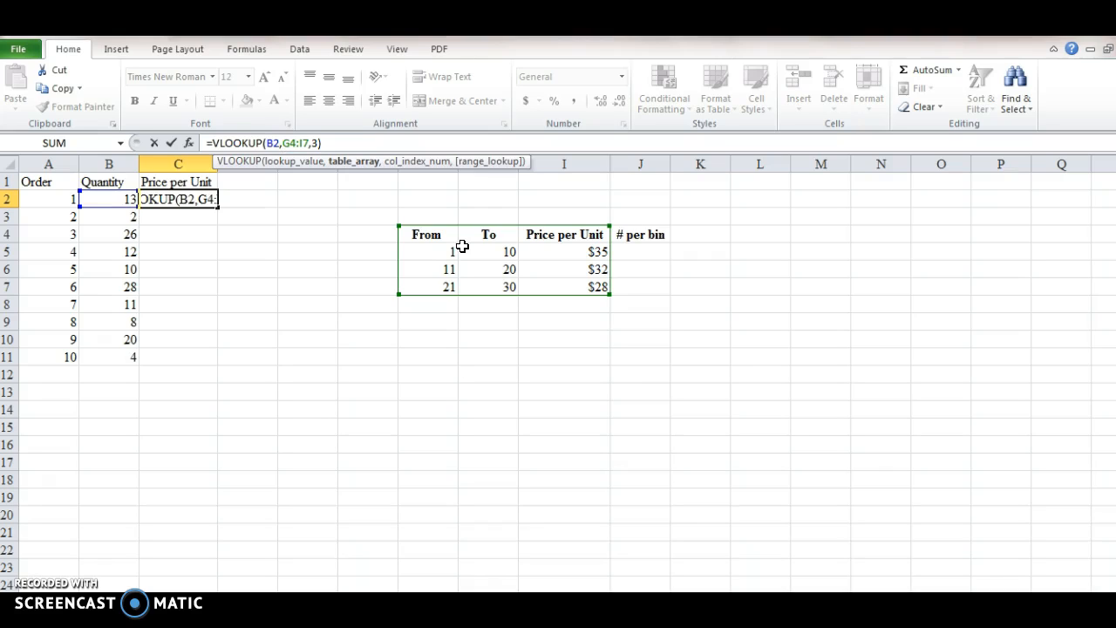
{"action": "key", "text": "f4"}
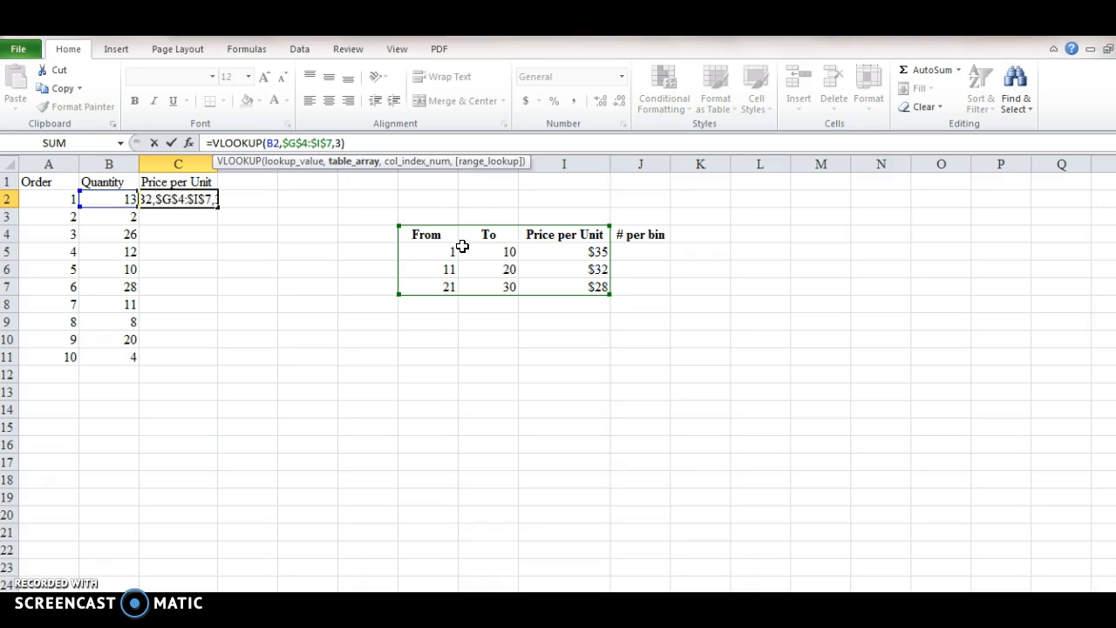
{"action": "key", "text": "Return"}
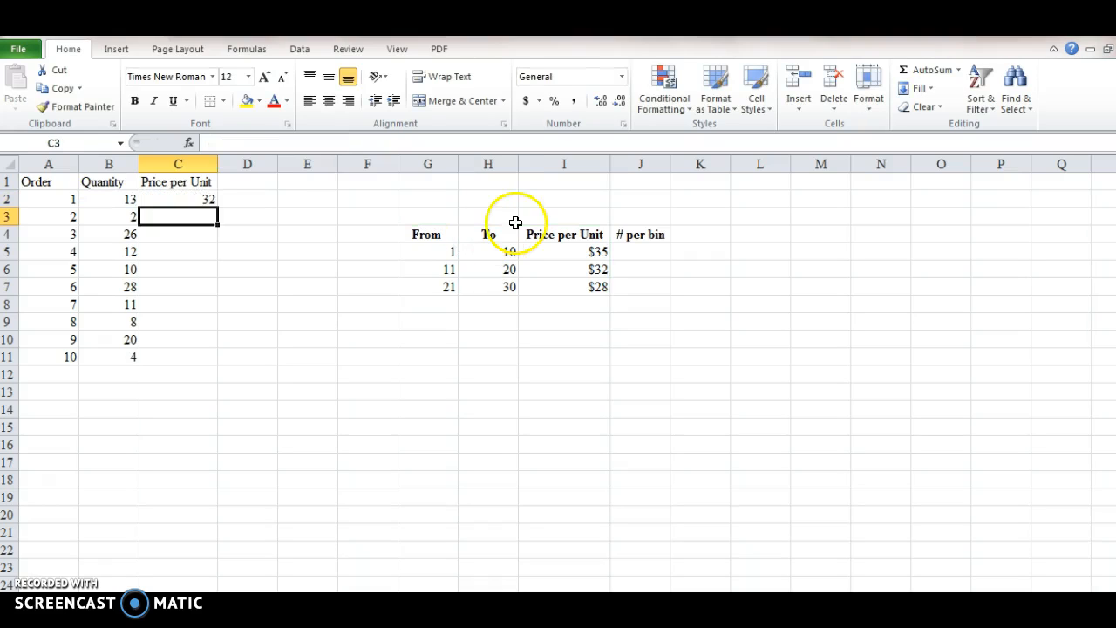
{"action": "left_click", "coordinate": [178, 199]}
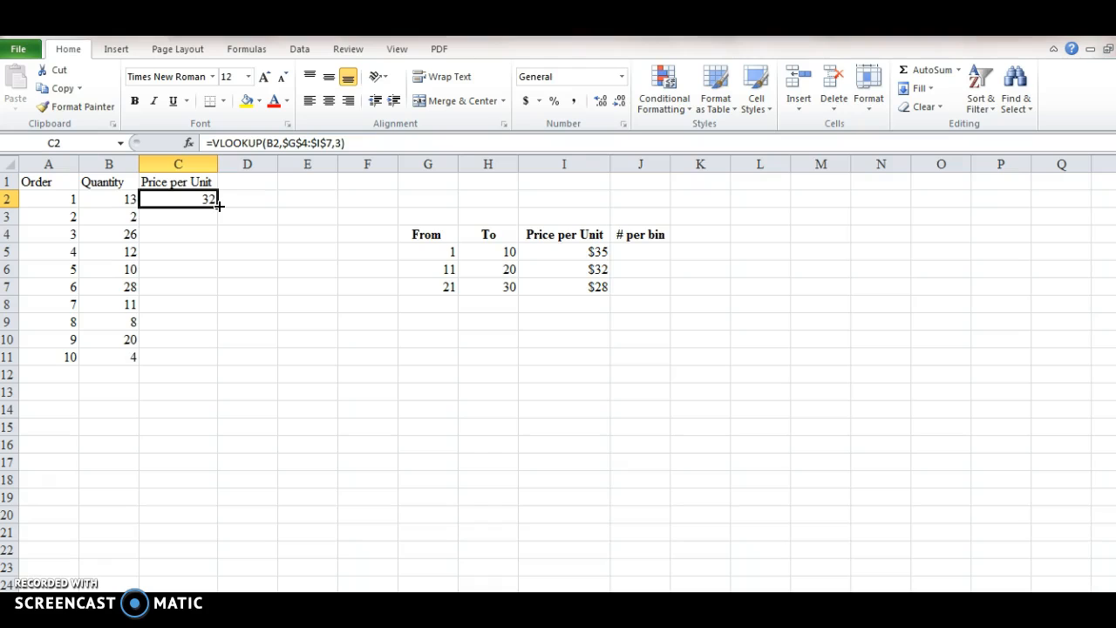
{"action": "mouse_move", "coordinate": [329, 143]}
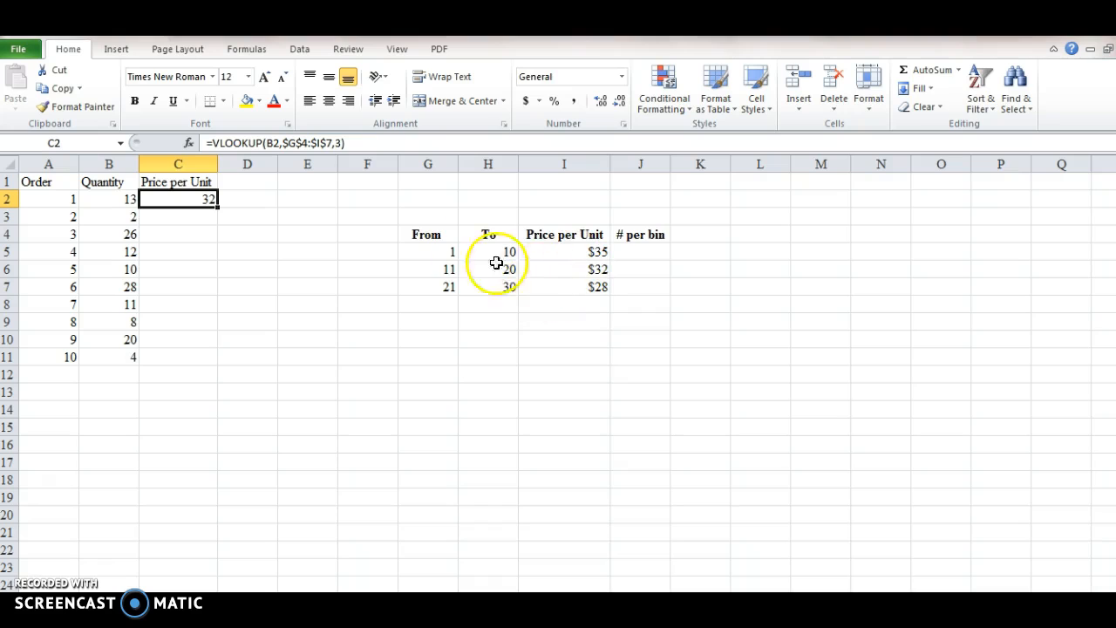
{"action": "mouse_move", "coordinate": [272, 167]}
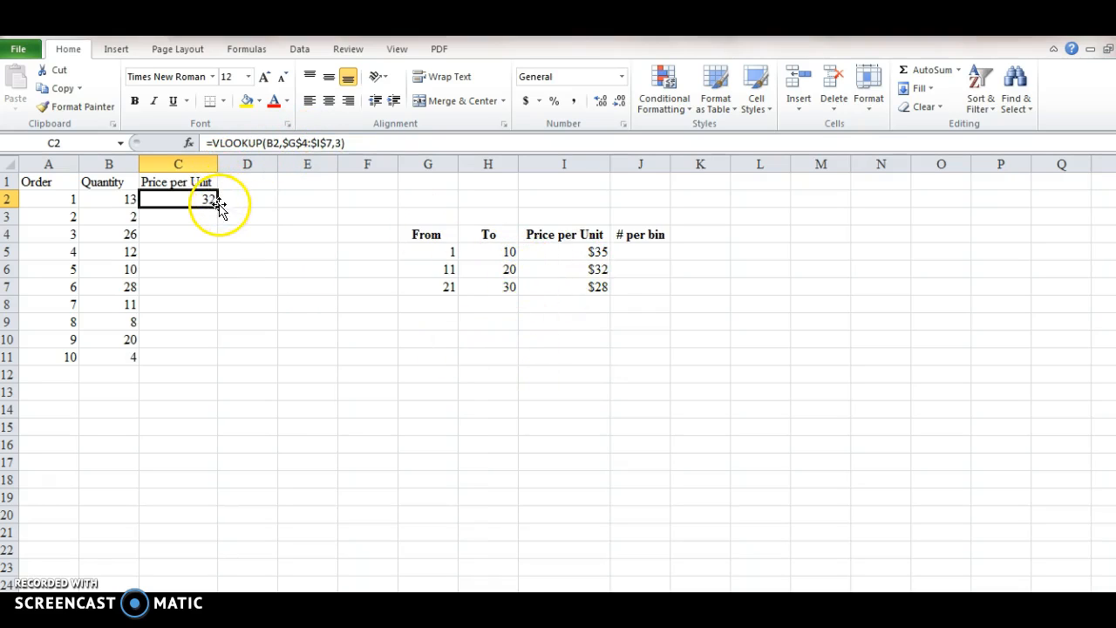
{"action": "left_click_drag", "start_coordinate": [218, 204], "coordinate": [204, 365]}
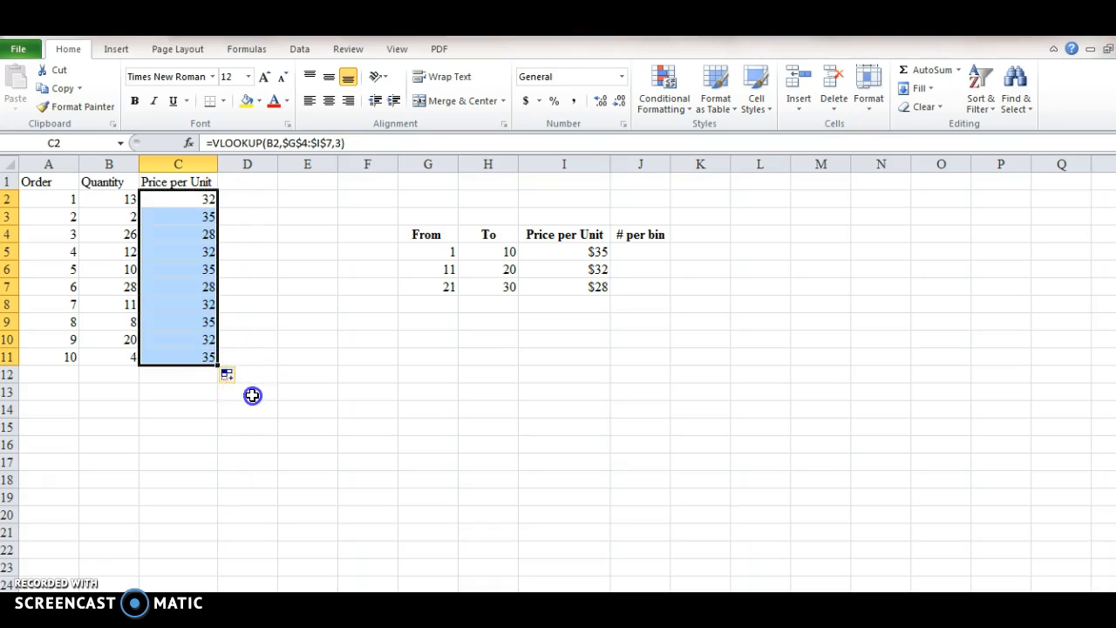
{"action": "left_click", "coordinate": [247, 182]}
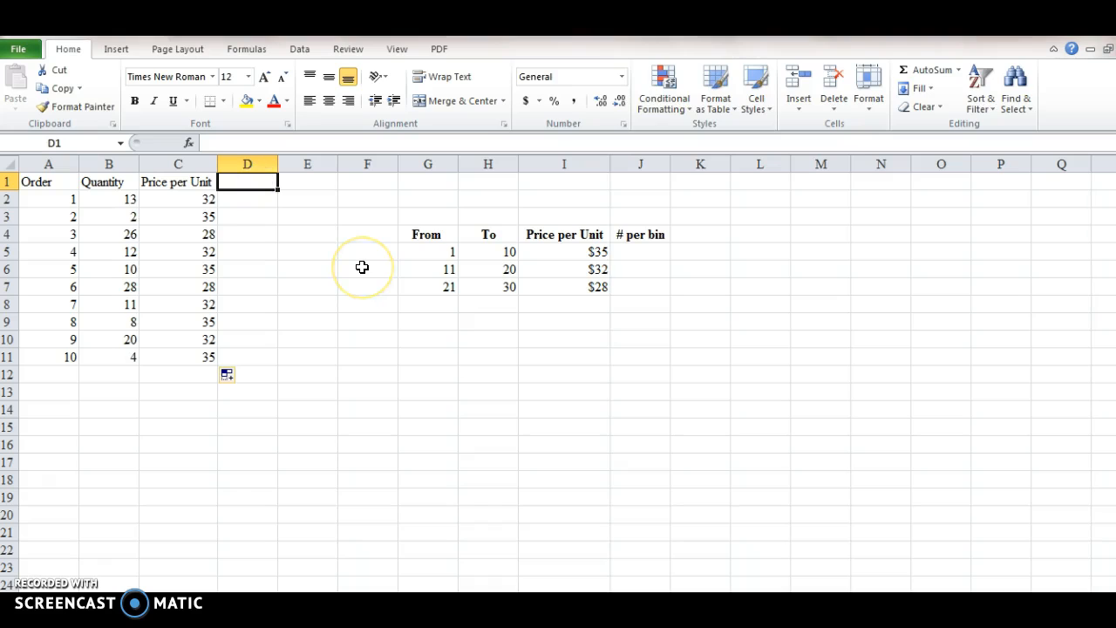
Step: Add a 'Revenue' heading in D1 and fill =B2*C2 down to D11
{"action": "type", "text": "Revenue"}
{"action": "left_click", "coordinate": [248, 199]}
{"action": "type", "text": "="}
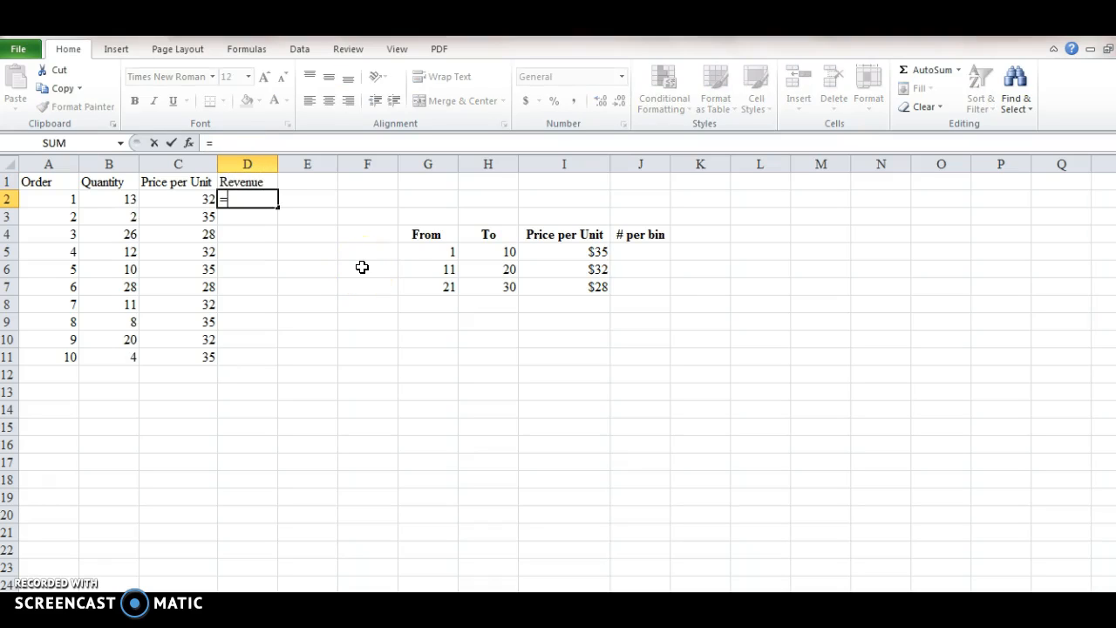
{"action": "left_click", "coordinate": [109, 199]}
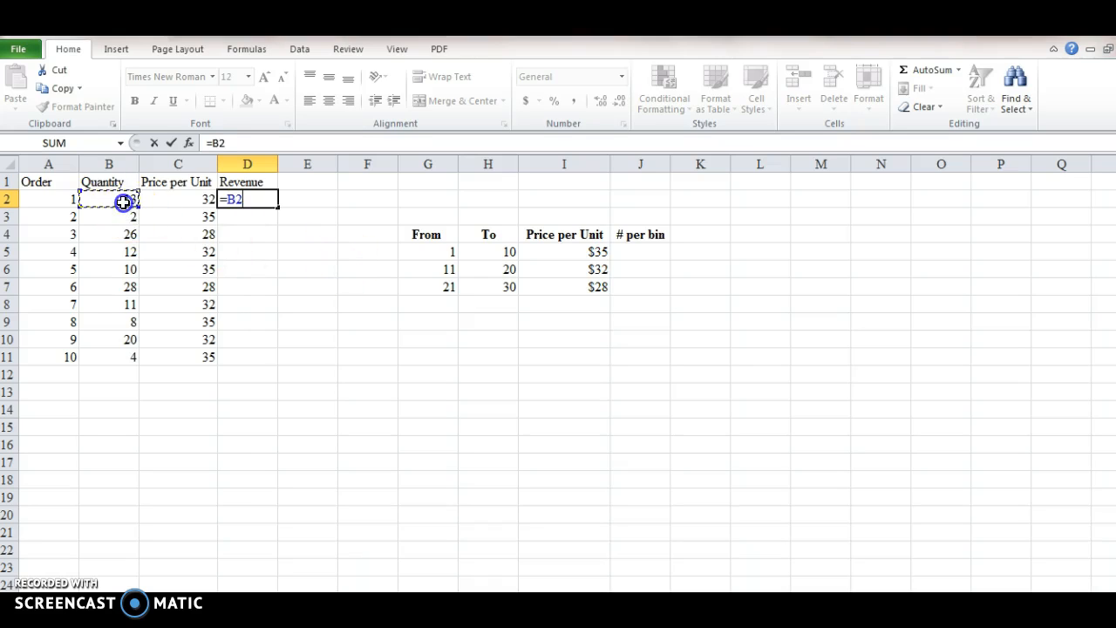
{"action": "type", "text": "*"}
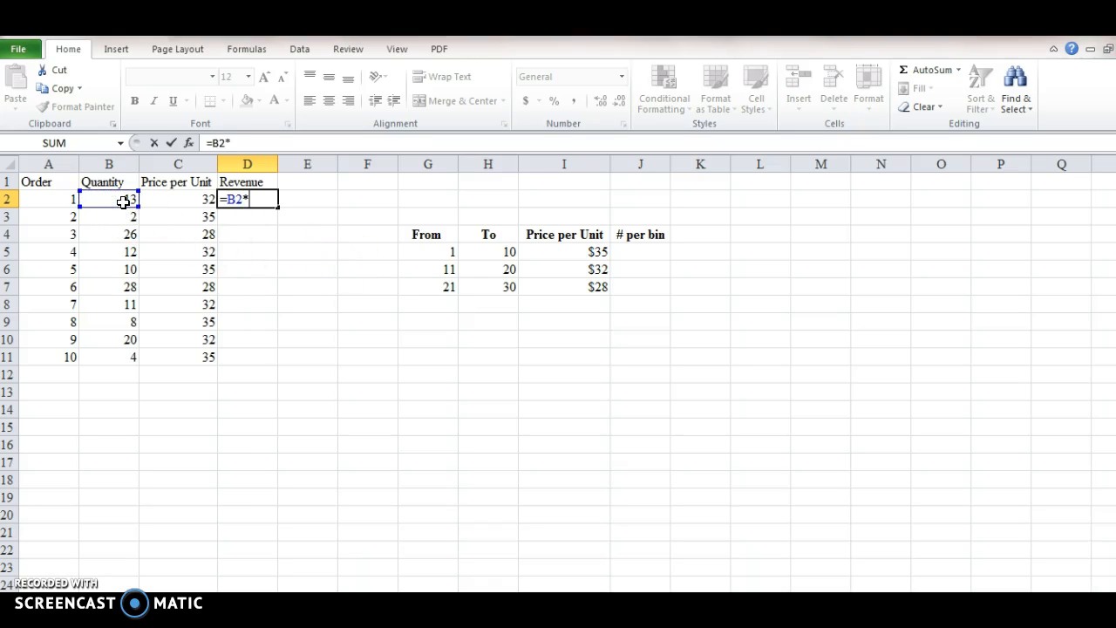
{"action": "left_click", "coordinate": [178, 216]}
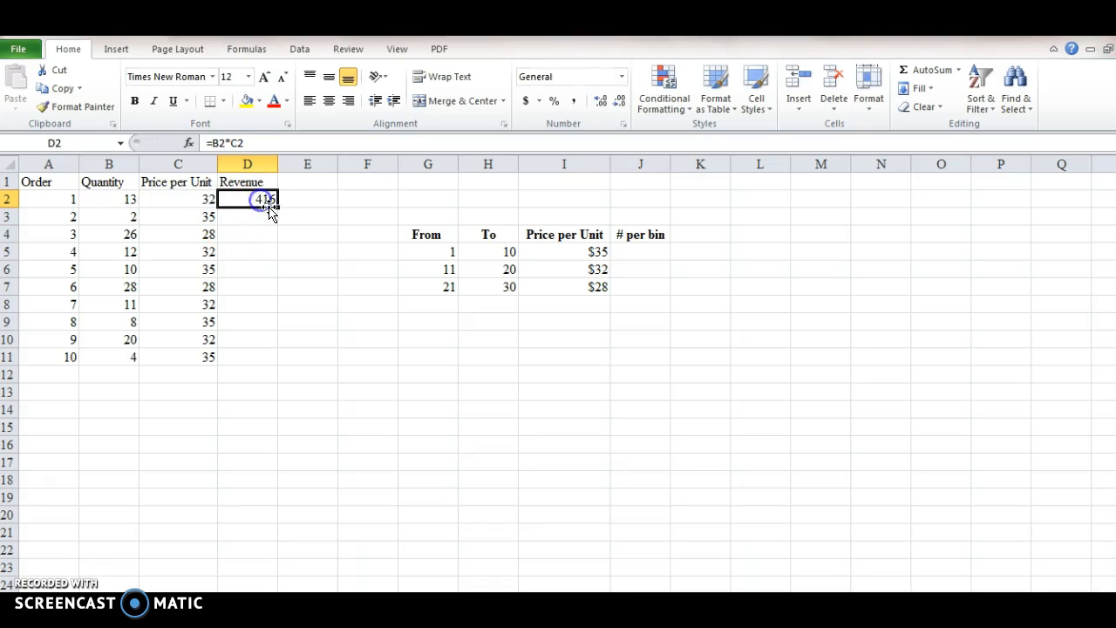
{"action": "left_click_drag", "start_coordinate": [272, 203], "coordinate": [278, 359]}
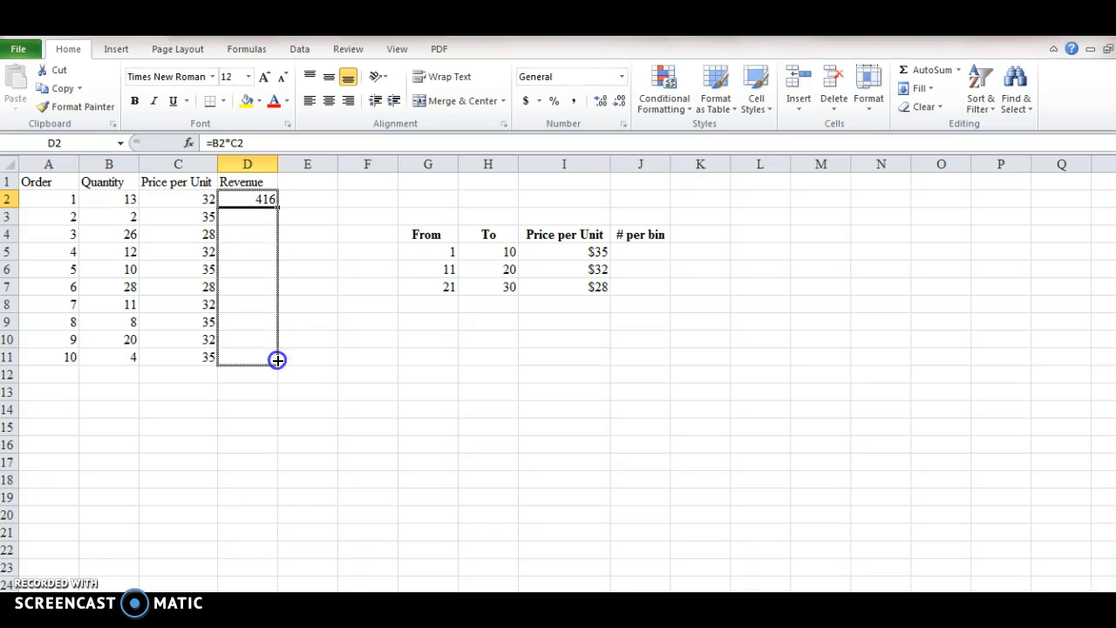
{"action": "left_click_drag", "start_coordinate": [278, 198], "coordinate": [266, 358]}
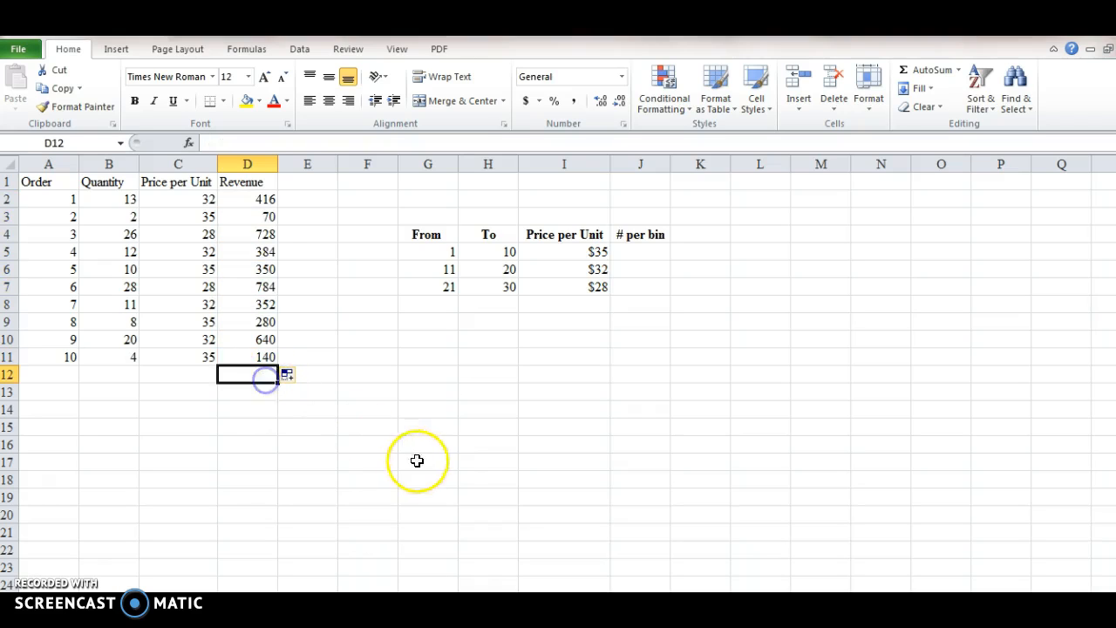
{"action": "mouse_move", "coordinate": [45, 394]}
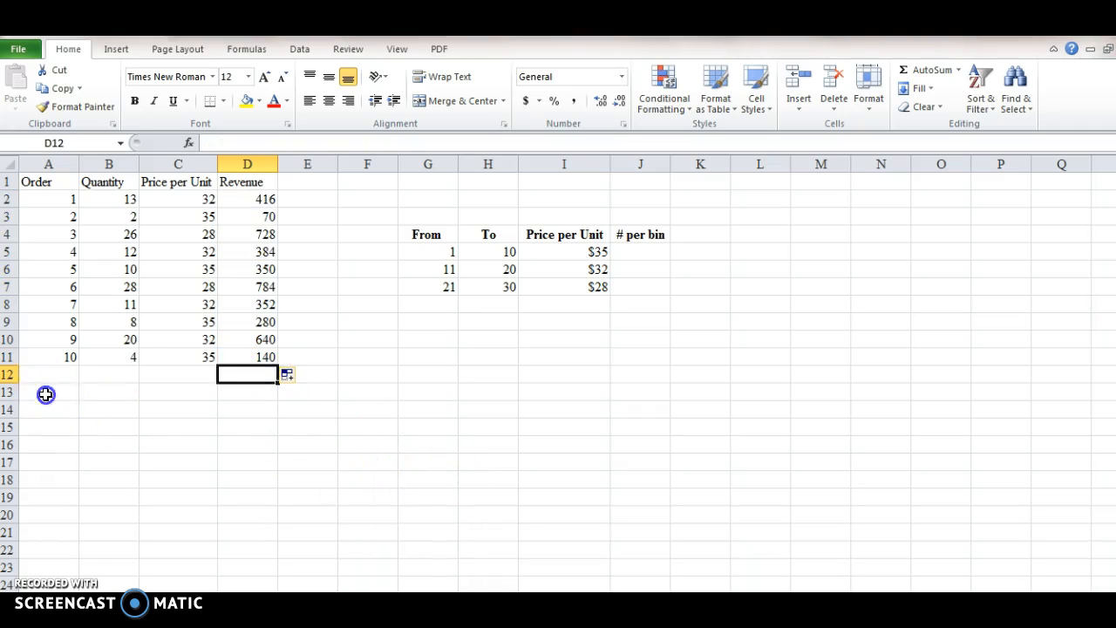
Step: Label cell A13 'Total Revenue'
{"action": "left_click", "coordinate": [48, 391]}
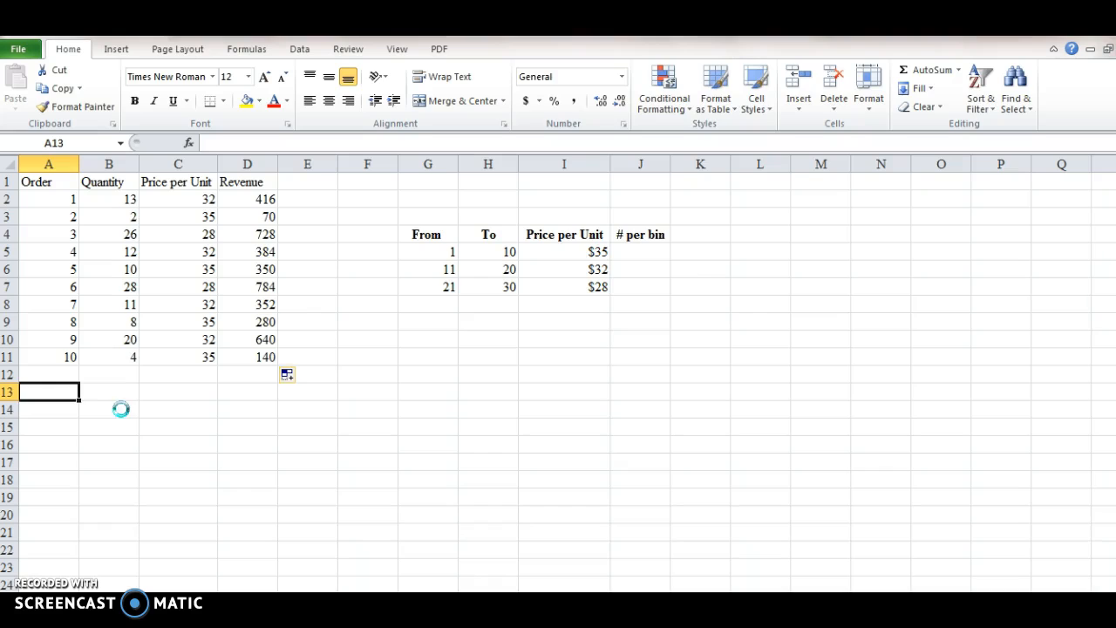
{"action": "type", "text": "Total"}
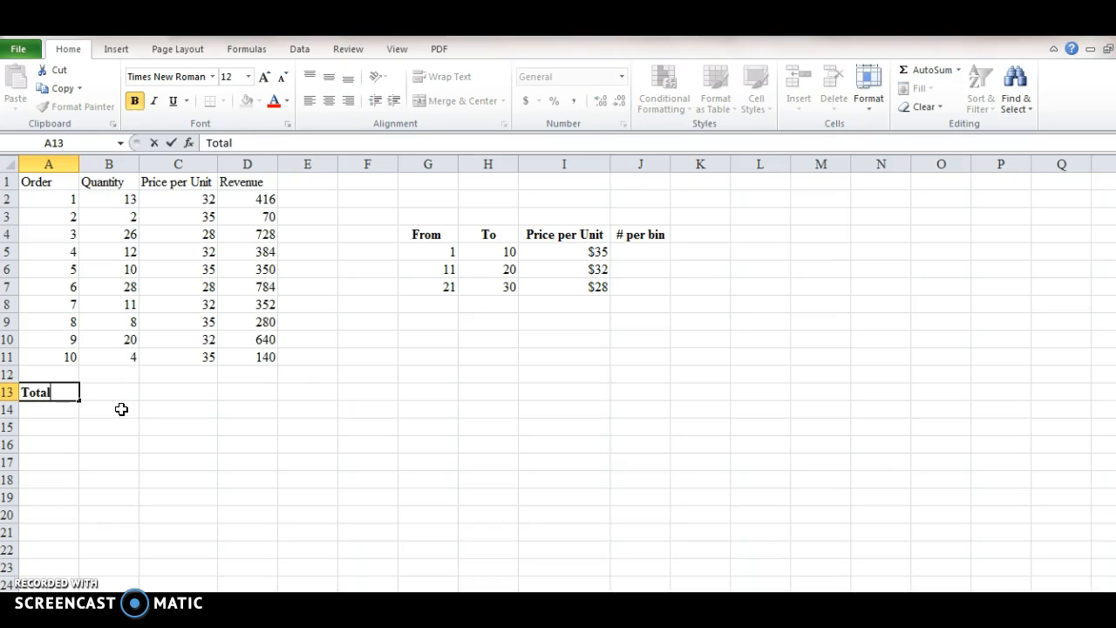
{"action": "type", "text": "Revenu"}
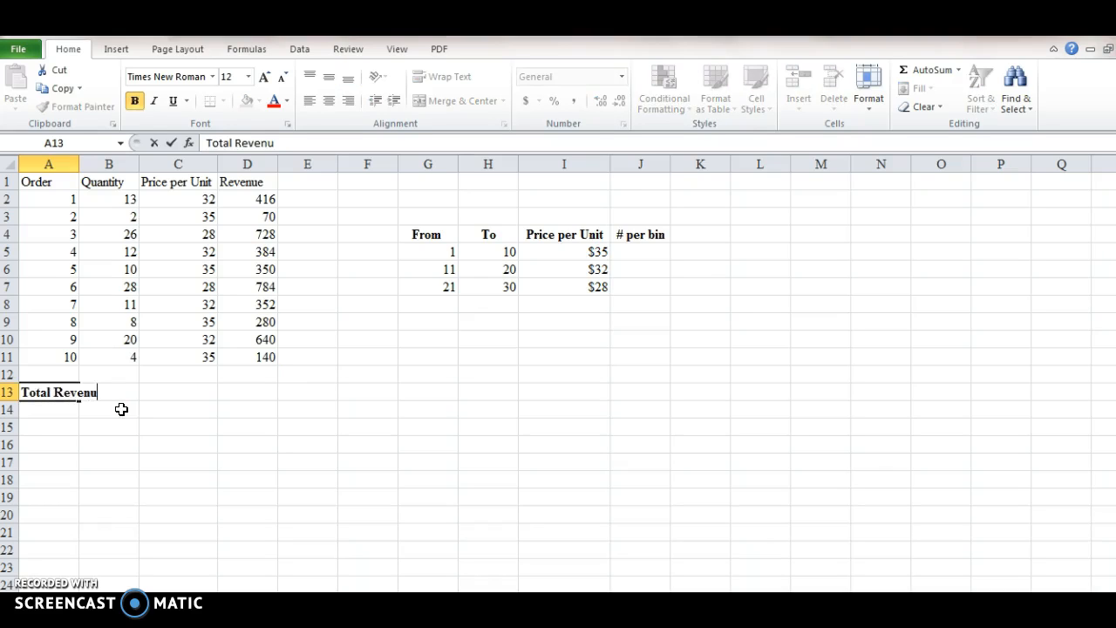
Step: Enter =SUM(D2:D11) in D13, giving a total revenue of 4144
{"action": "left_click", "coordinate": [247, 392]}
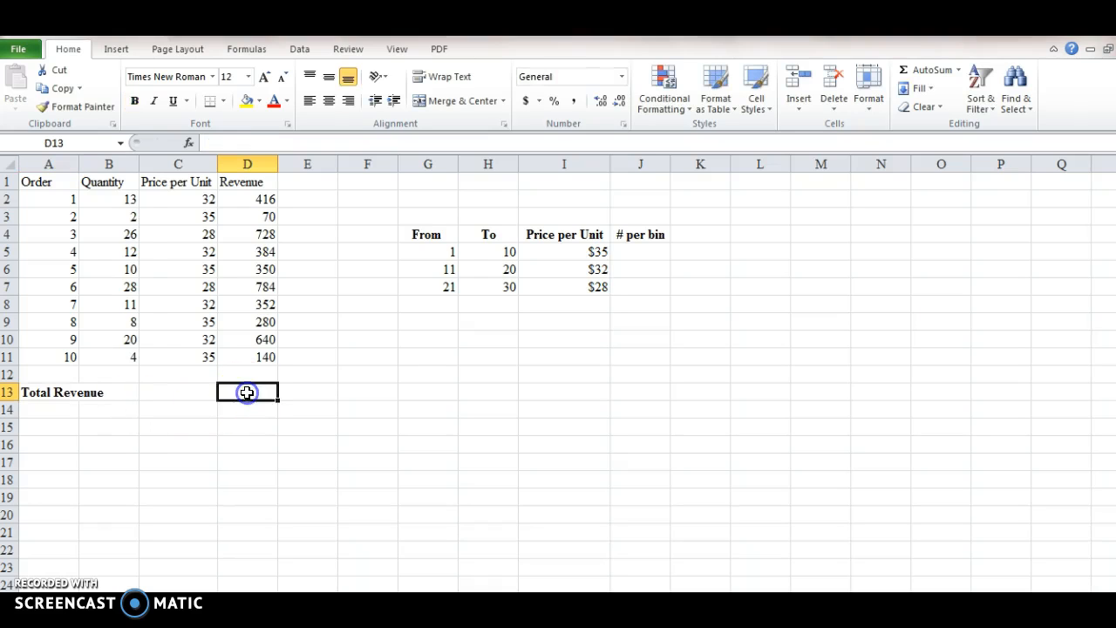
{"action": "type", "text": "="}
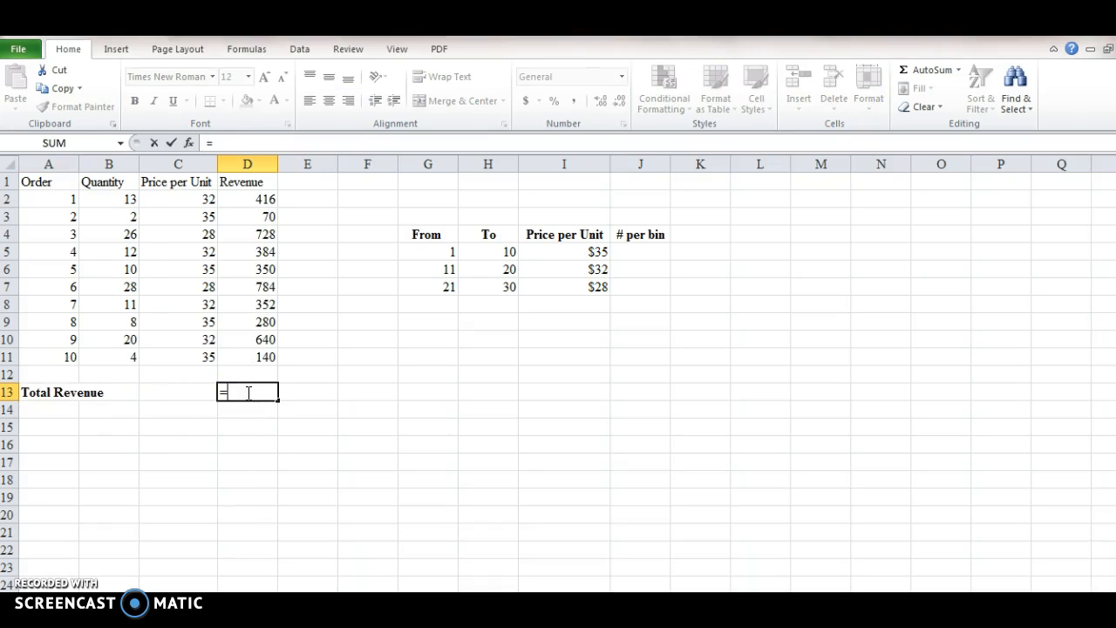
{"action": "type", "text": "sum("}
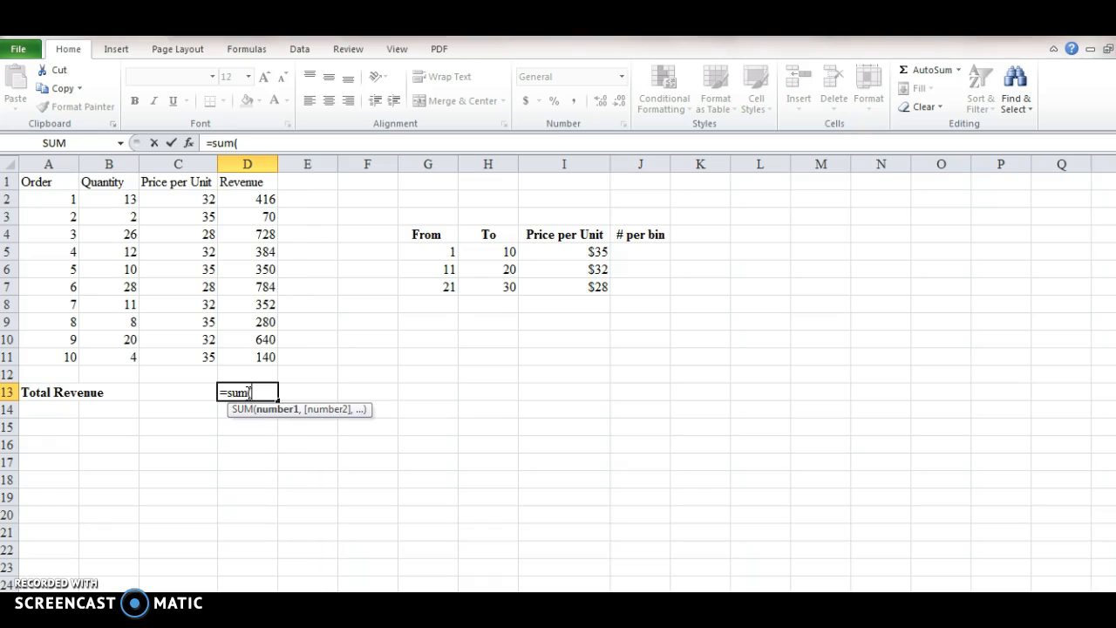
{"action": "left_click", "coordinate": [246, 199]}
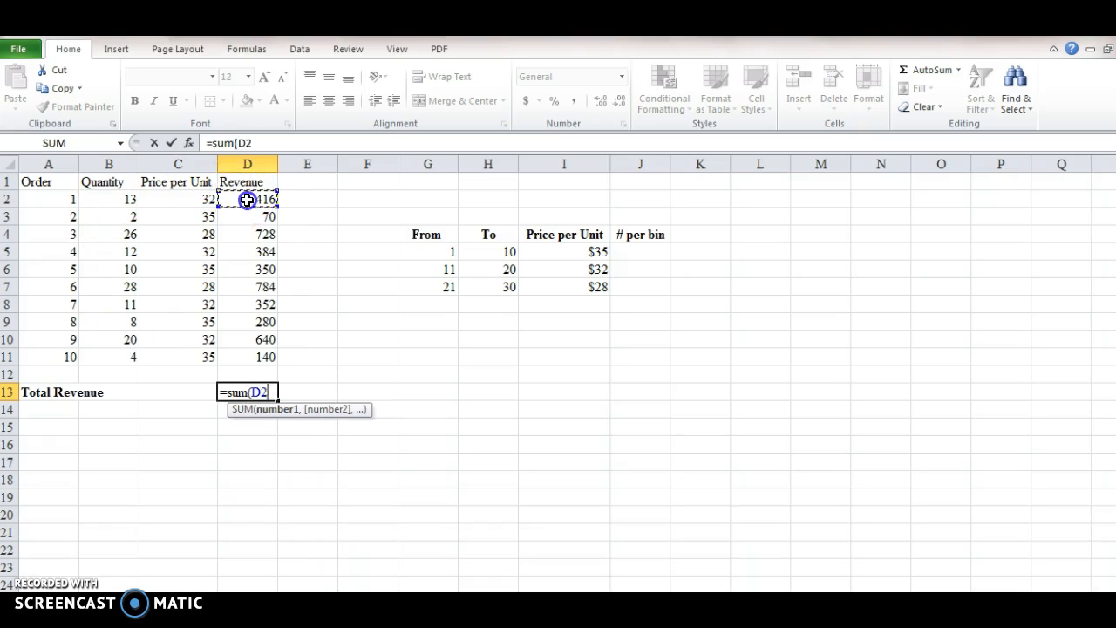
{"action": "left_click_drag", "start_coordinate": [247, 198], "coordinate": [247, 358]}
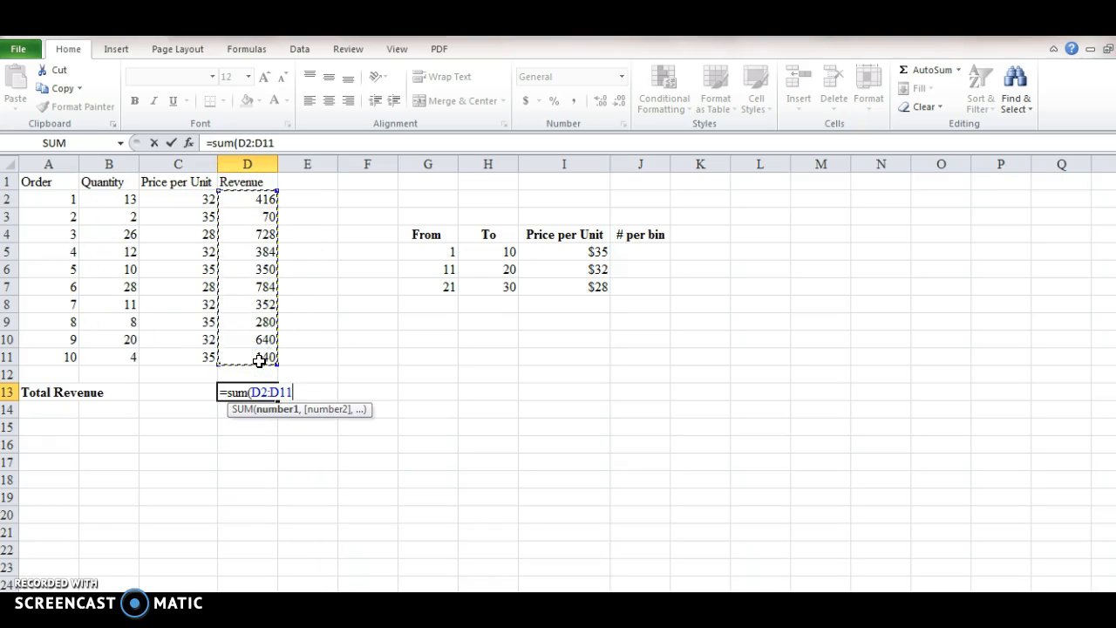
{"action": "key", "text": "Return"}
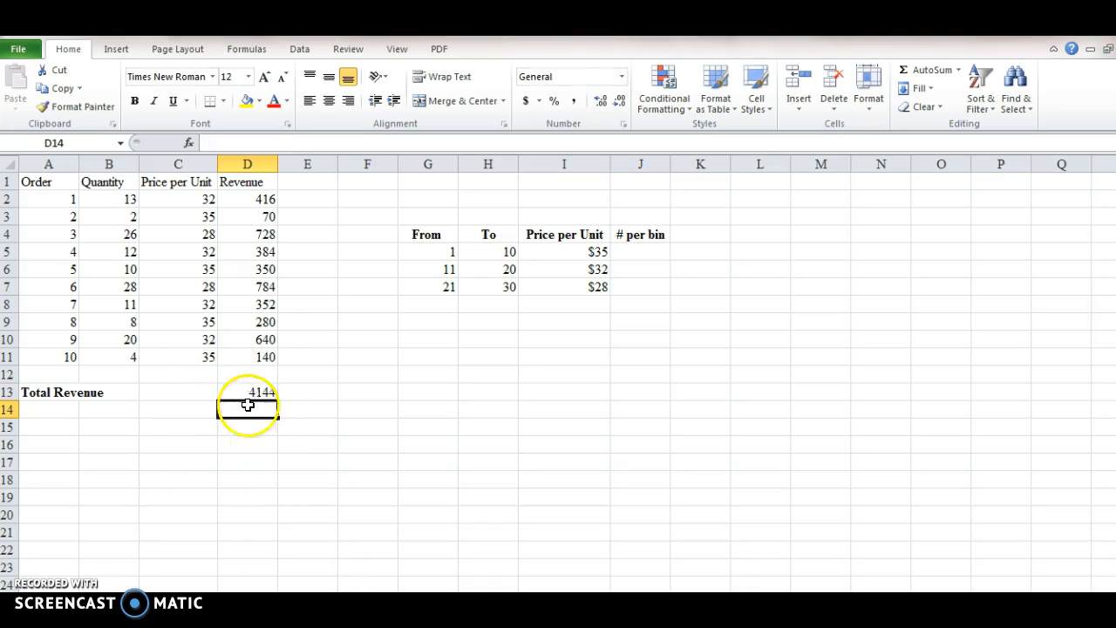
{"action": "mouse_move", "coordinate": [319, 422]}
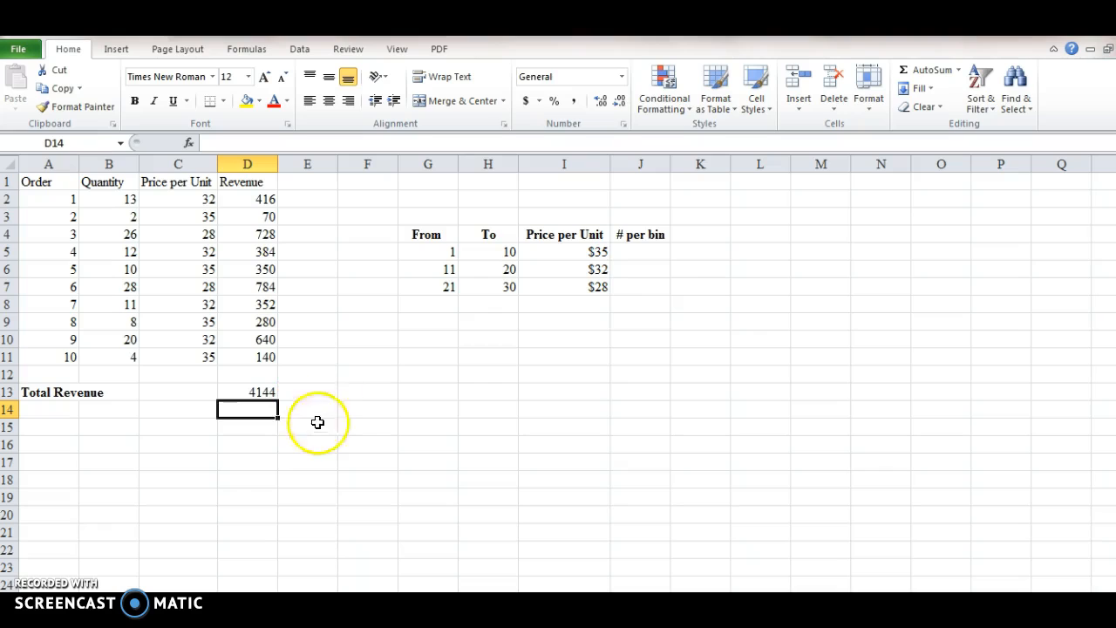
{"action": "left_click", "coordinate": [641, 251]}
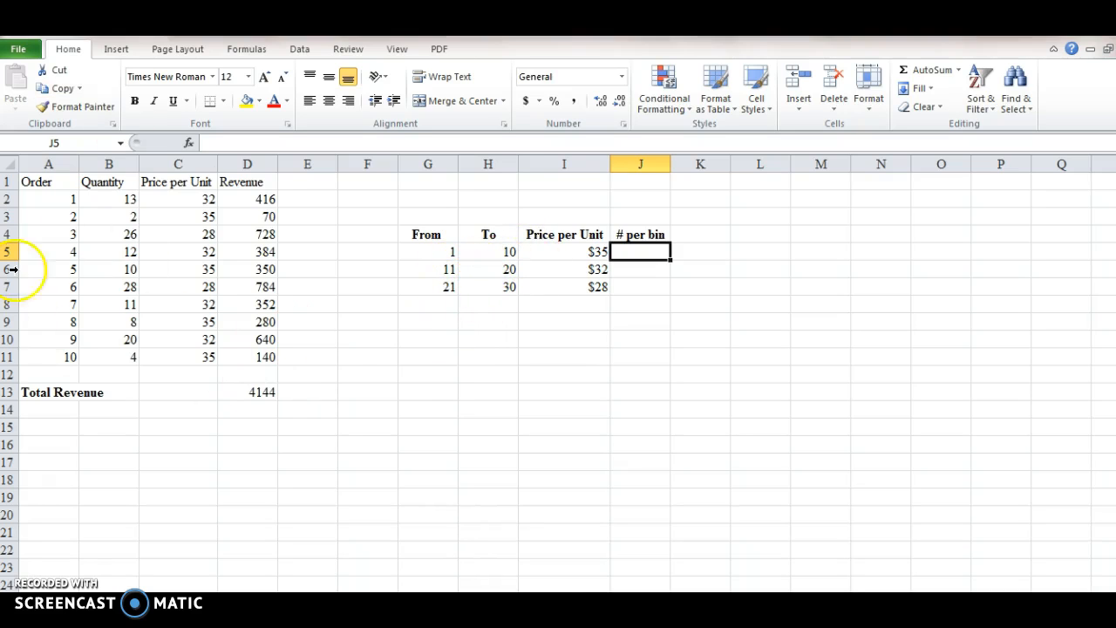
{"action": "mouse_move", "coordinate": [94, 347]}
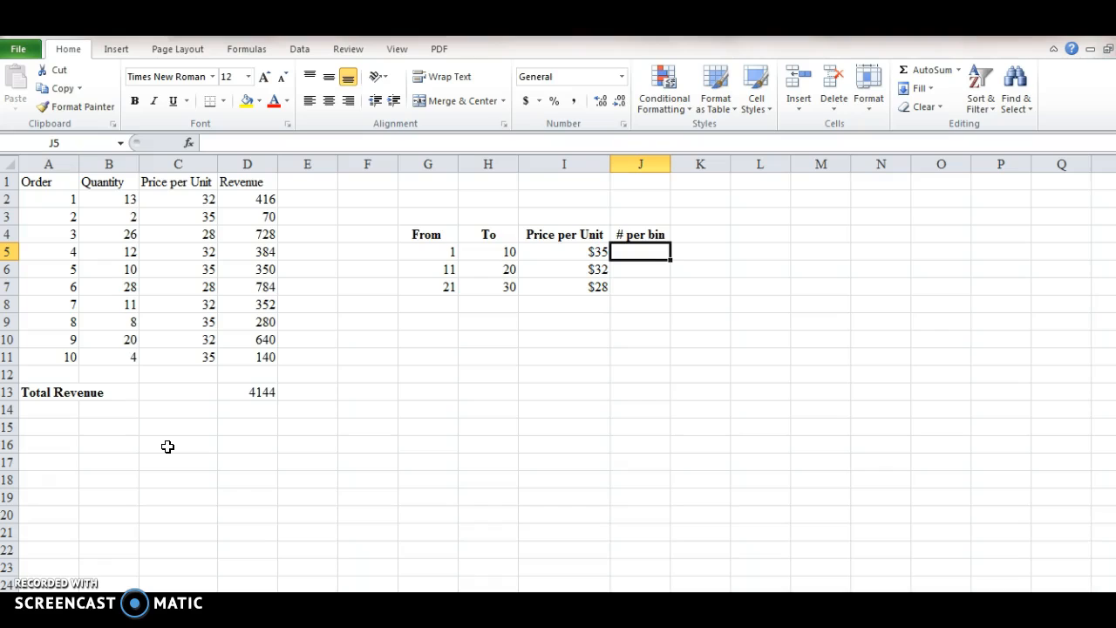
{"action": "mouse_move", "coordinate": [535, 415]}
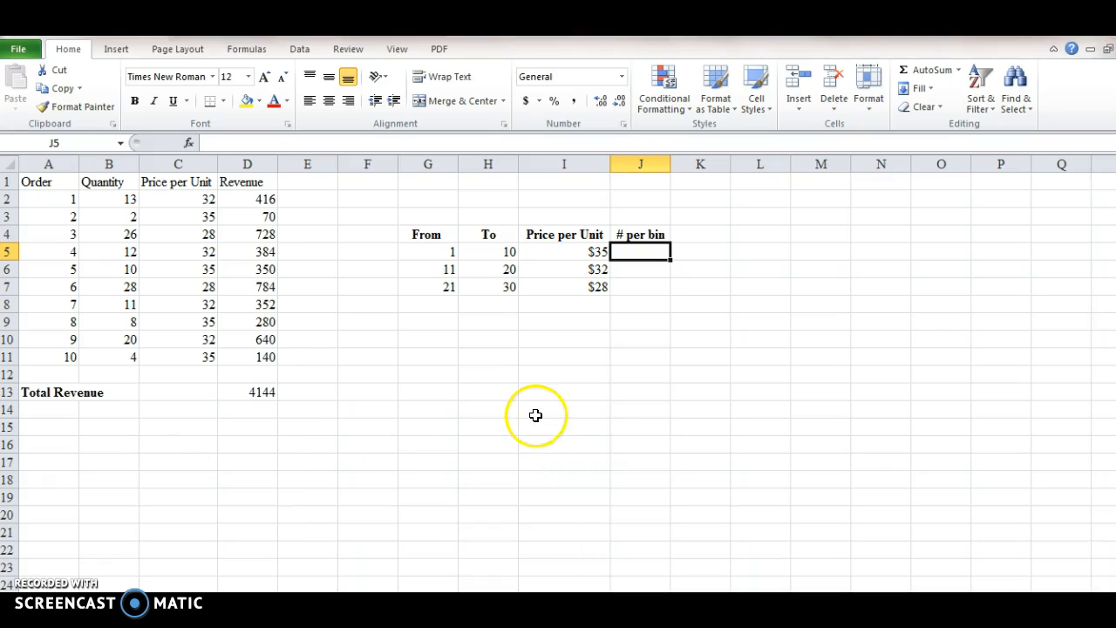
{"action": "mouse_move", "coordinate": [545, 406]}
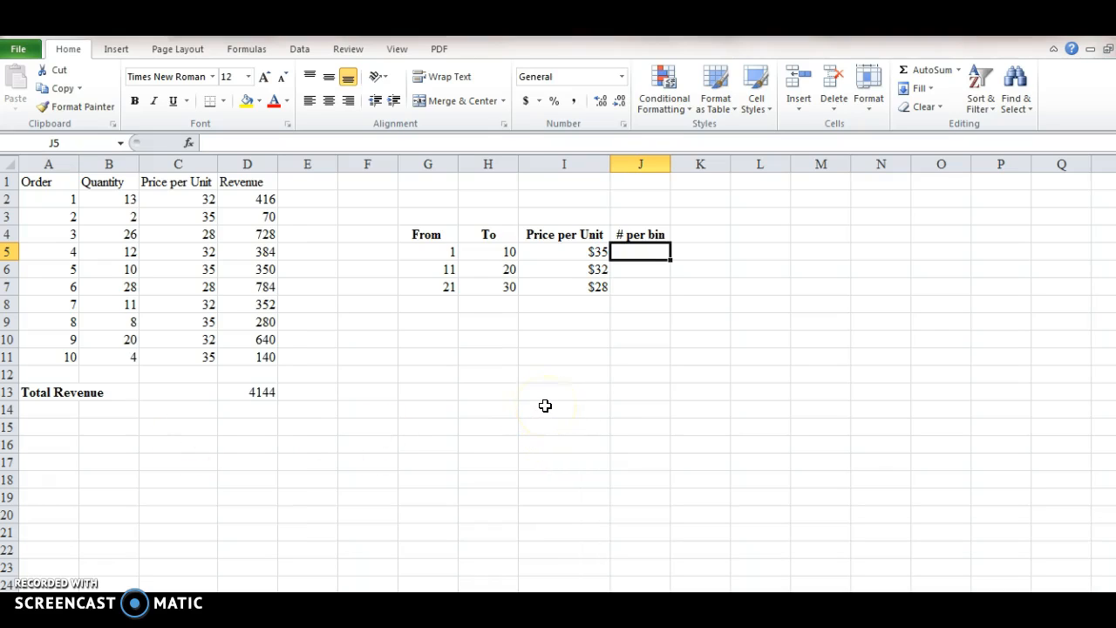
{"action": "mouse_move", "coordinate": [541, 407]}
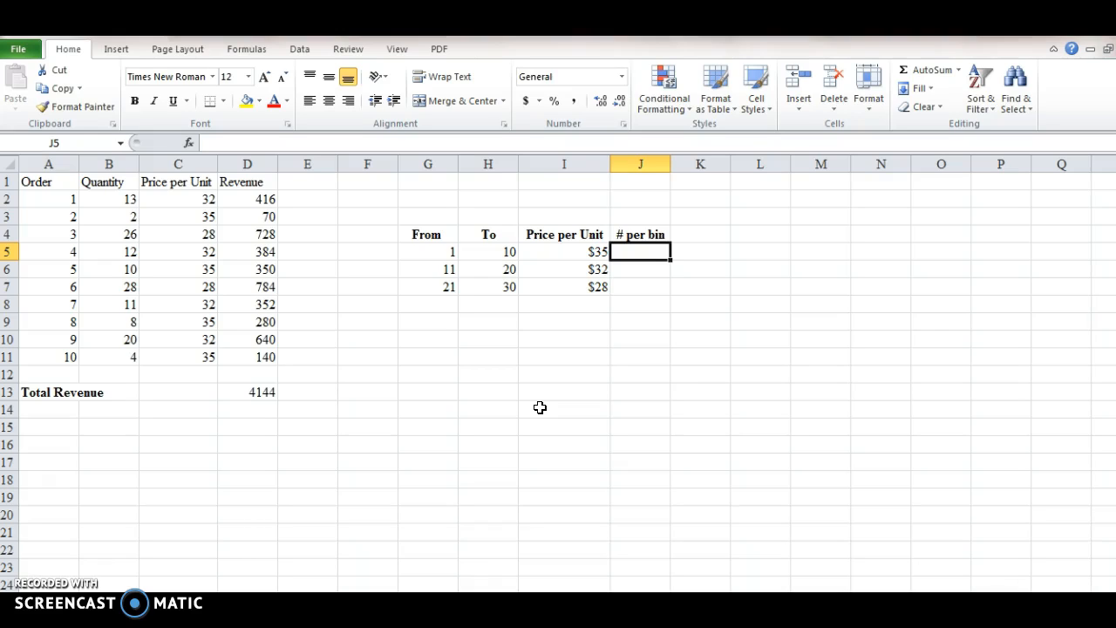
Step: Enter =COUNTIF(B2:B11,"<=10") in J5, returning 4, and check the formula
{"action": "type", "text": "=-"}
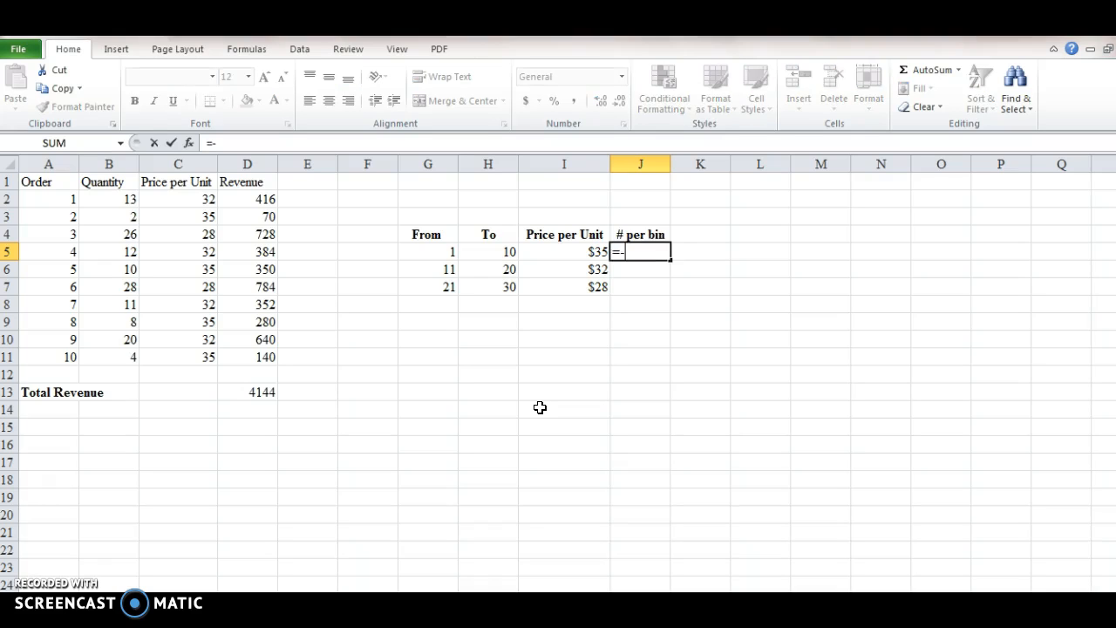
{"action": "type", "text": "countifg"}
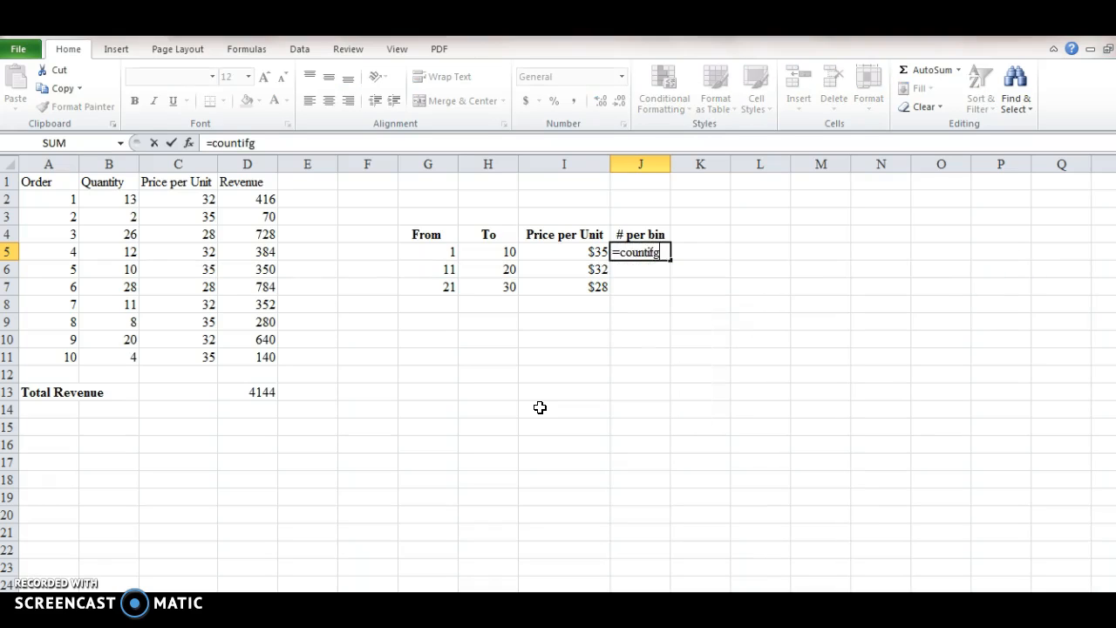
{"action": "type", "text": "("}
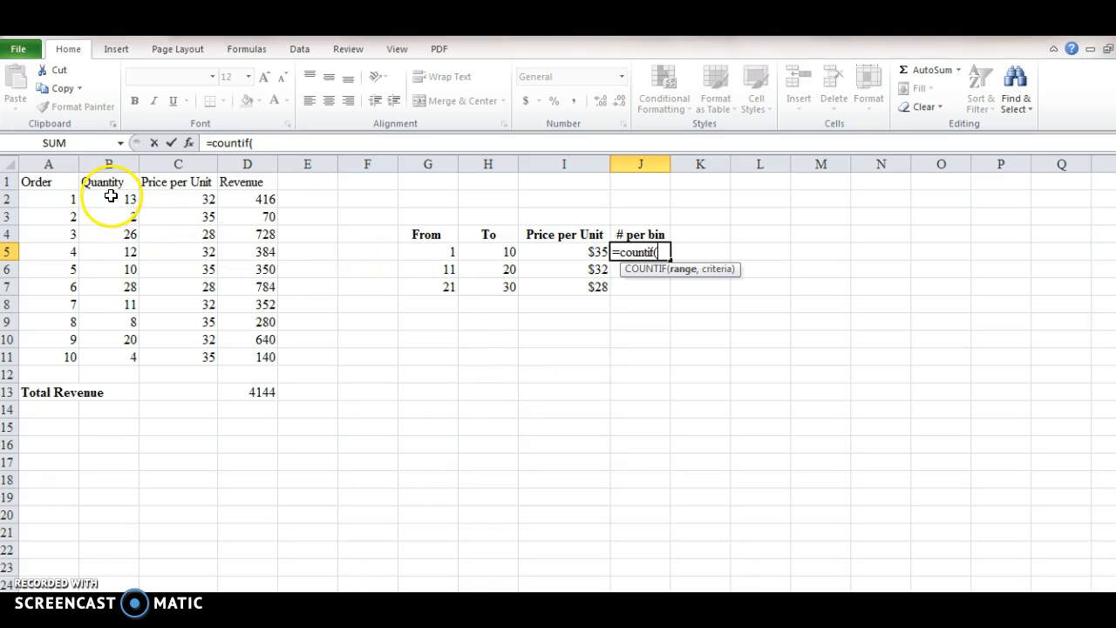
{"action": "left_click_drag", "start_coordinate": [108, 199], "coordinate": [108, 356]}
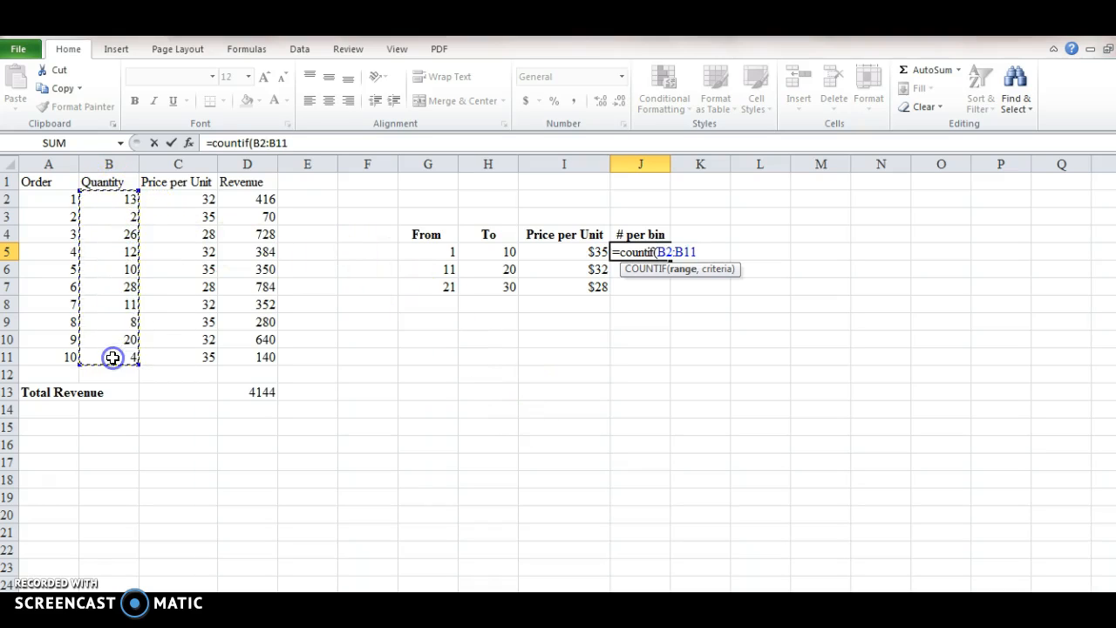
{"action": "type", "text": ","}
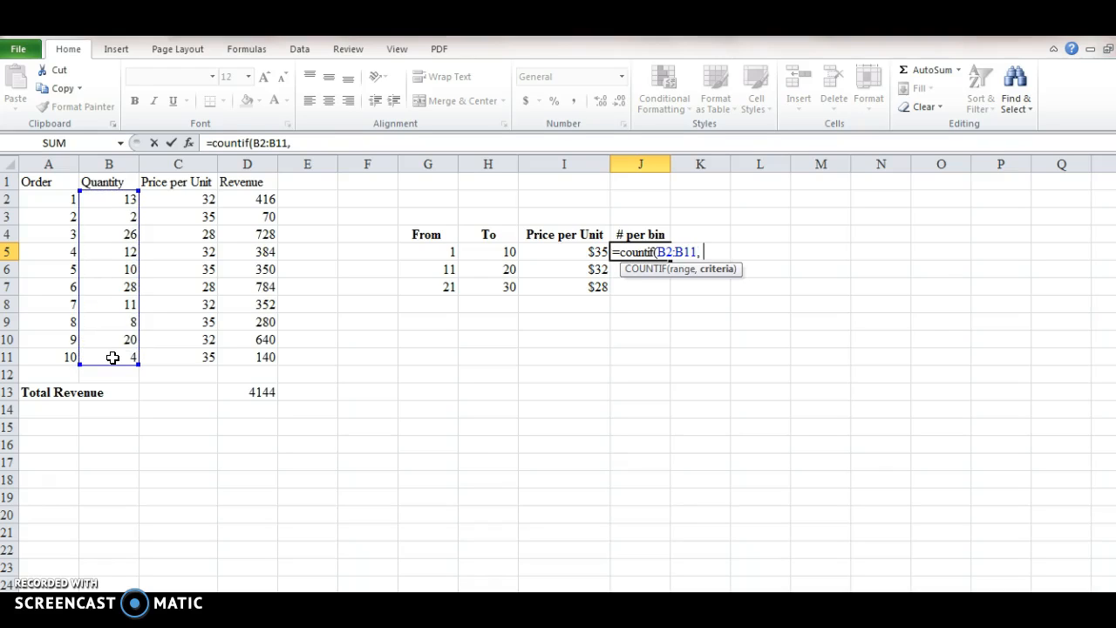
{"action": "type", "text": "\""}
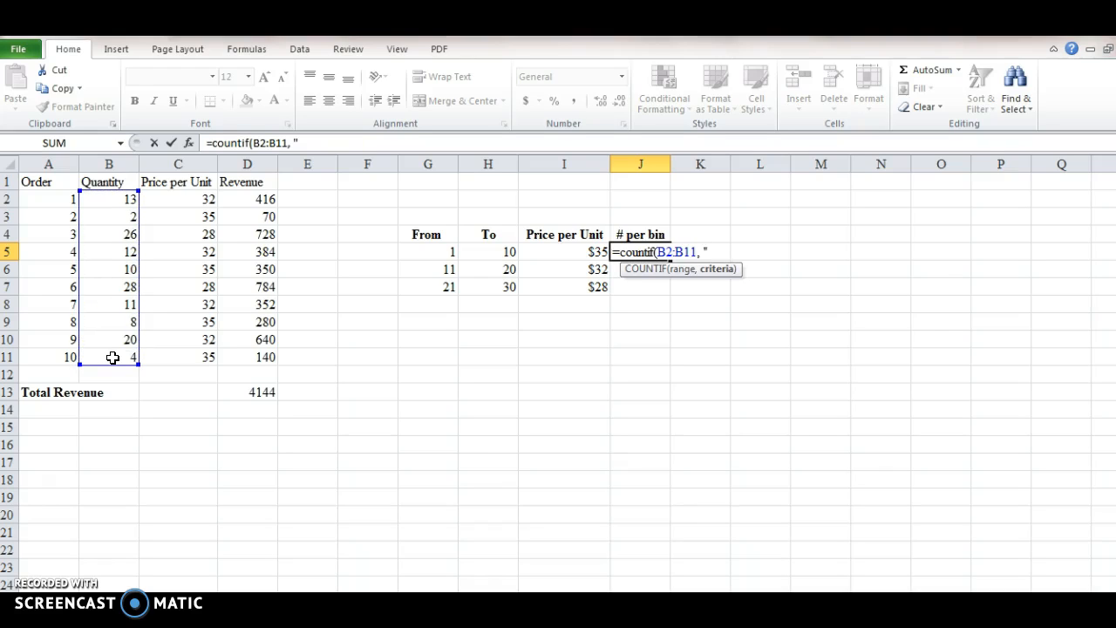
{"action": "type", "text": "<"}
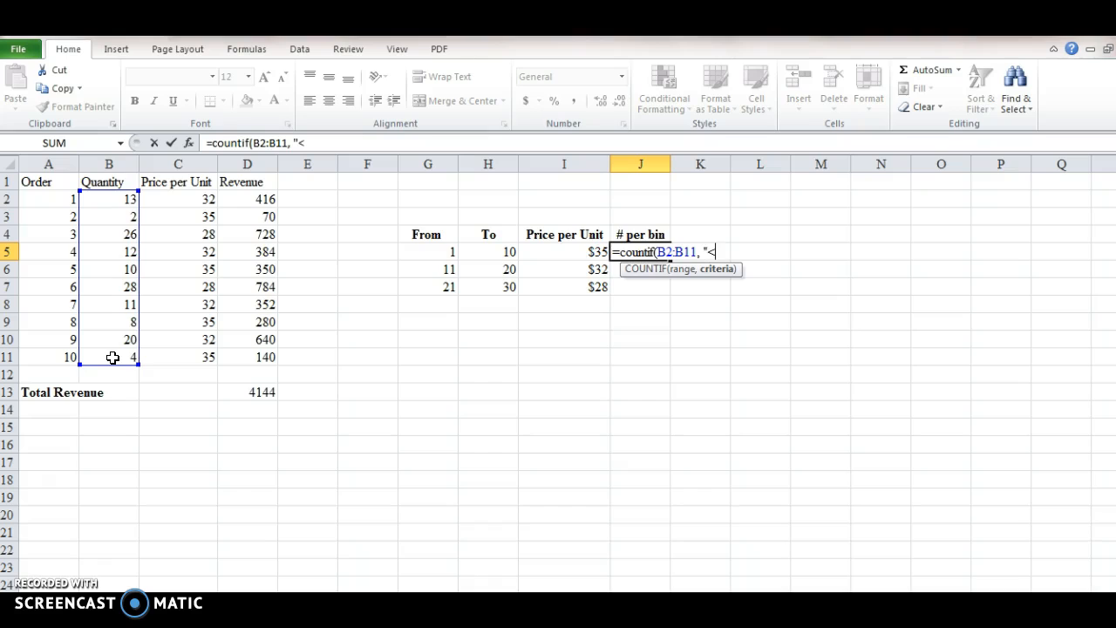
{"action": "type", "text": "="}
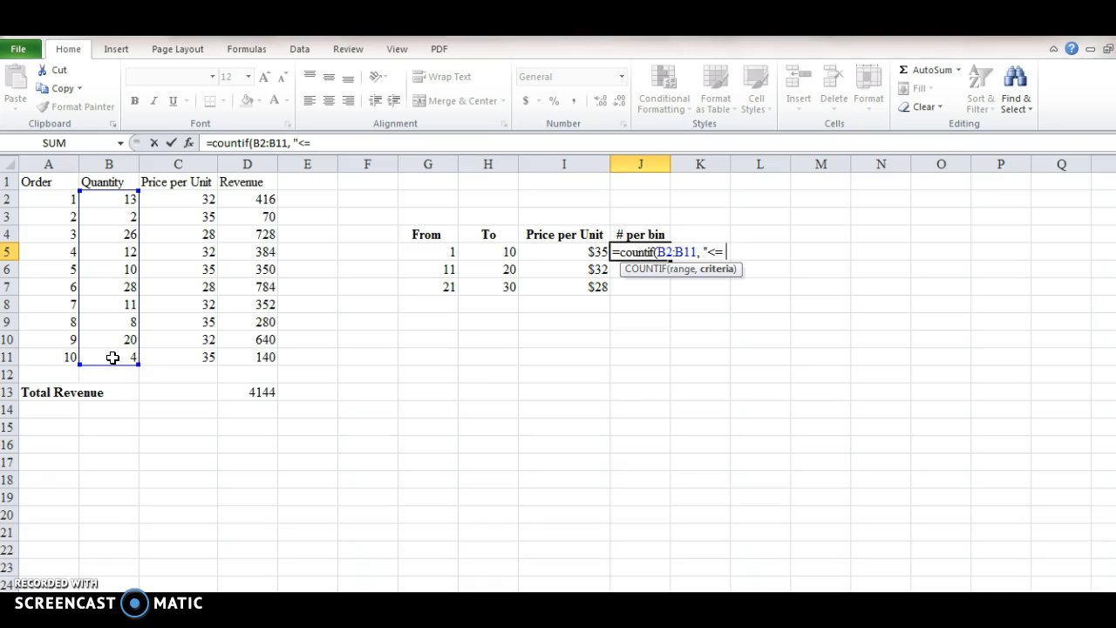
{"action": "type", "text": "10\")"}
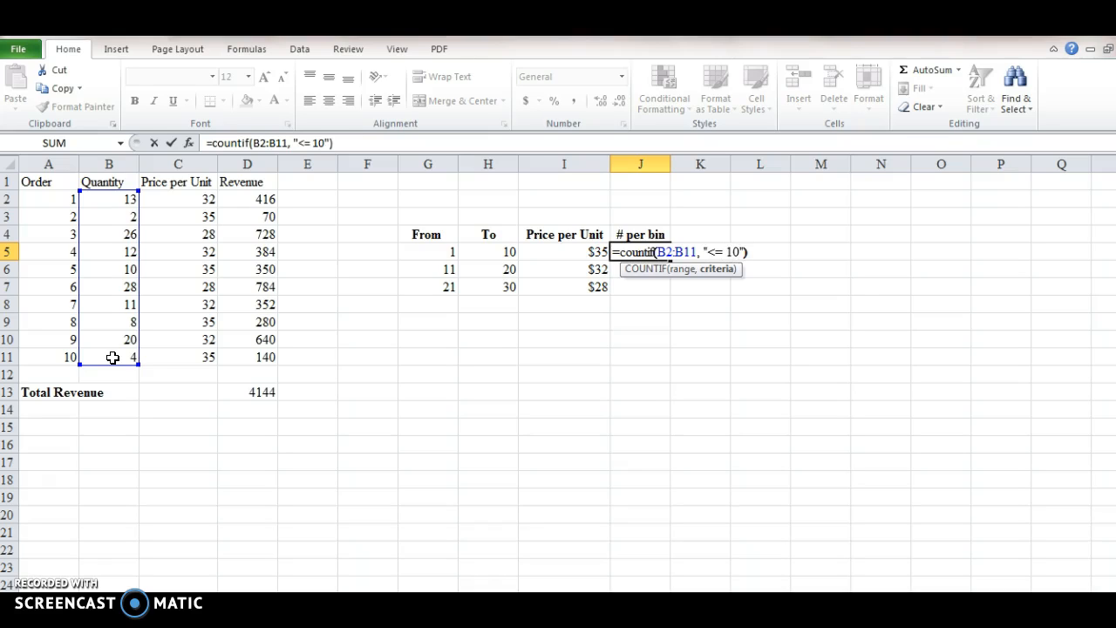
{"action": "key", "text": "Return"}
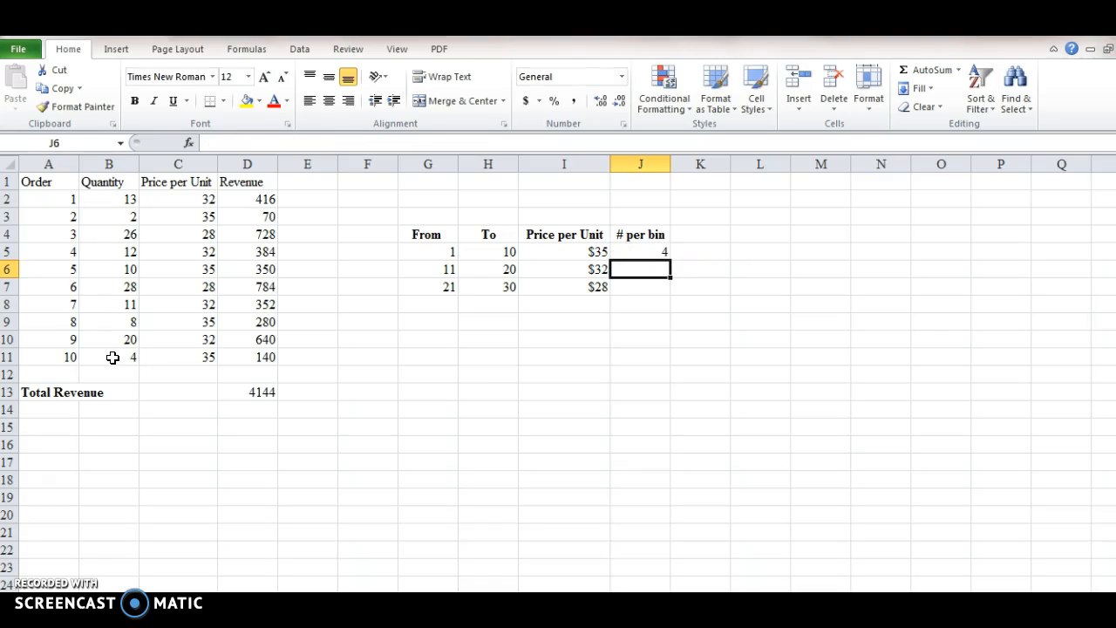
{"action": "left_click", "coordinate": [640, 252]}
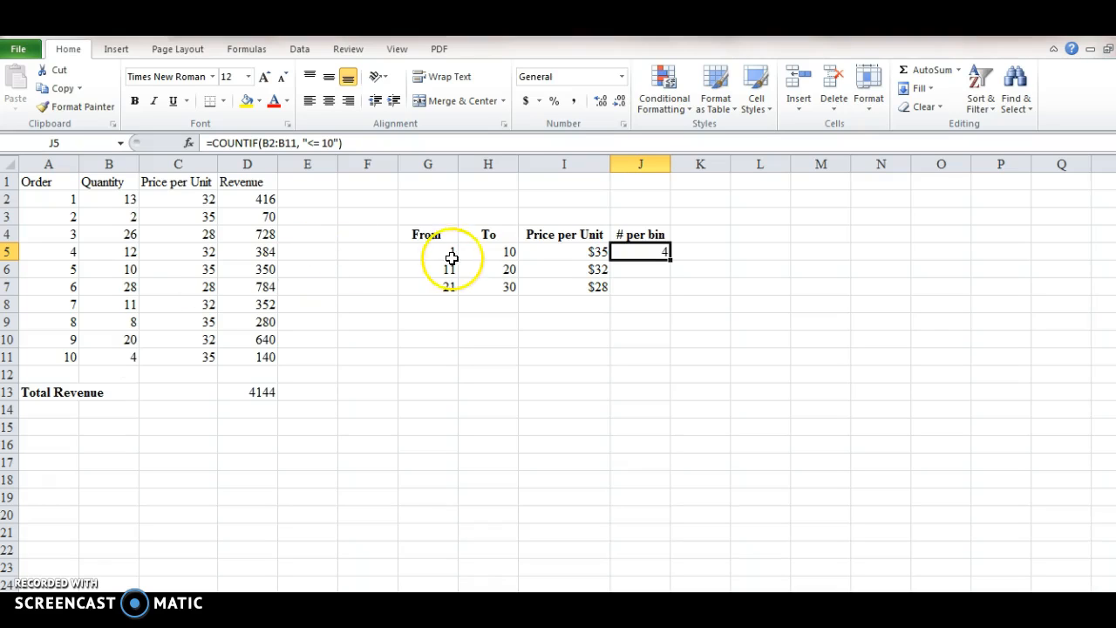
Step: Start a COUNTIFS in J6 on quantities B2:B11 with criterion ">=11"
{"action": "left_click", "coordinate": [640, 269]}
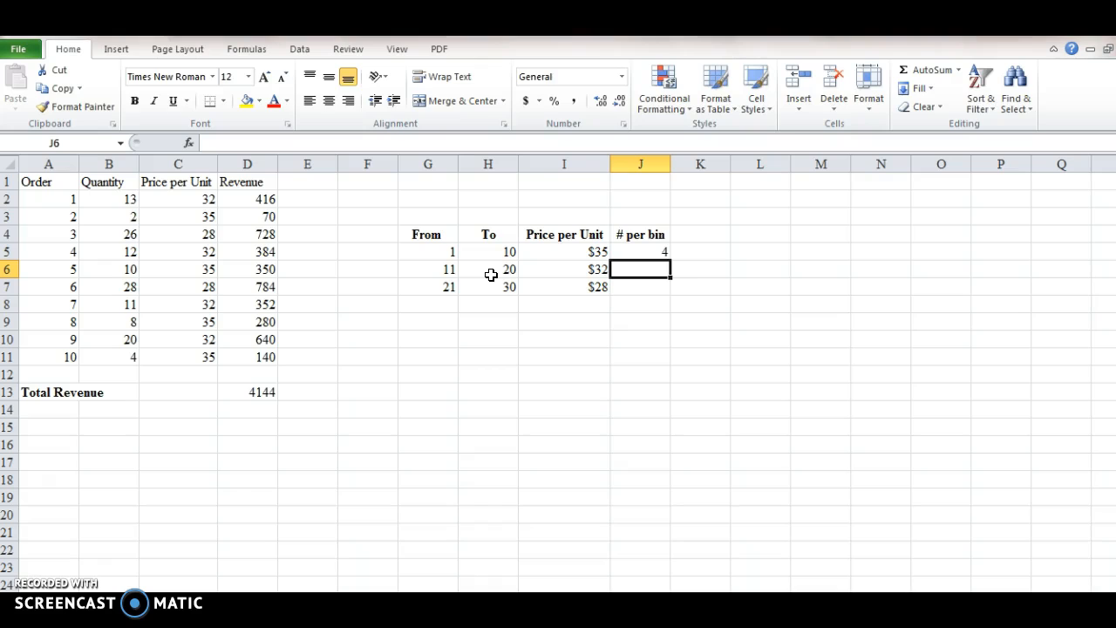
{"action": "type", "text": "="}
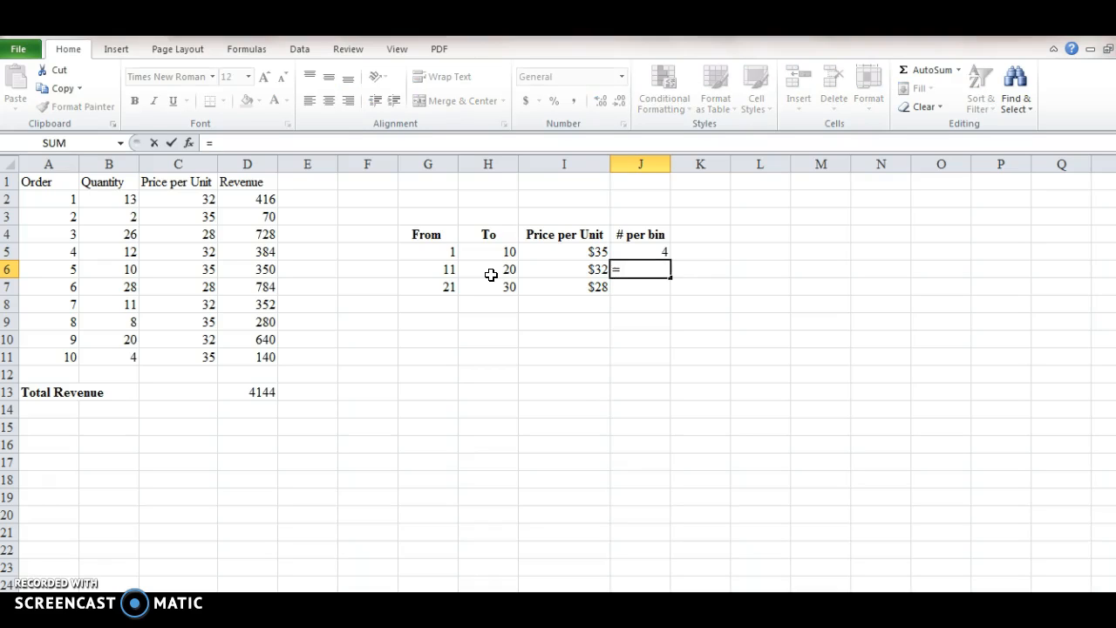
{"action": "type", "text": "=countf"}
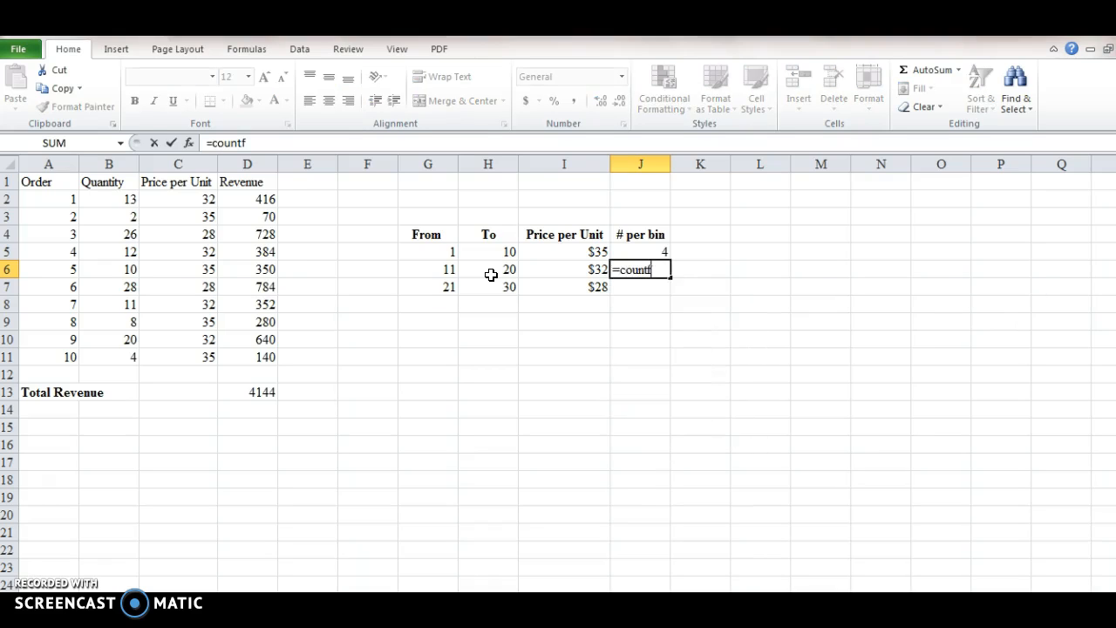
{"action": "type", "text": "s("}
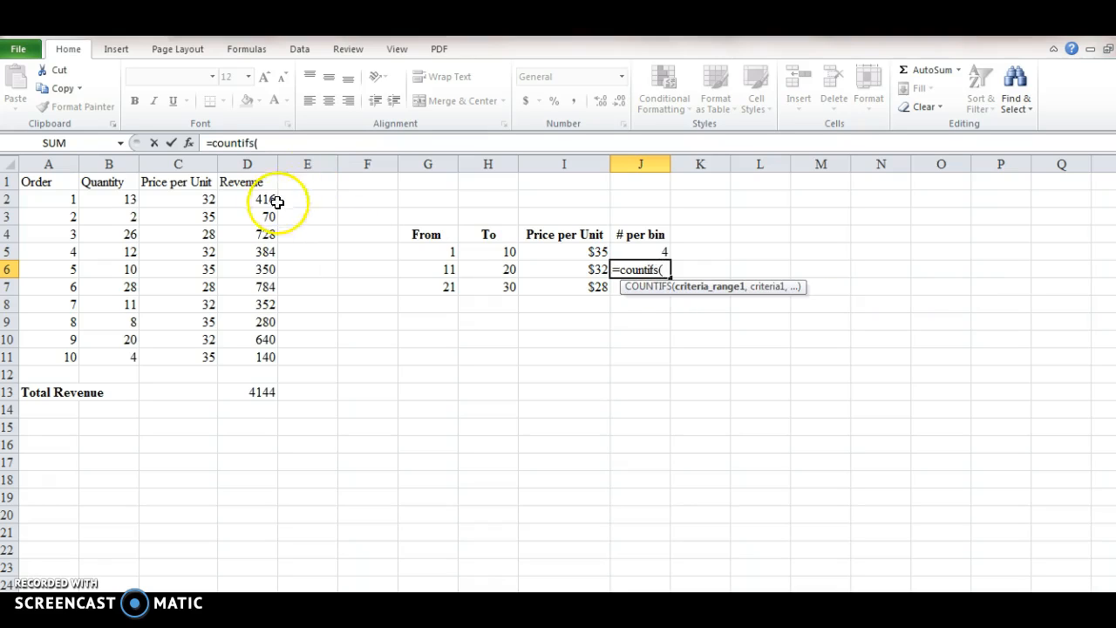
{"action": "left_click_drag", "start_coordinate": [109, 199], "coordinate": [109, 217]}
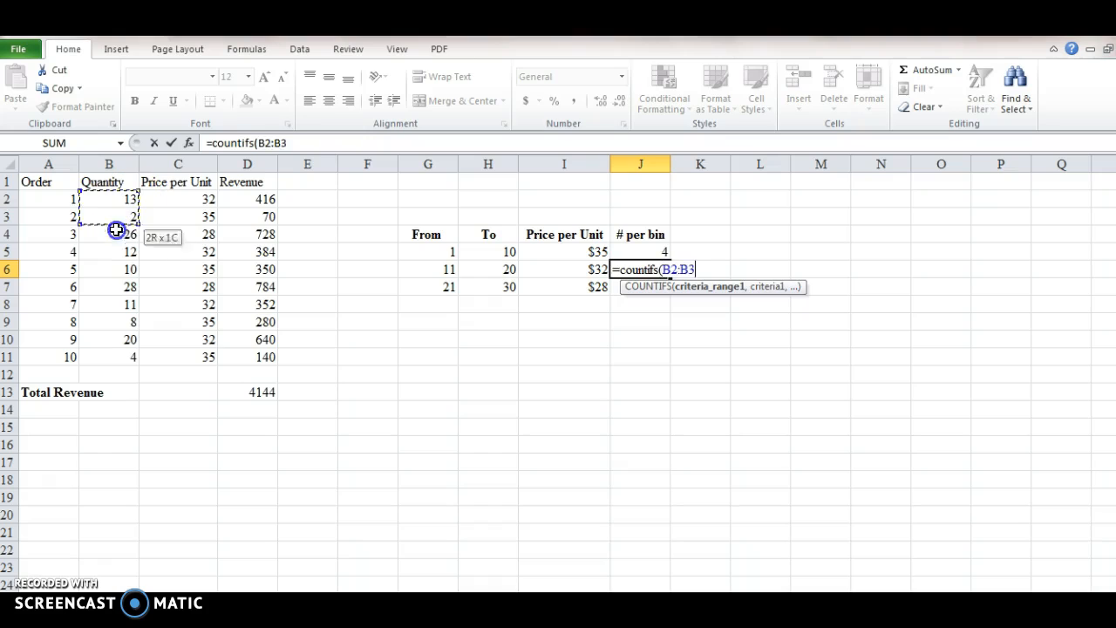
{"action": "left_click_drag", "start_coordinate": [109, 216], "coordinate": [116, 358]}
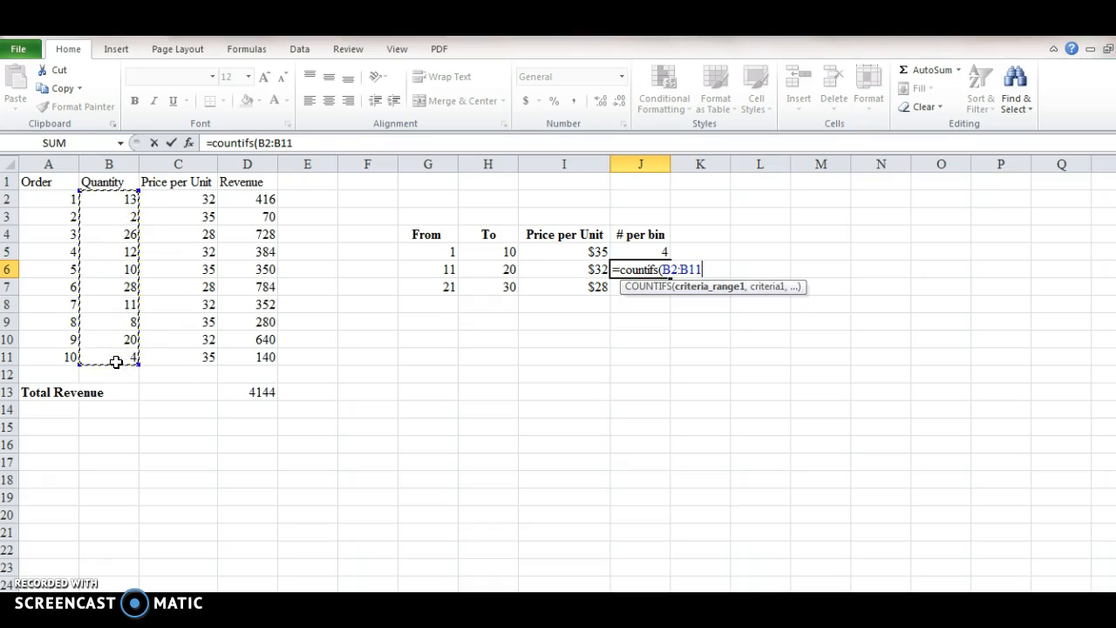
{"action": "type", "text": ","}
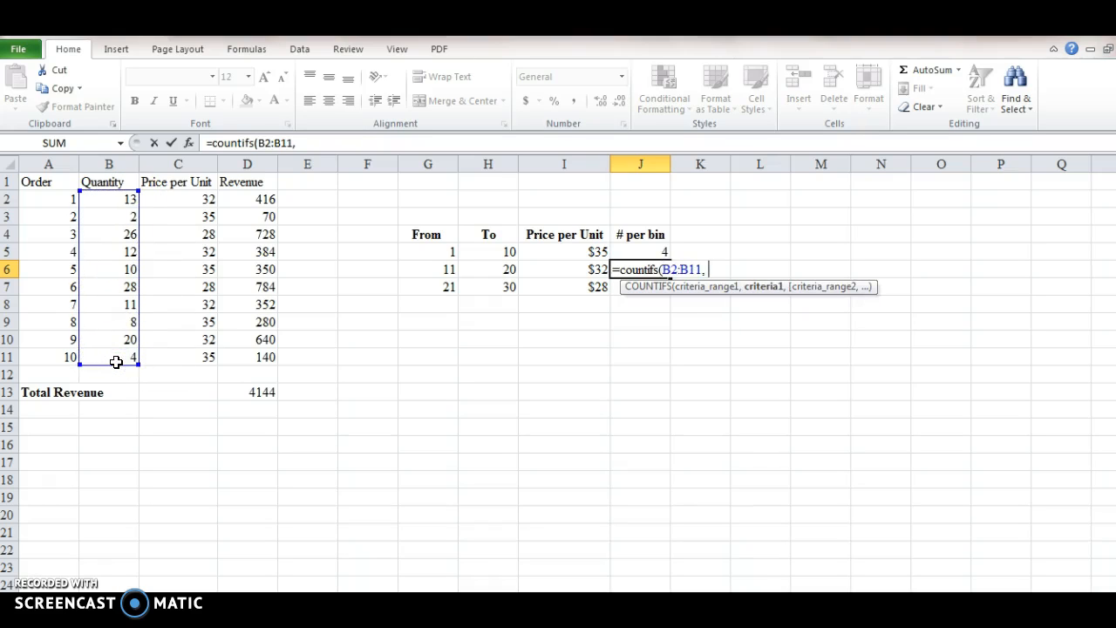
{"action": "type", "text": "\""}
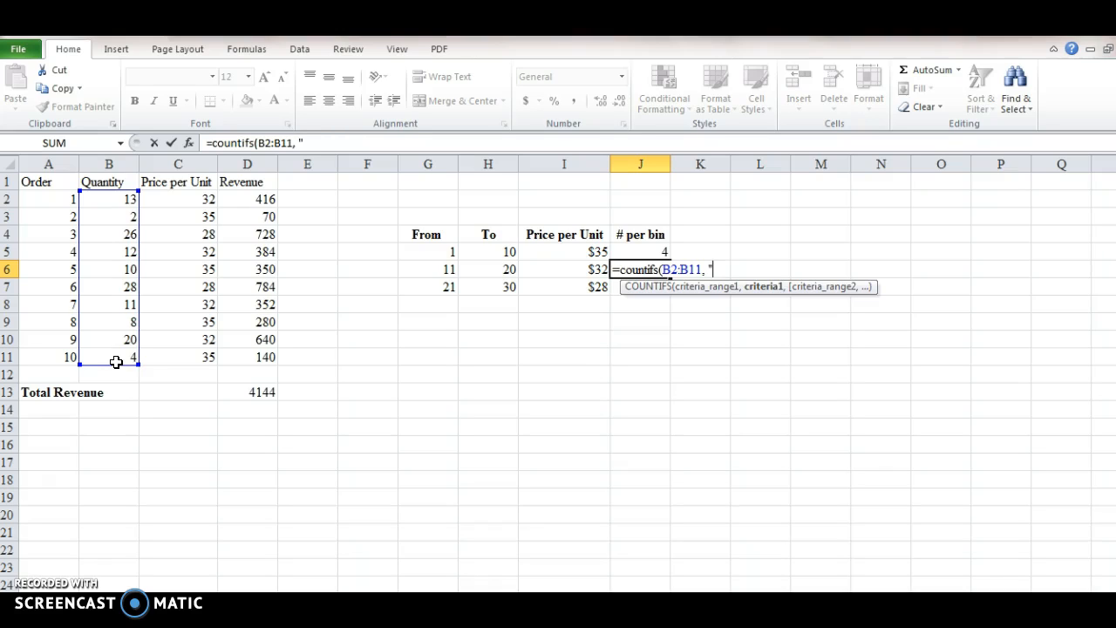
{"action": "type", "text": ">="}
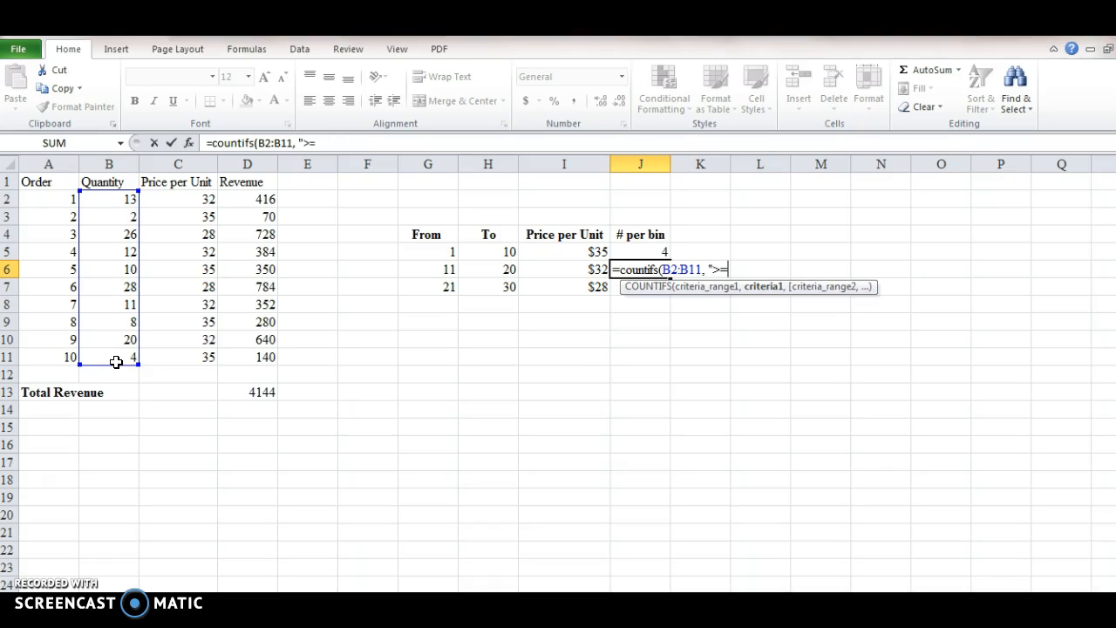
{"action": "type", "text": "11\""}
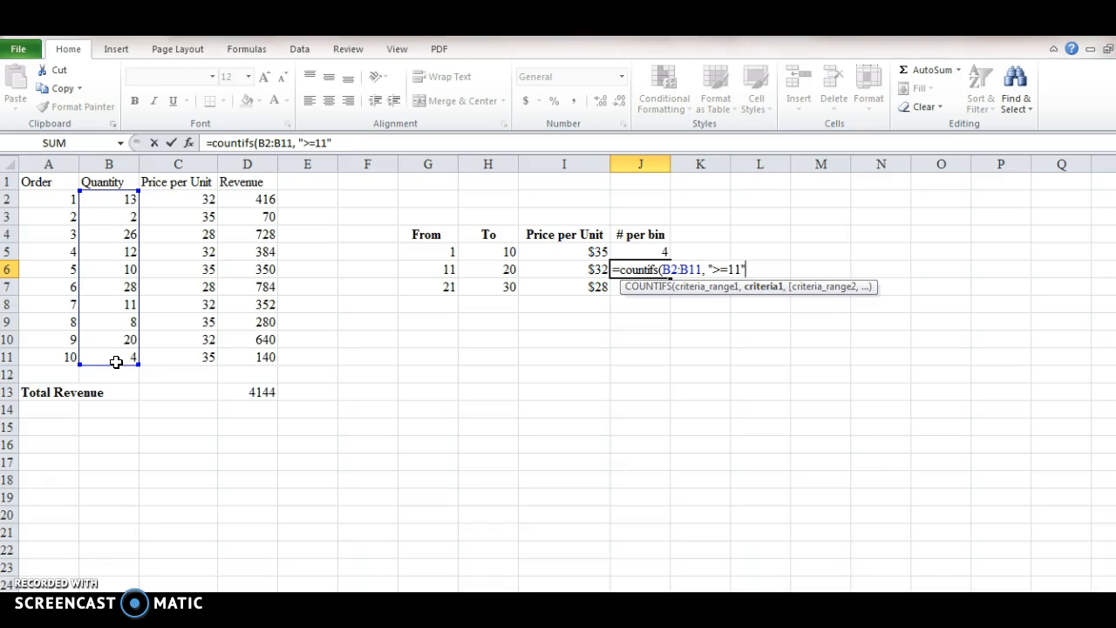
Step: Add the second criterion B2:B11 "<=20" to close the J6 formula
{"action": "type", "text": ","}
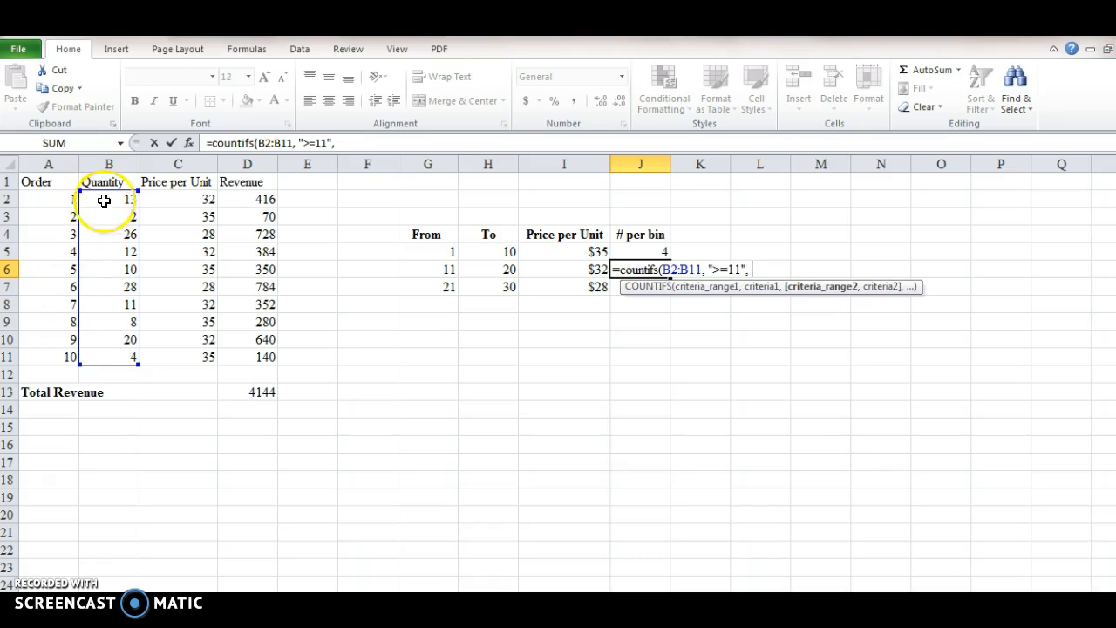
{"action": "left_click_drag", "start_coordinate": [108, 199], "coordinate": [108, 357]}
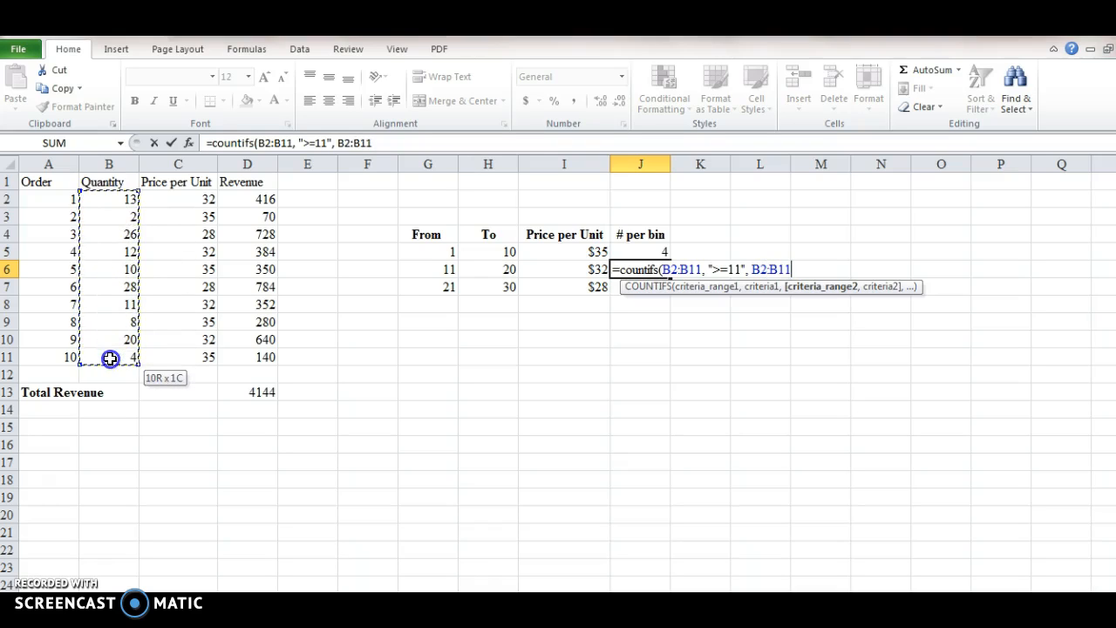
{"action": "type", "text": ","}
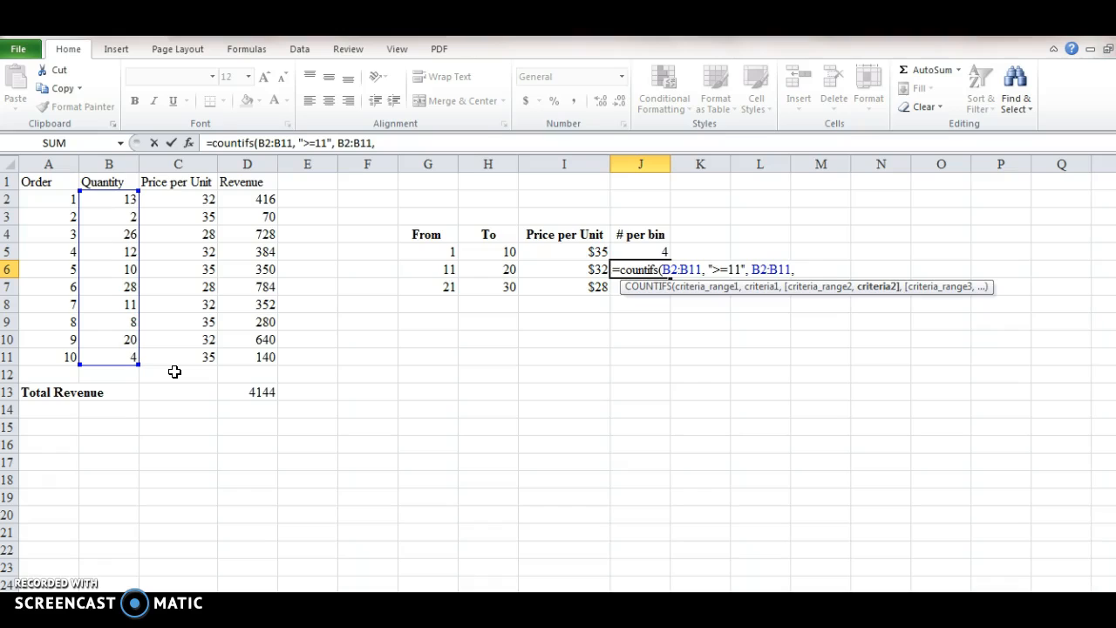
{"action": "type", "text": "\""}
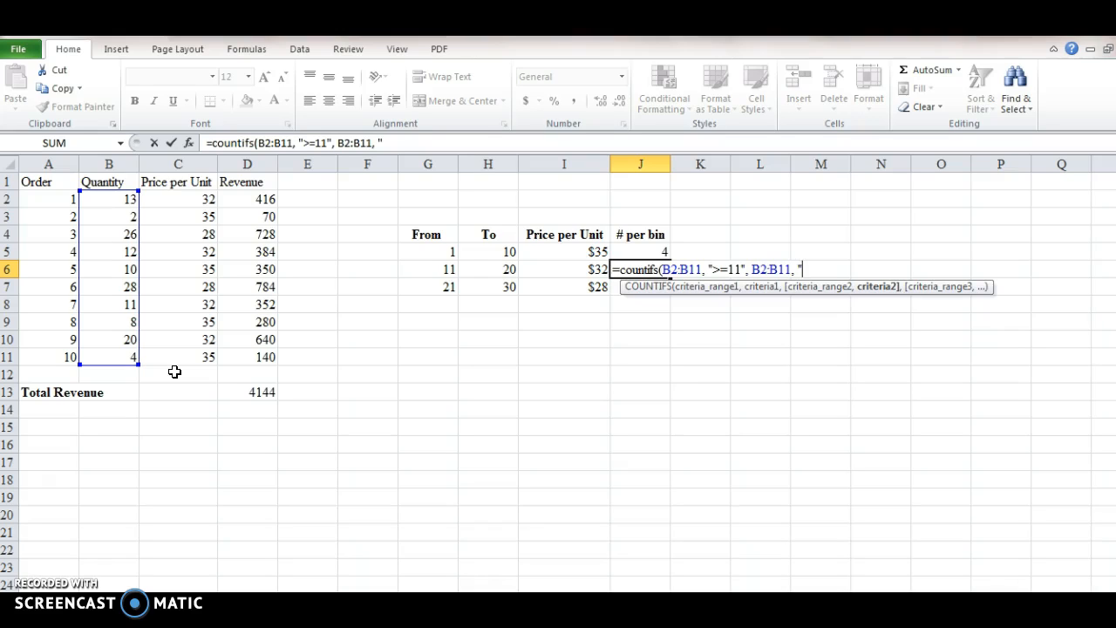
{"action": "type", "text": "<="}
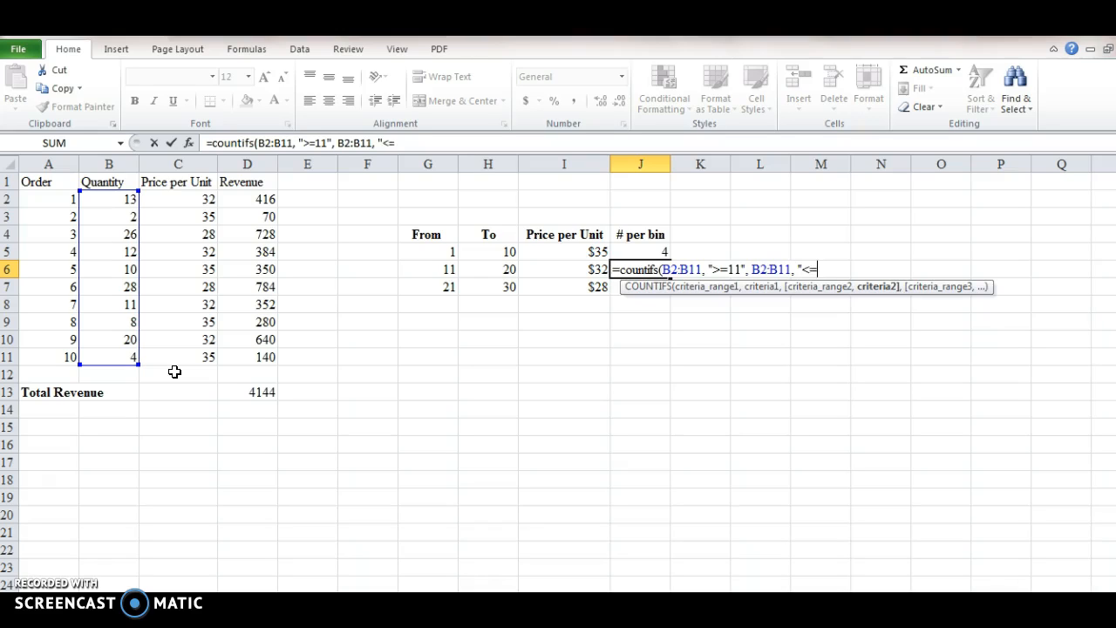
{"action": "type", "text": "20\")"}
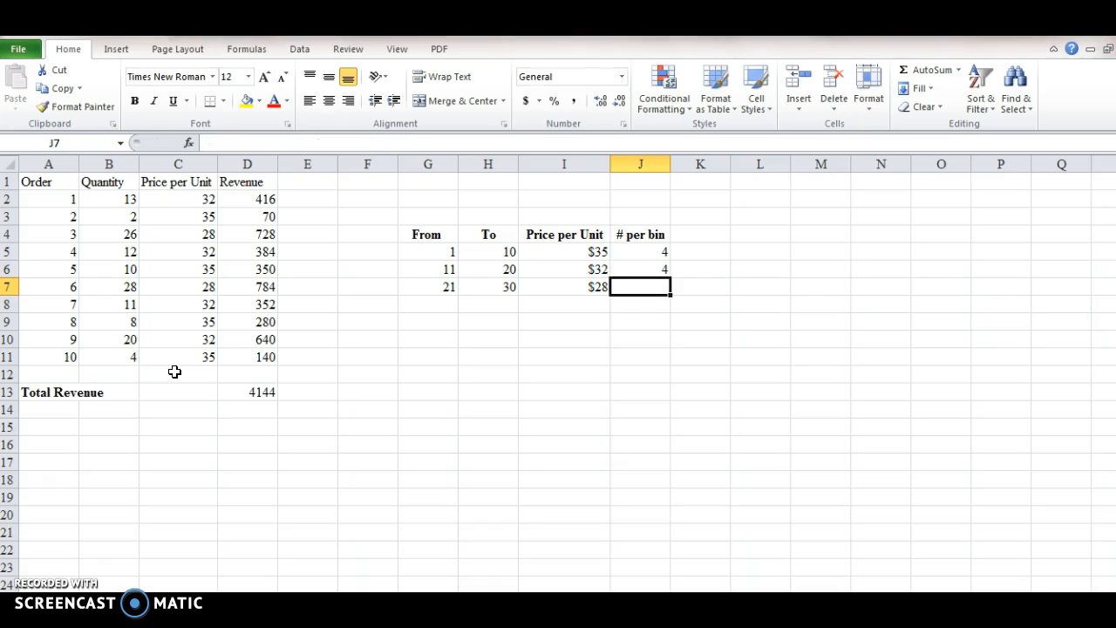
{"action": "mouse_move", "coordinate": [632, 284]}
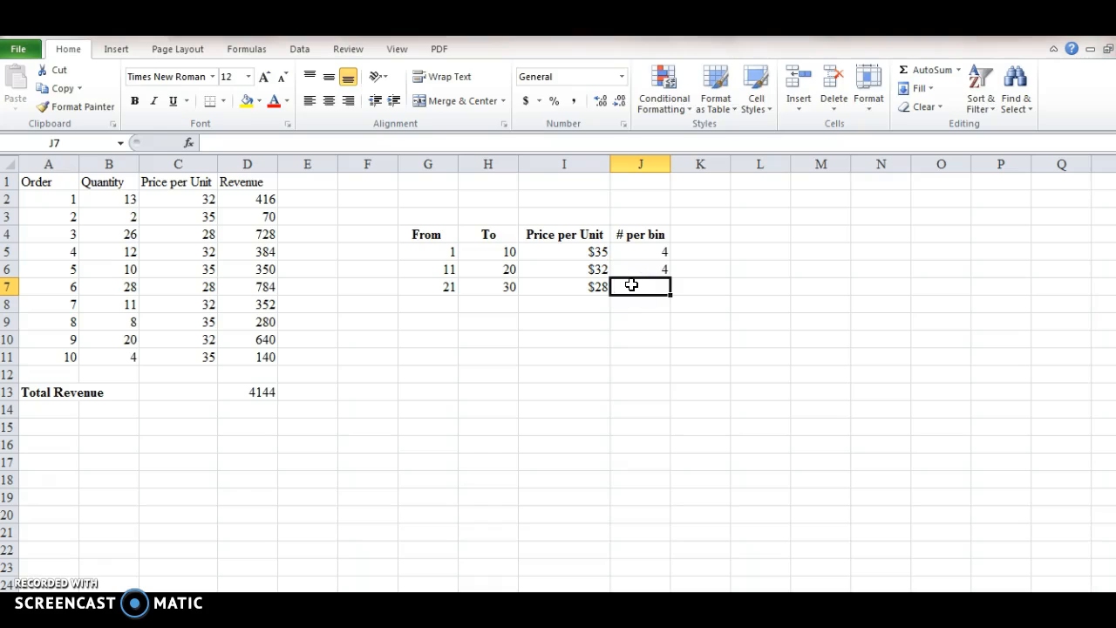
Step: Type =COUNTIFS(B2:B11,">=21", in J7 and select B2:B11 as the second range
{"action": "type", "text": "=countfi"}
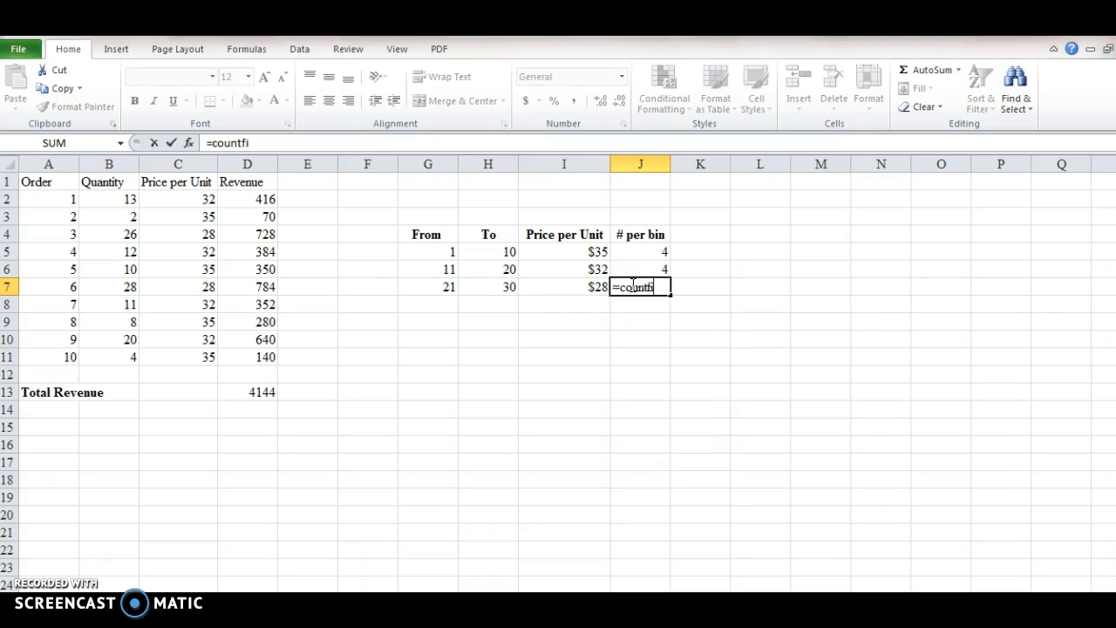
{"action": "type", "text": "s"}
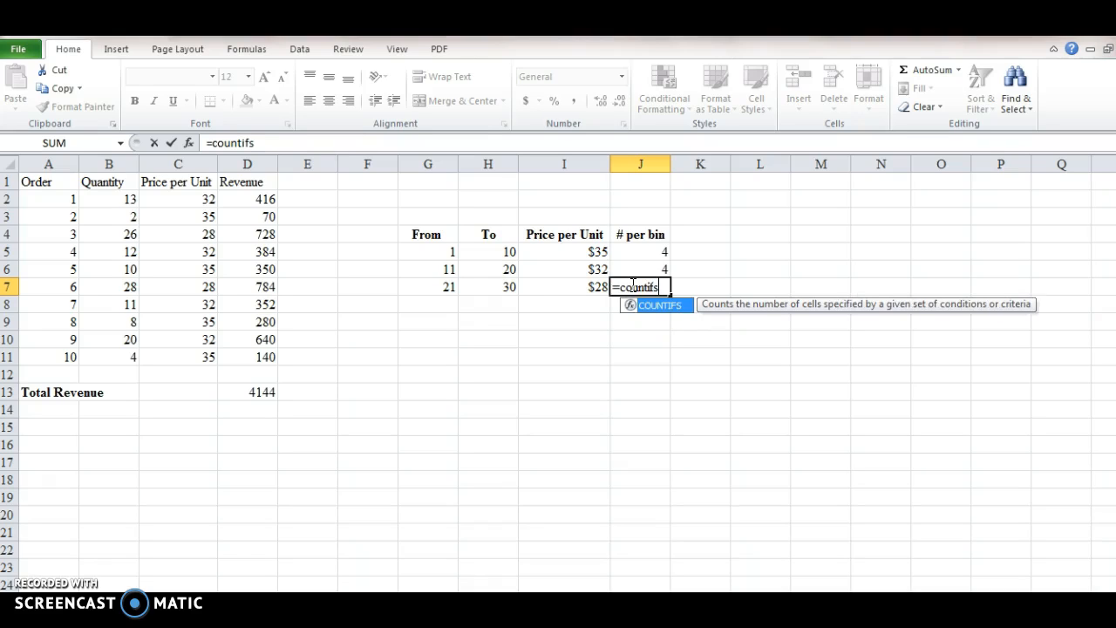
{"action": "type", "text": "("}
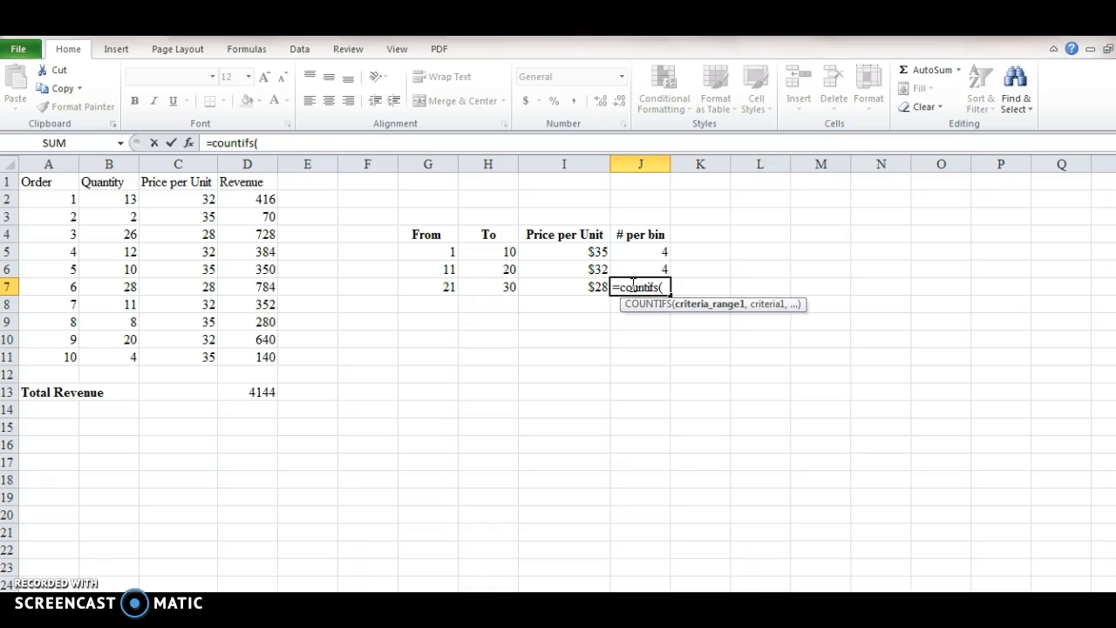
{"action": "mouse_move", "coordinate": [78, 207]}
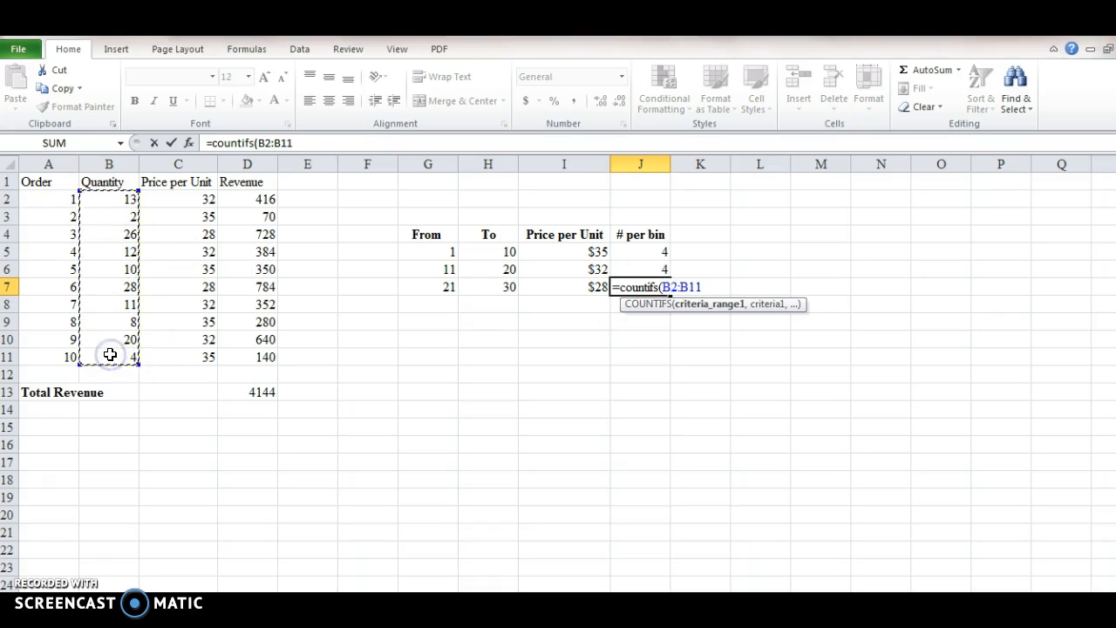
{"action": "type", "text": ","}
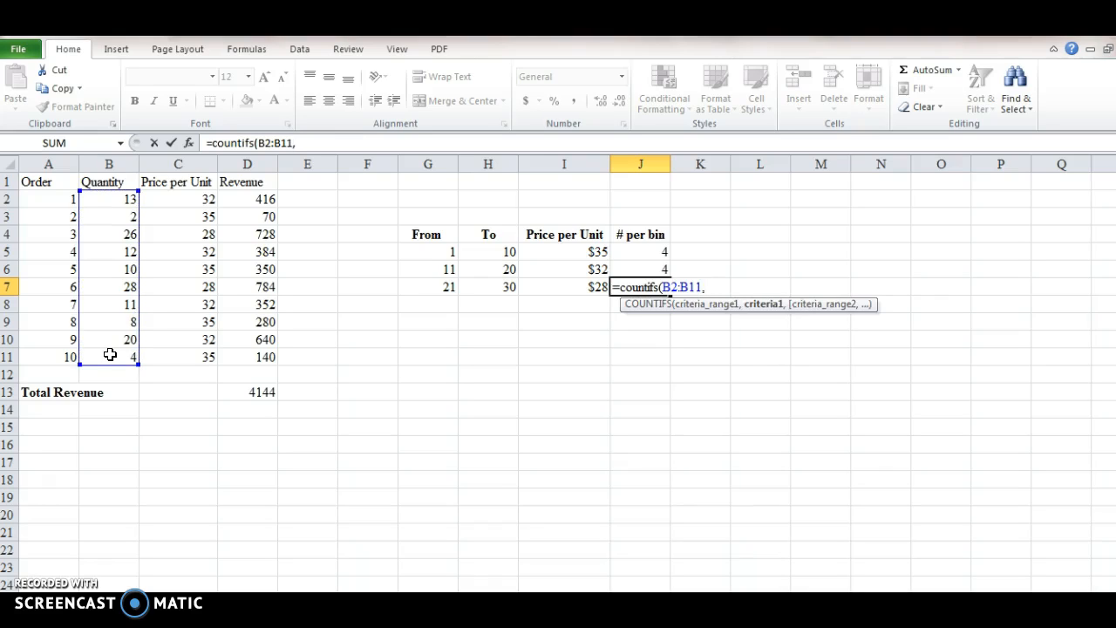
{"action": "type", "text": "\""}
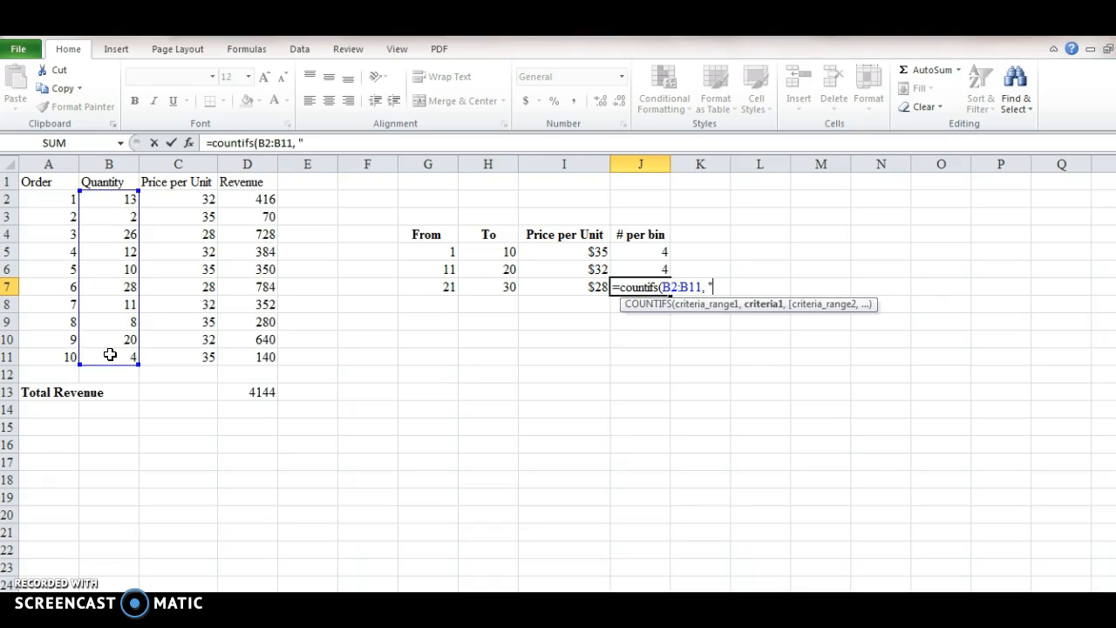
{"action": "type", "text": "="}
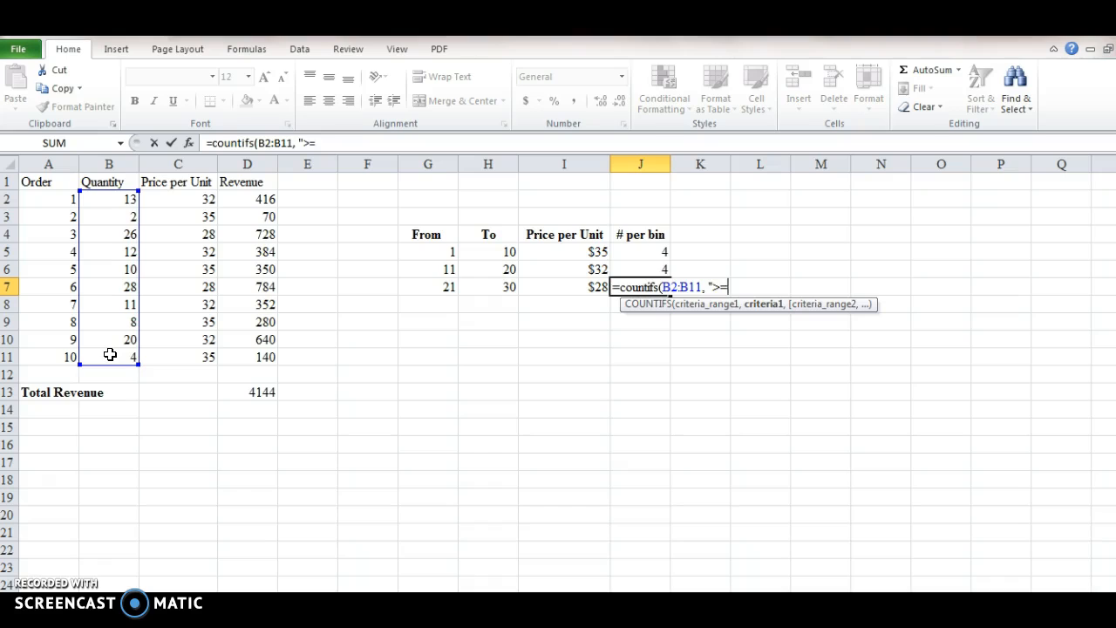
{"action": "type", "text": "21\""}
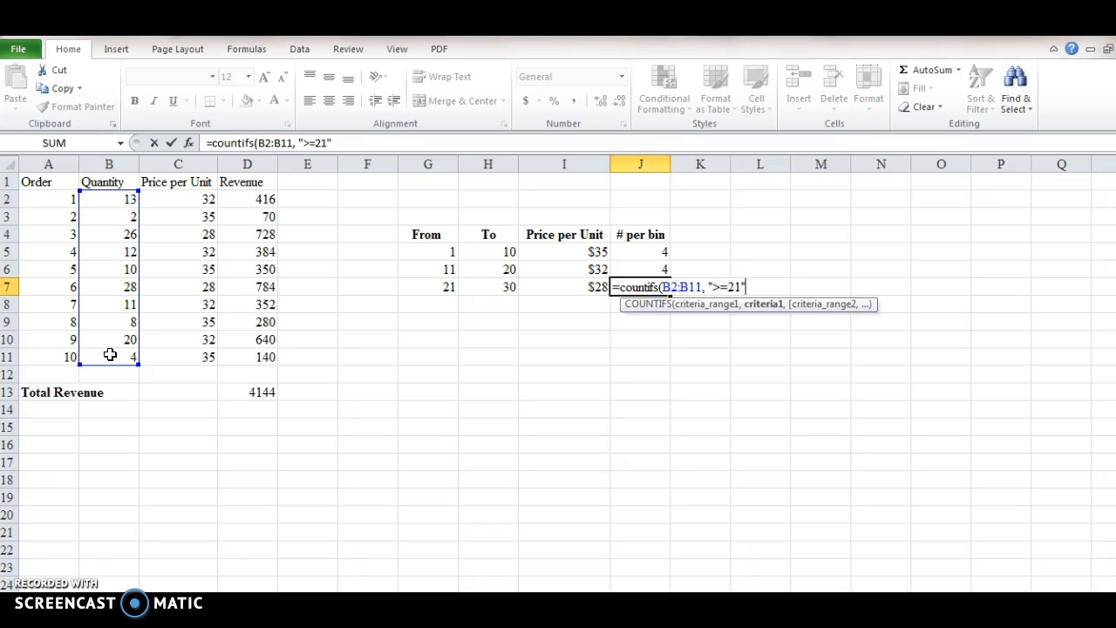
{"action": "type", "text": ","}
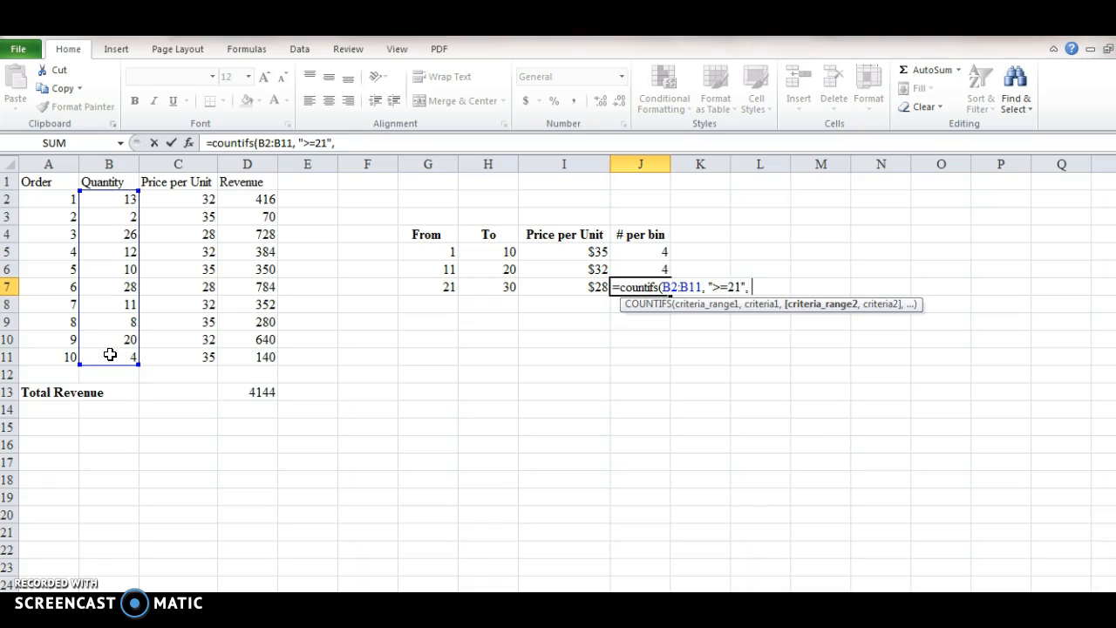
{"action": "left_click_drag", "start_coordinate": [109, 199], "coordinate": [109, 322]}
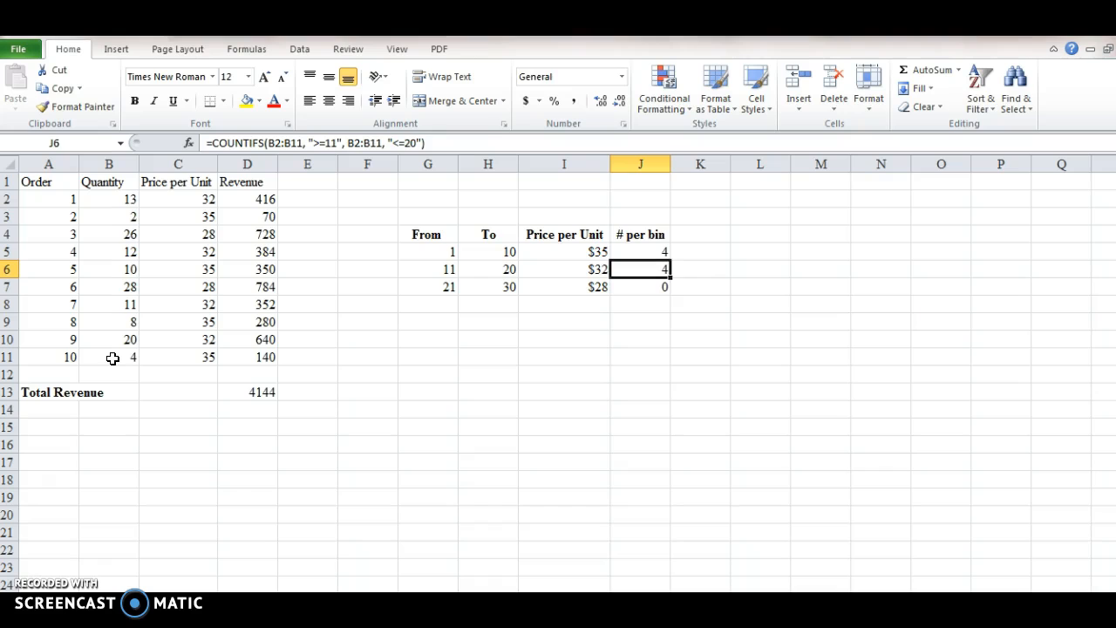
Step: Finish the J7 formula with criterion "<=30" so it counts 2 orders
{"action": "left_click", "coordinate": [640, 286]}
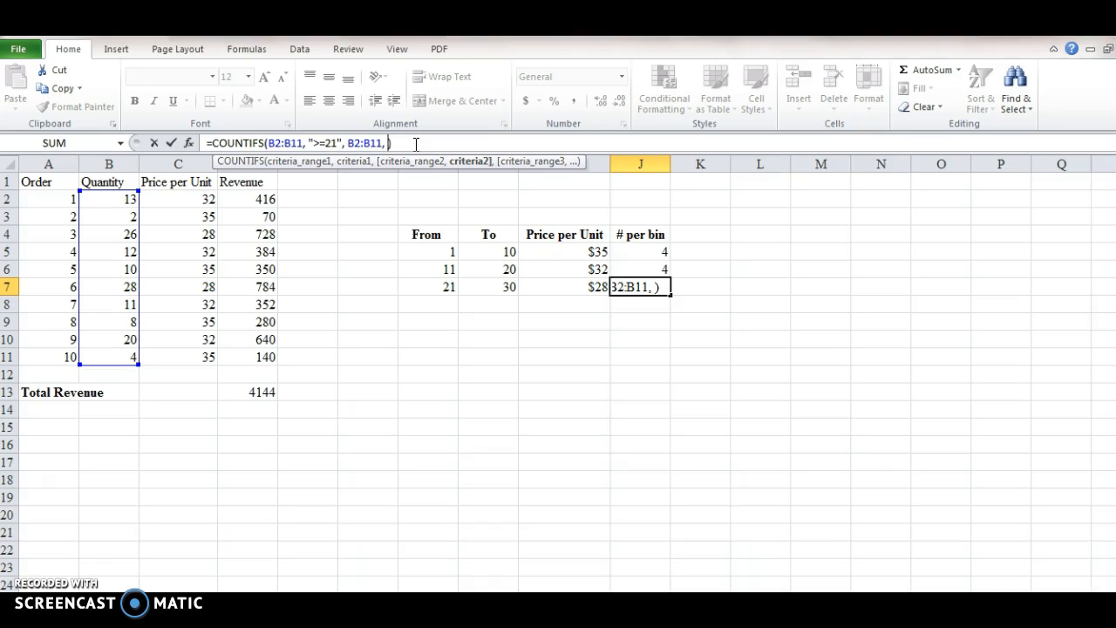
{"action": "type", "text": "\"<"}
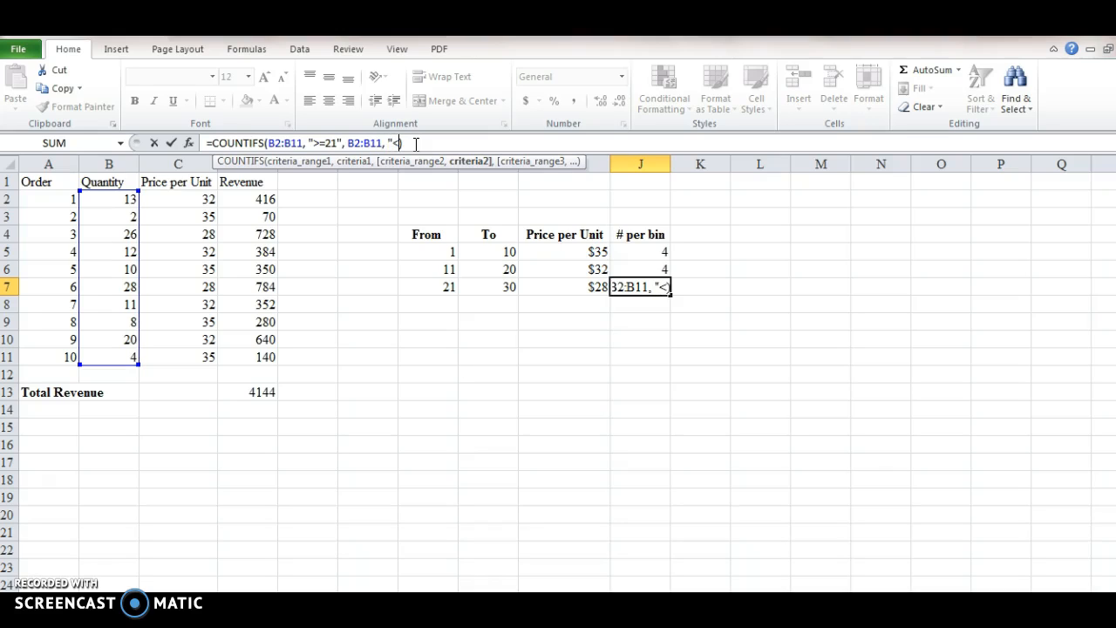
{"action": "type", "text": "=30))"}
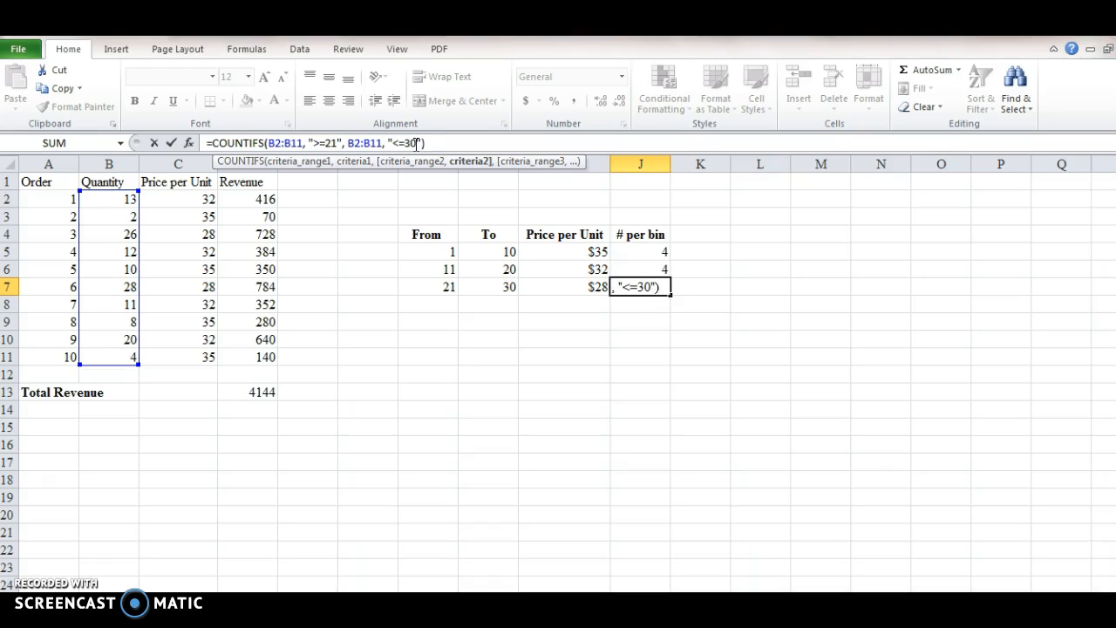
{"action": "mouse_move", "coordinate": [654, 226]}
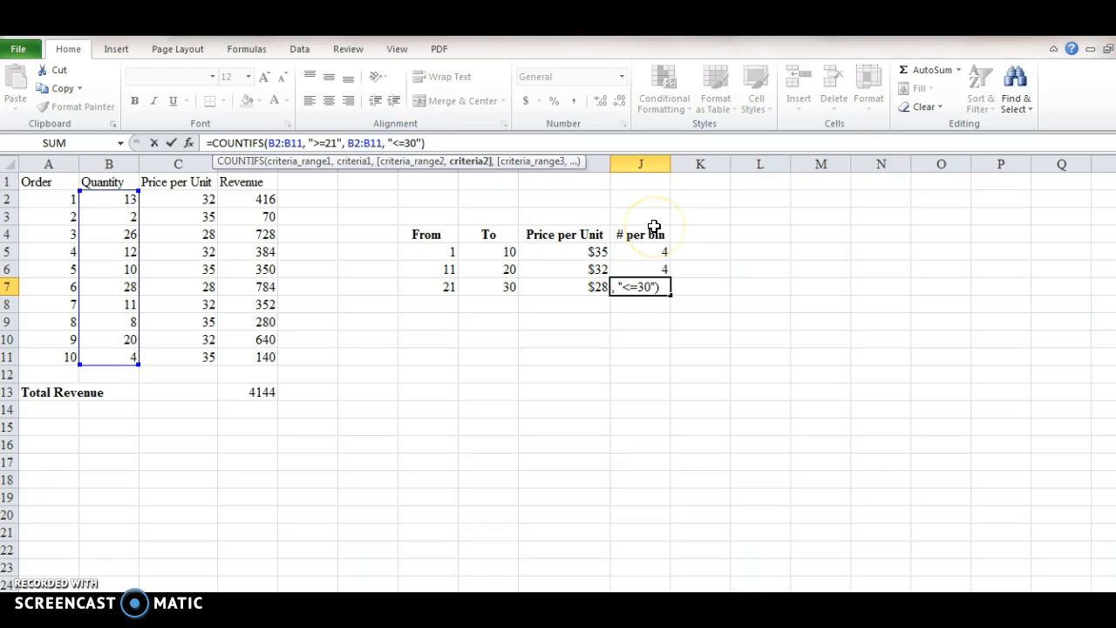
{"action": "mouse_move", "coordinate": [75, 216]}
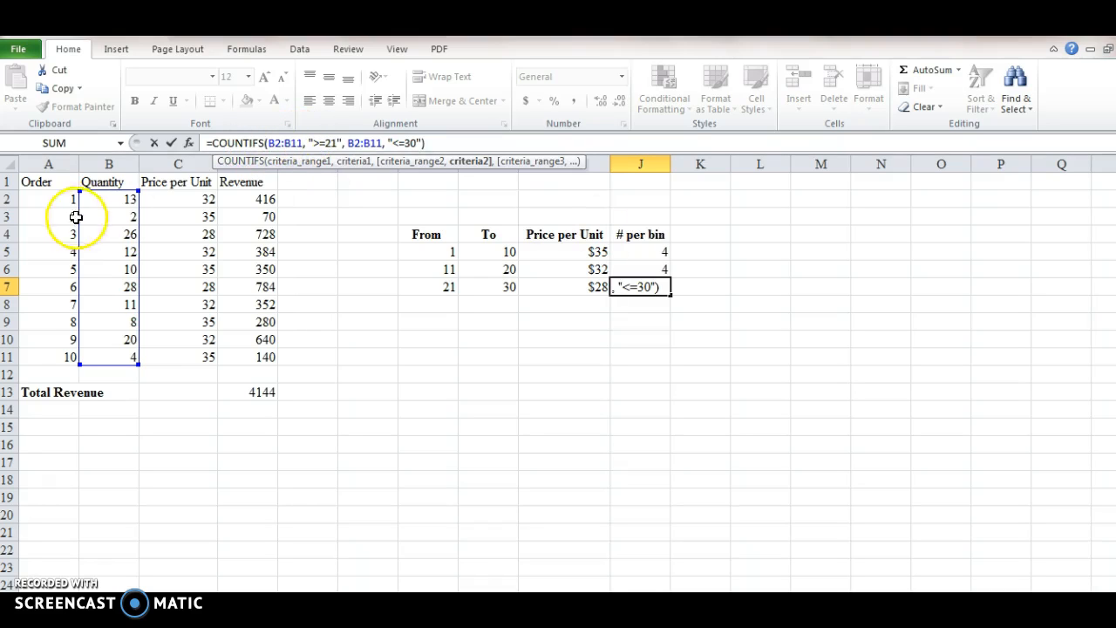
{"action": "mouse_move", "coordinate": [358, 202]}
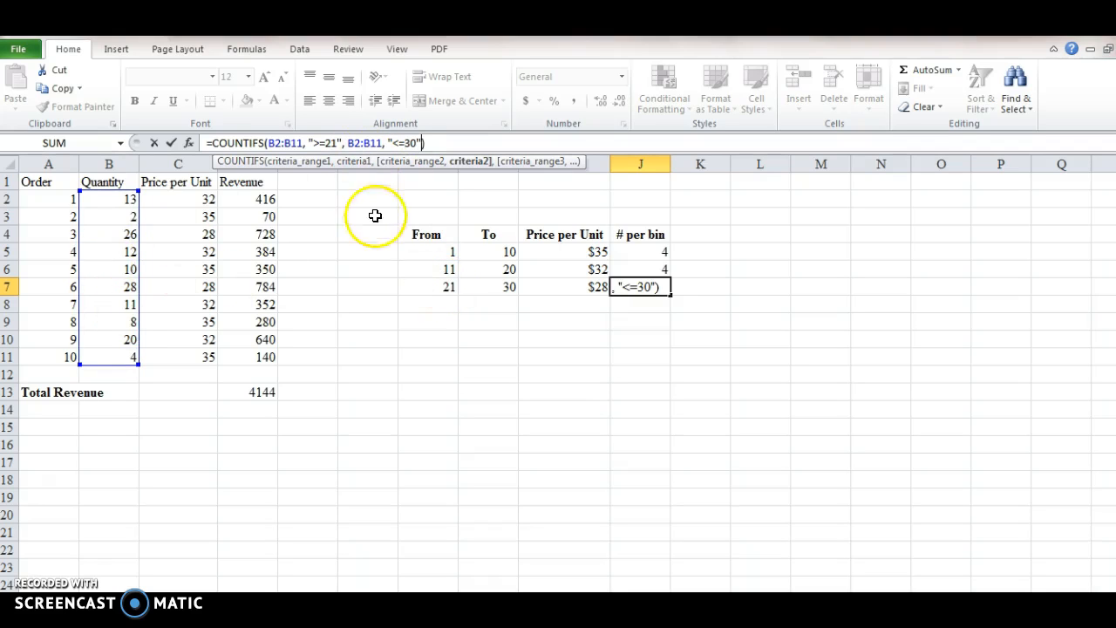
{"action": "mouse_move", "coordinate": [488, 340]}
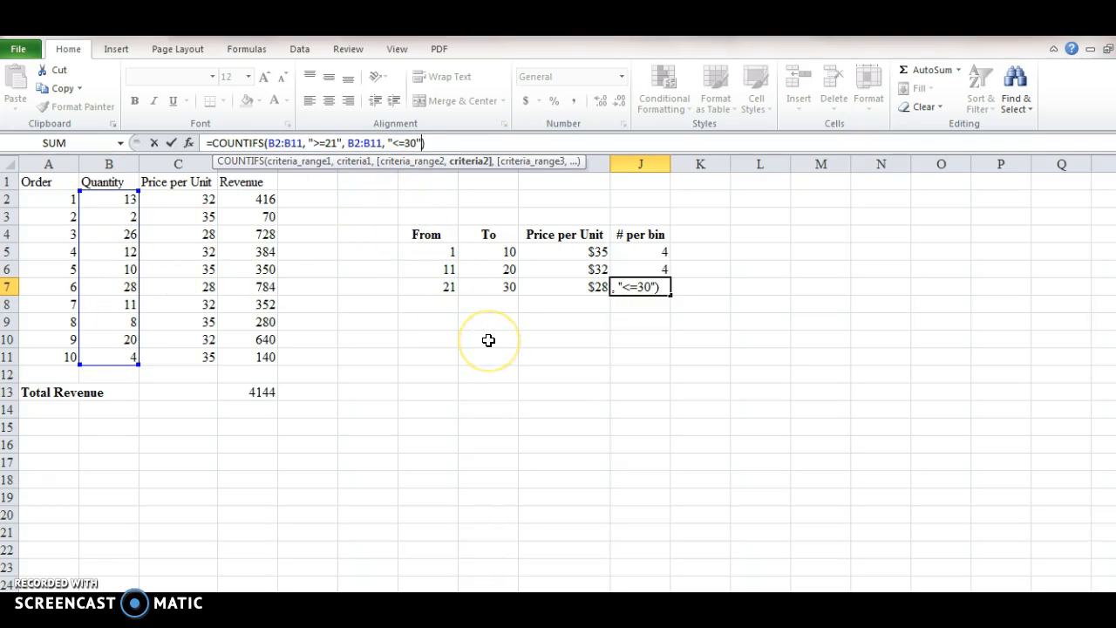
{"action": "key", "text": "Return"}
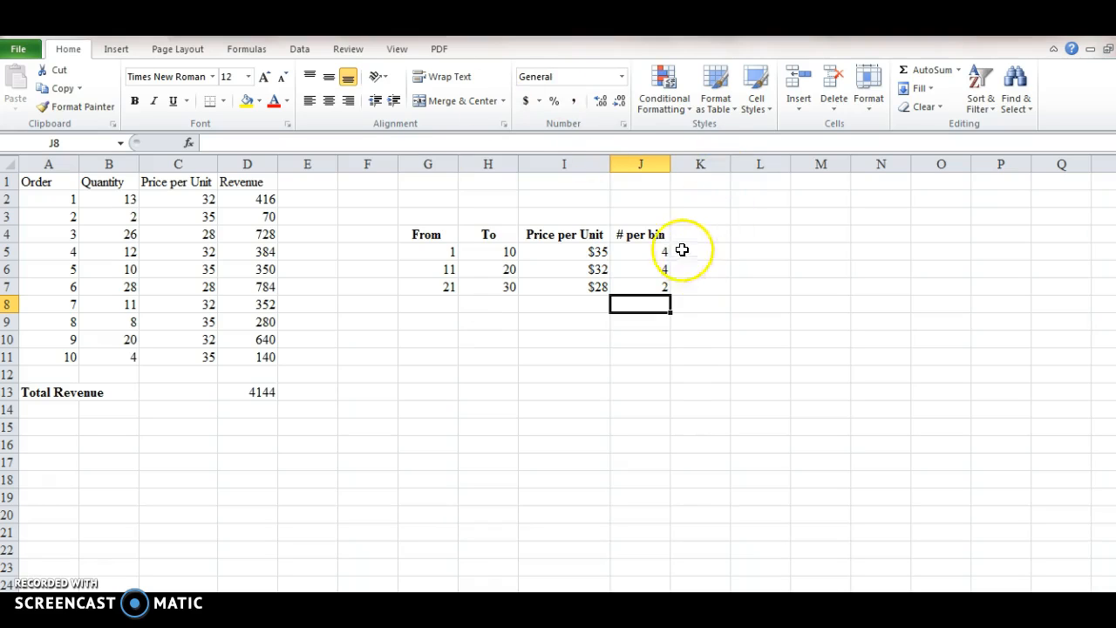
{"action": "mouse_move", "coordinate": [653, 261]}
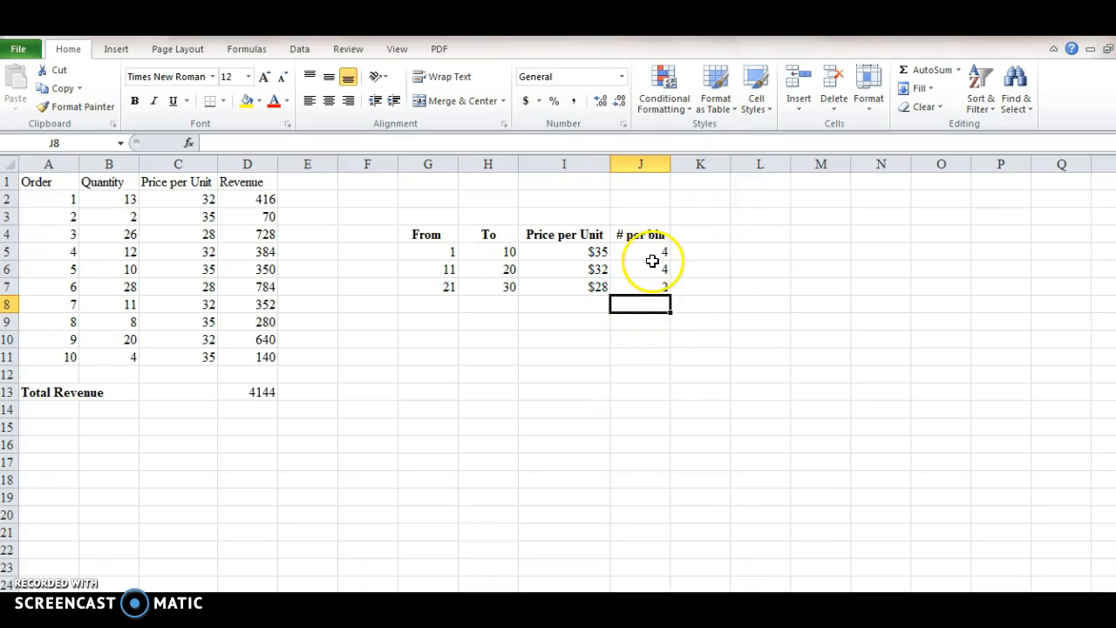
{"action": "mouse_move", "coordinate": [488, 279]}
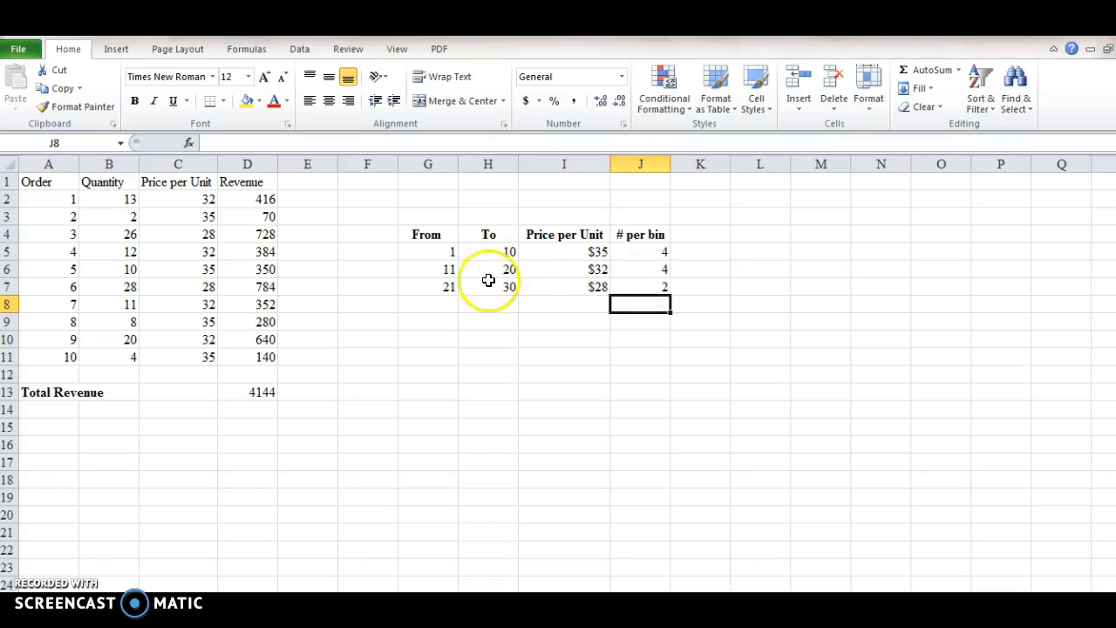
{"action": "mouse_move", "coordinate": [565, 318]}
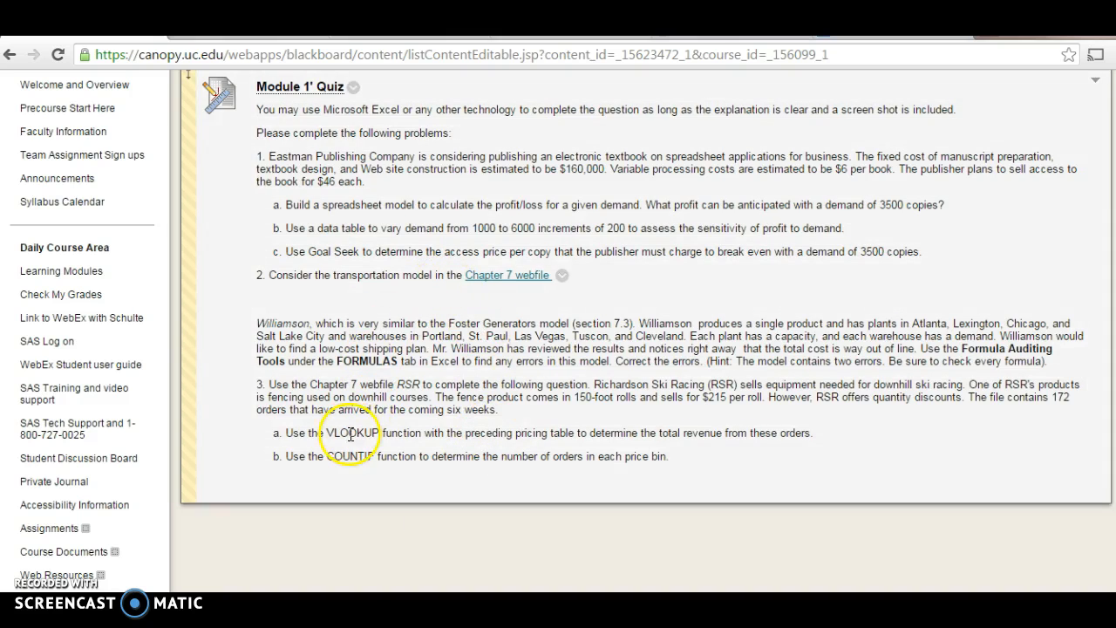
{"action": "mouse_move", "coordinate": [654, 453]}
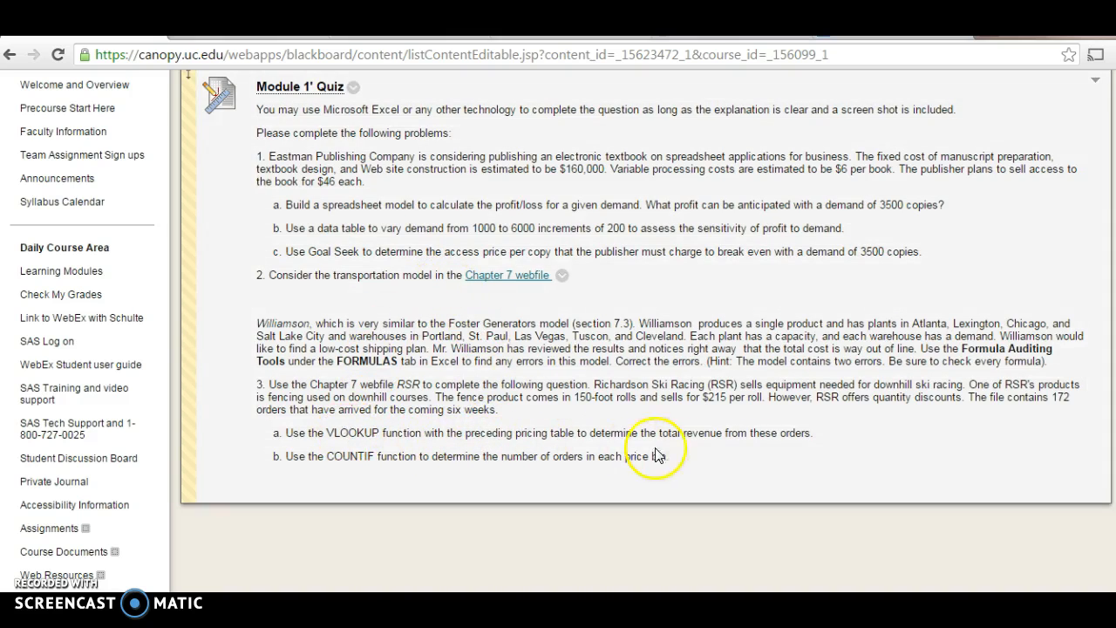
{"action": "mouse_move", "coordinate": [715, 451]}
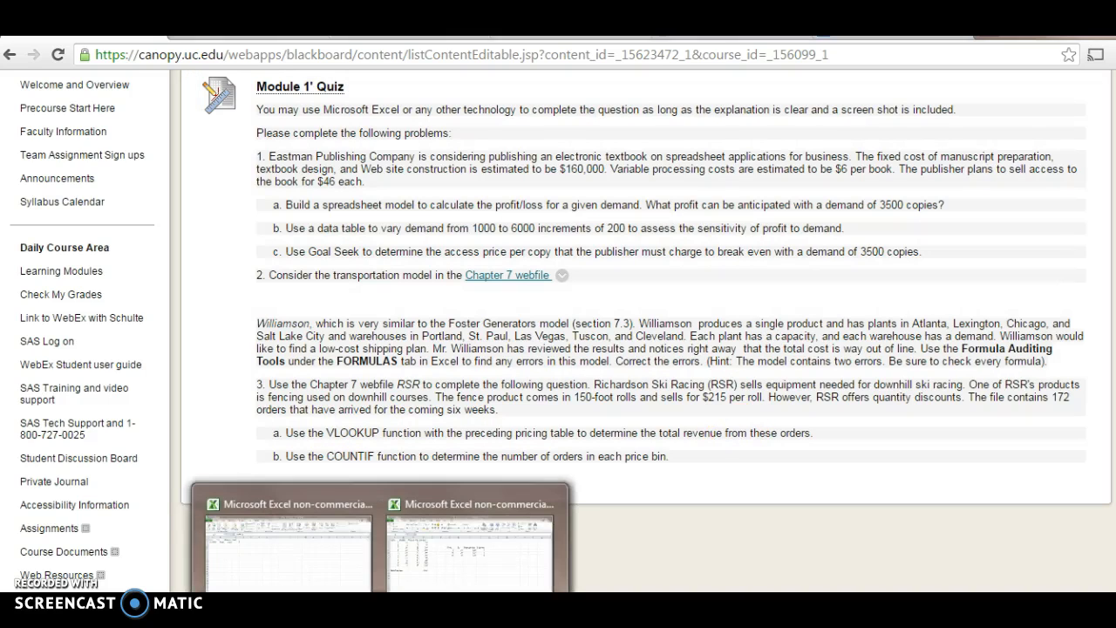
Step: Switch from the Blackboard quiz page back to the Excel workbook
{"action": "left_click", "coordinate": [469, 541]}
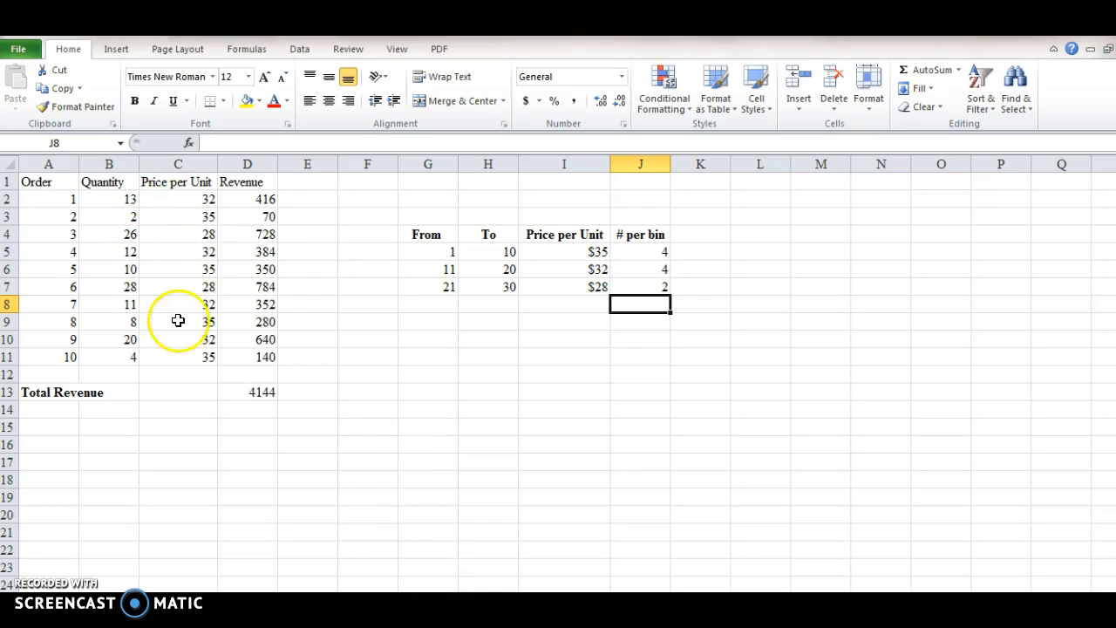
{"action": "mouse_move", "coordinate": [166, 275]}
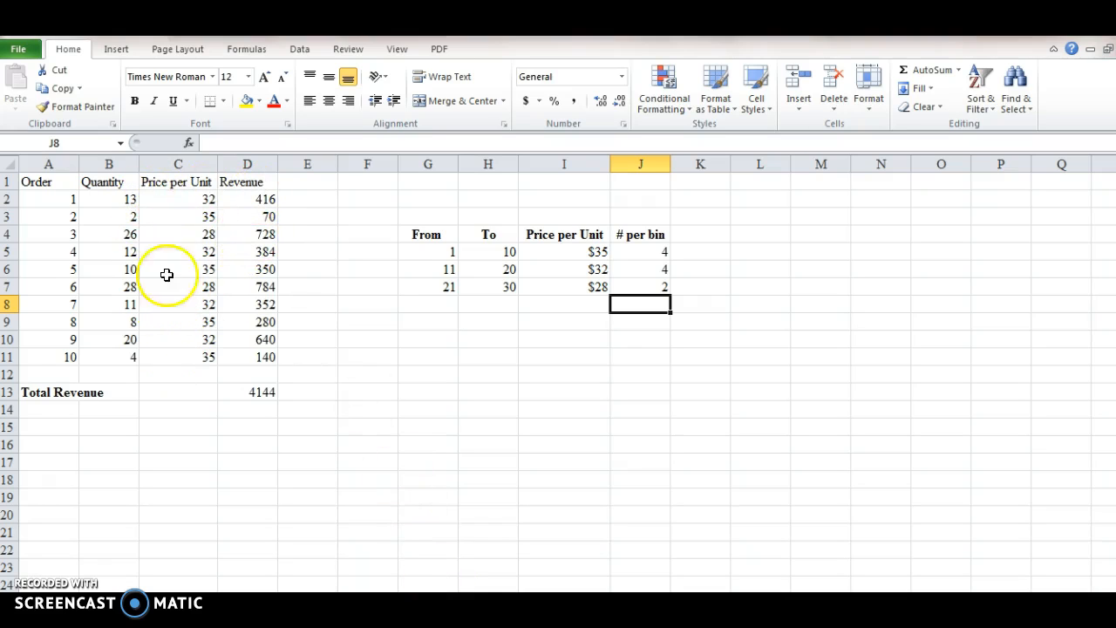
{"action": "mouse_move", "coordinate": [191, 196]}
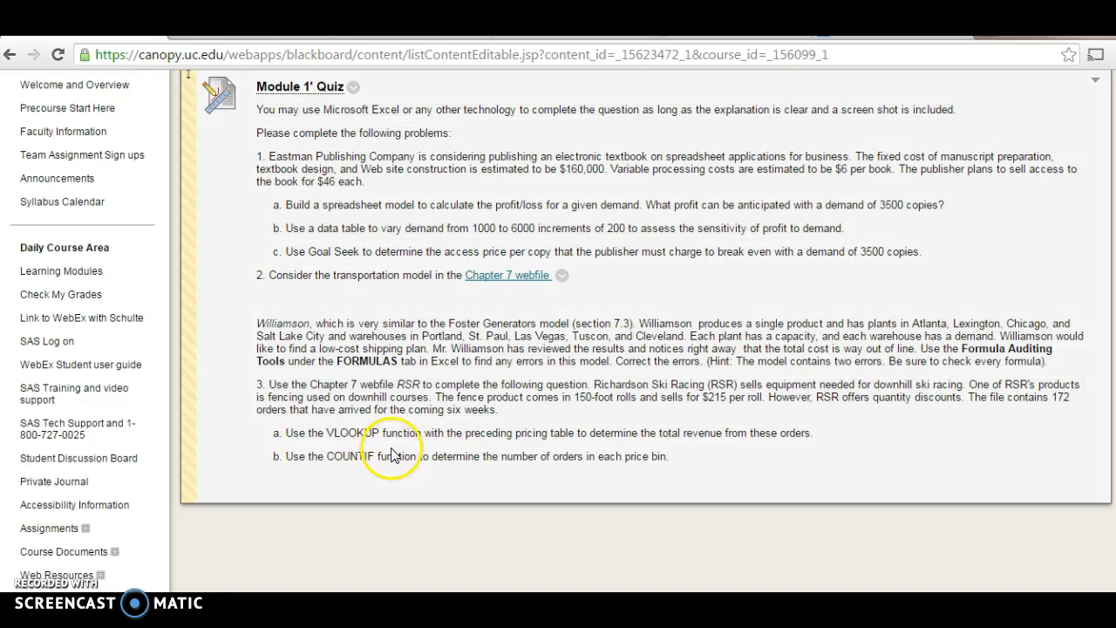
{"action": "mouse_move", "coordinate": [600, 475]}
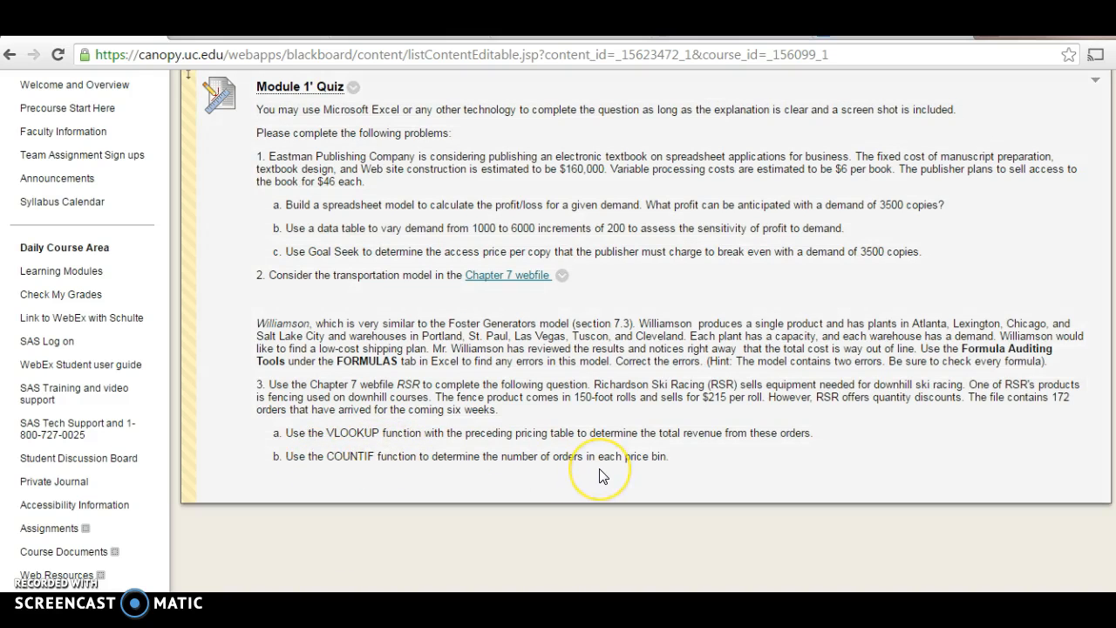
{"action": "mouse_move", "coordinate": [486, 533]}
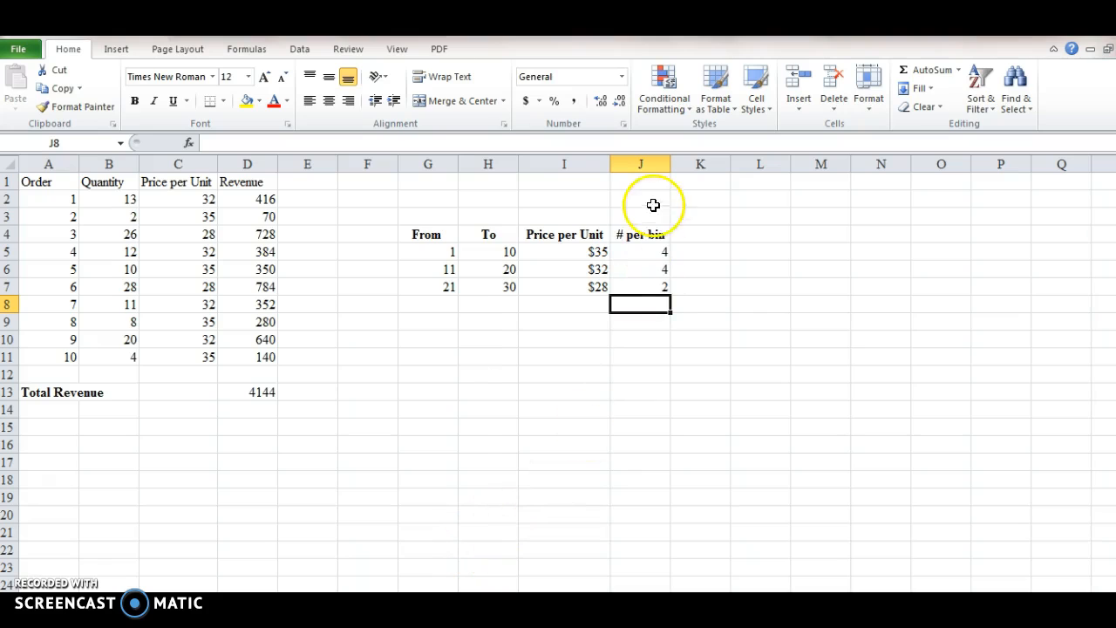
{"action": "mouse_move", "coordinate": [661, 252]}
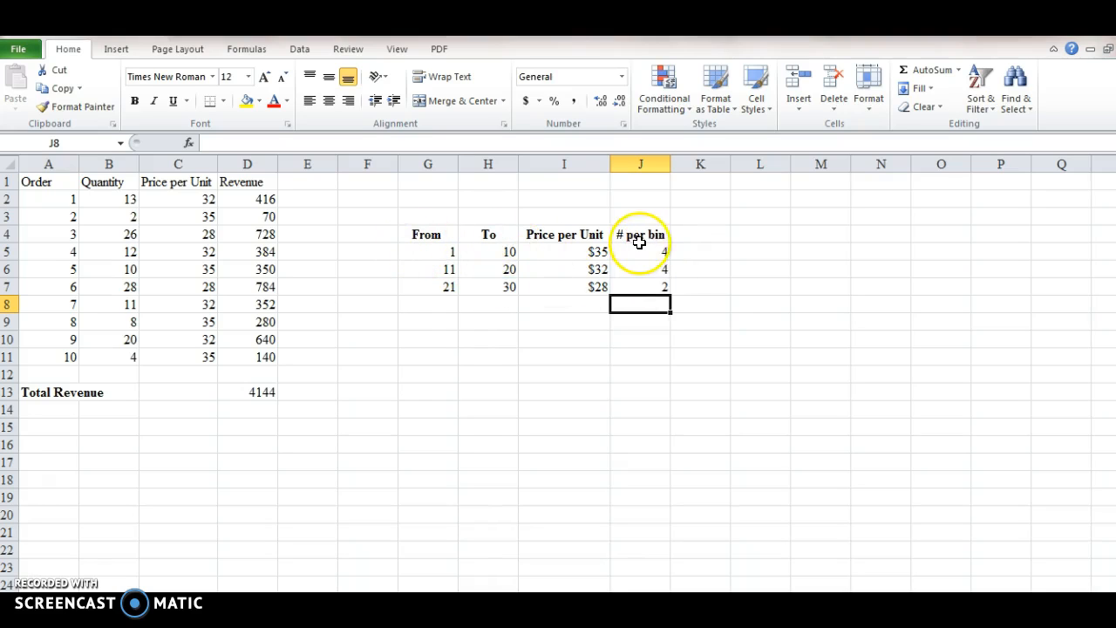
{"action": "mouse_move", "coordinate": [664, 277]}
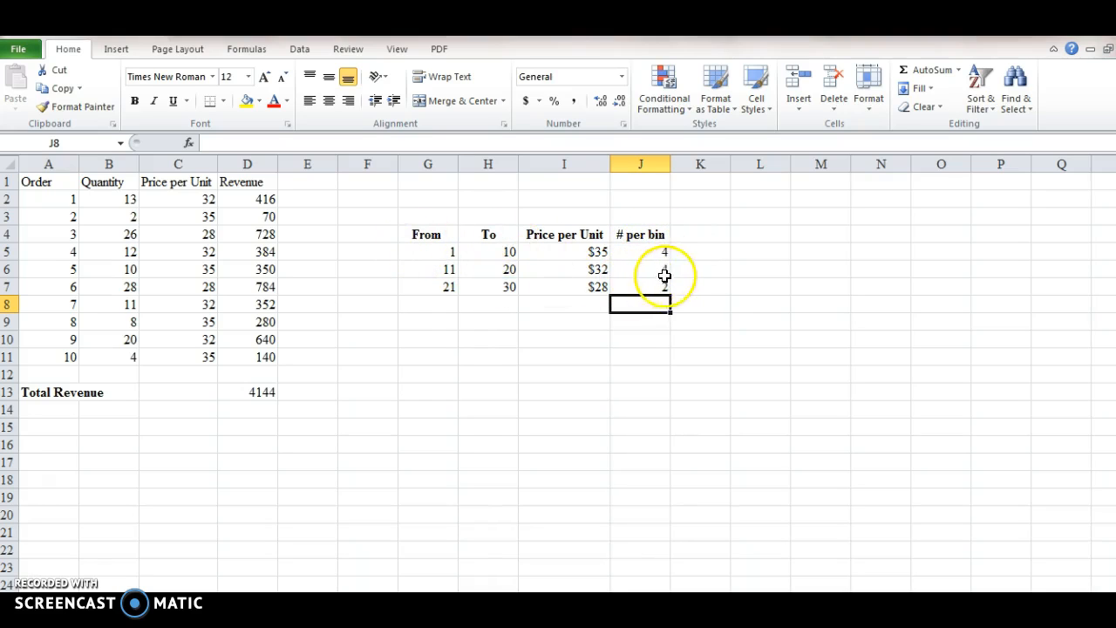
{"action": "mouse_move", "coordinate": [628, 384]}
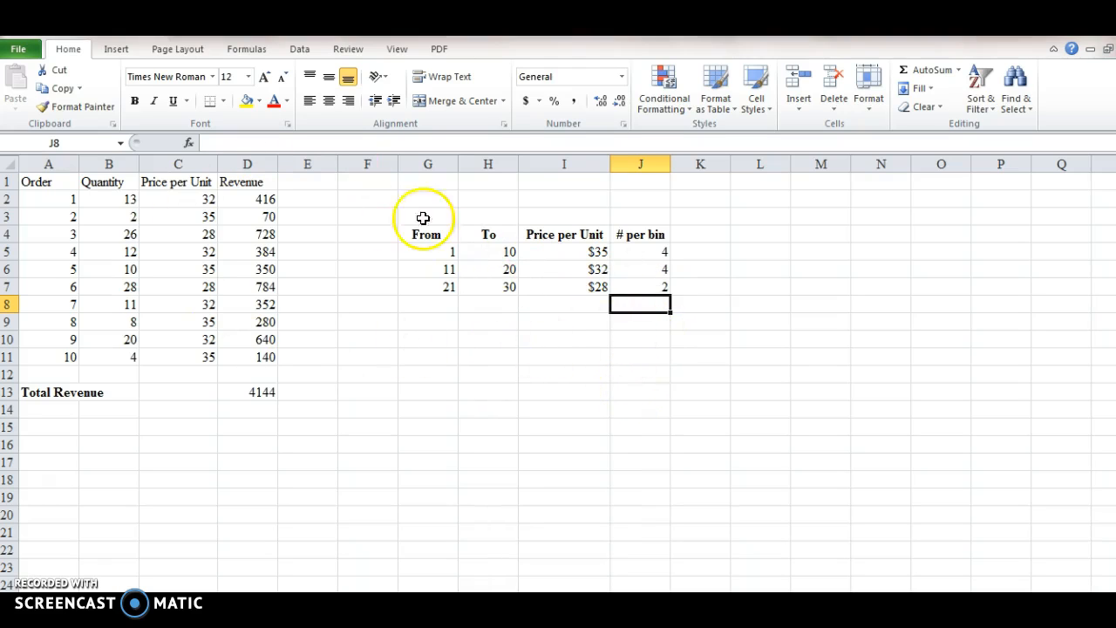
{"action": "mouse_move", "coordinate": [526, 258]}
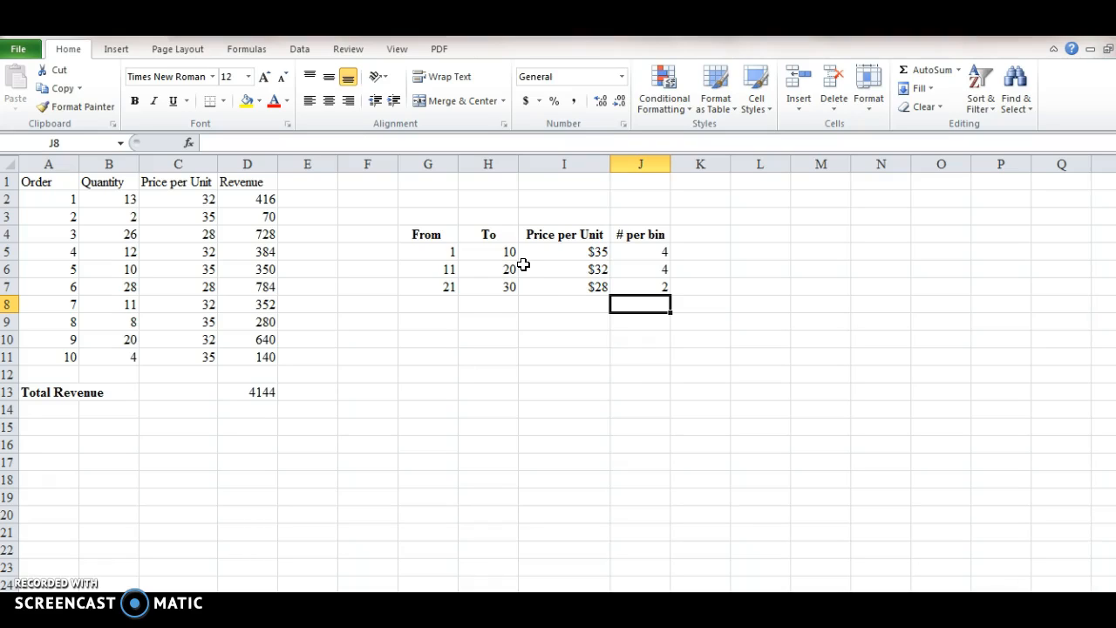
{"action": "mouse_move", "coordinate": [341, 383]}
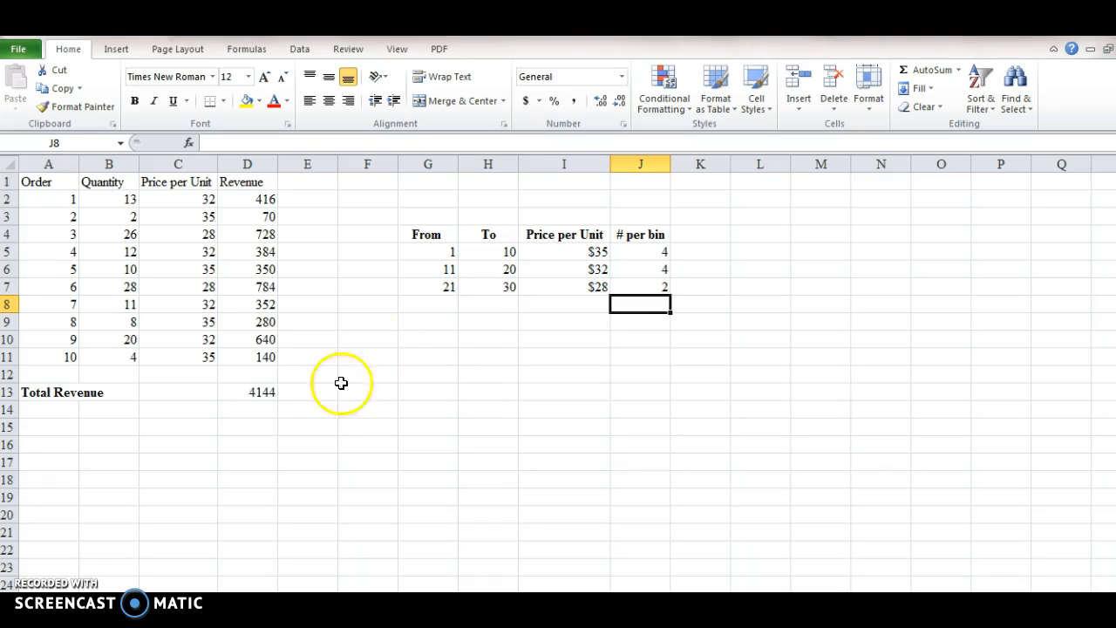